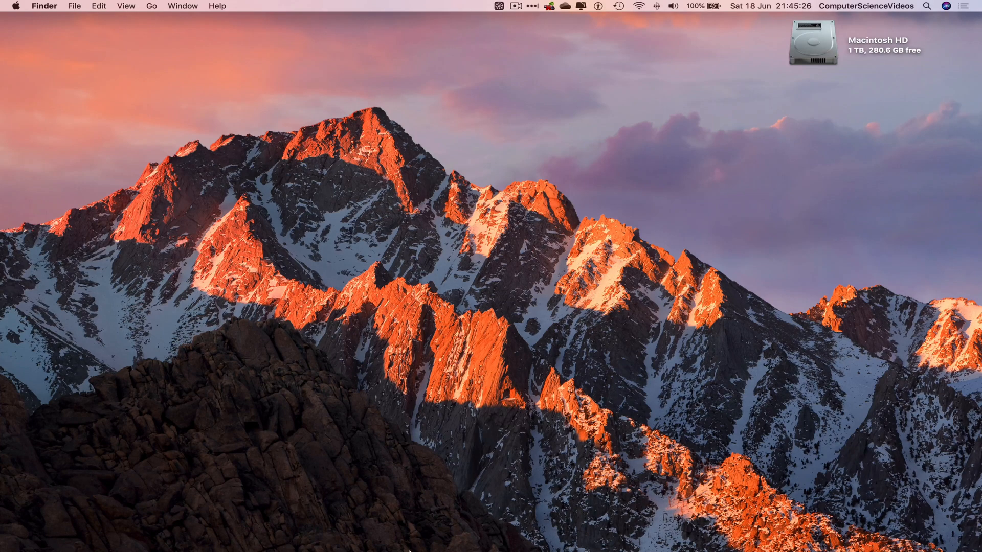
mouse_move(152, 533)
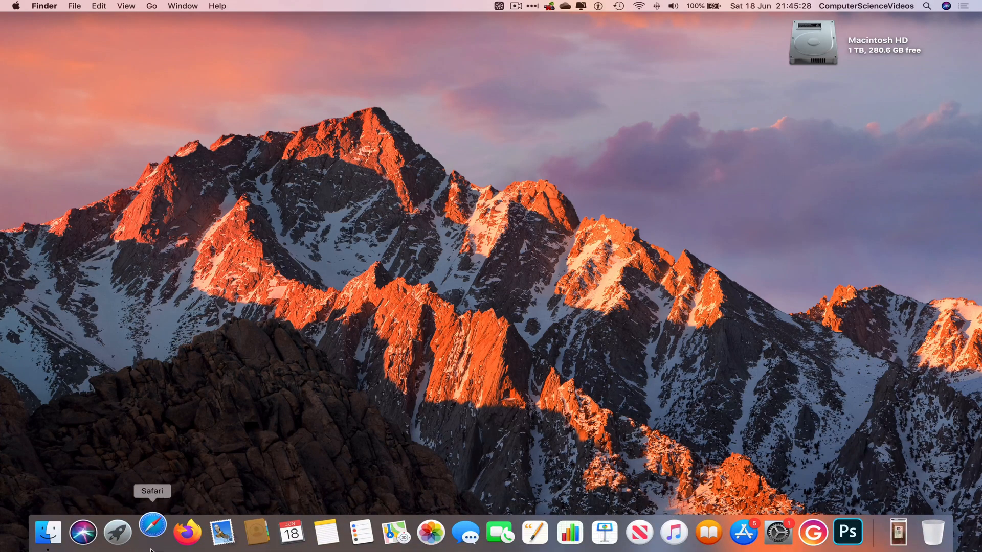
Step: Launch Safari from the Dock to begin loading the Office website
click(152, 532)
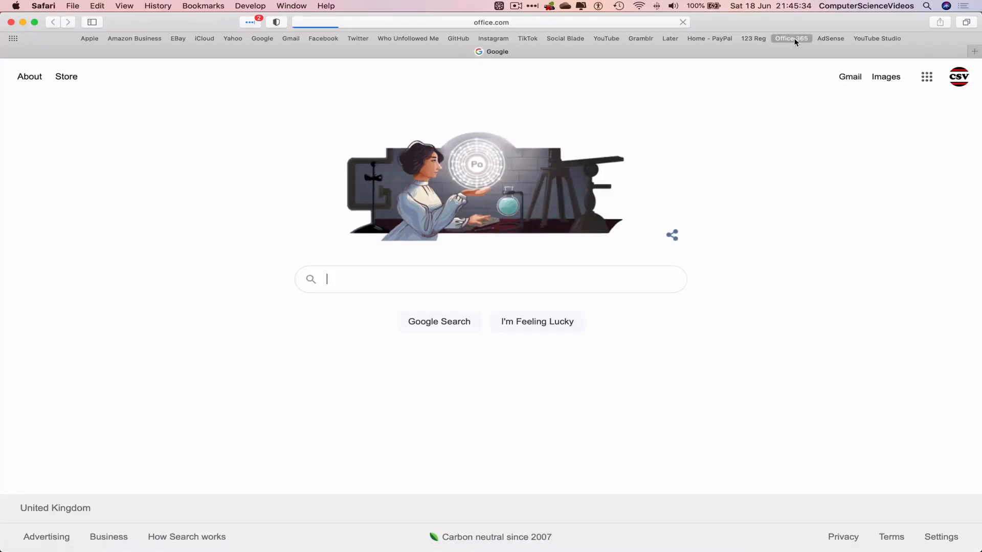
Step: Load the office.com home page and show the complete list of Microsoft 365 apps
click(791, 39)
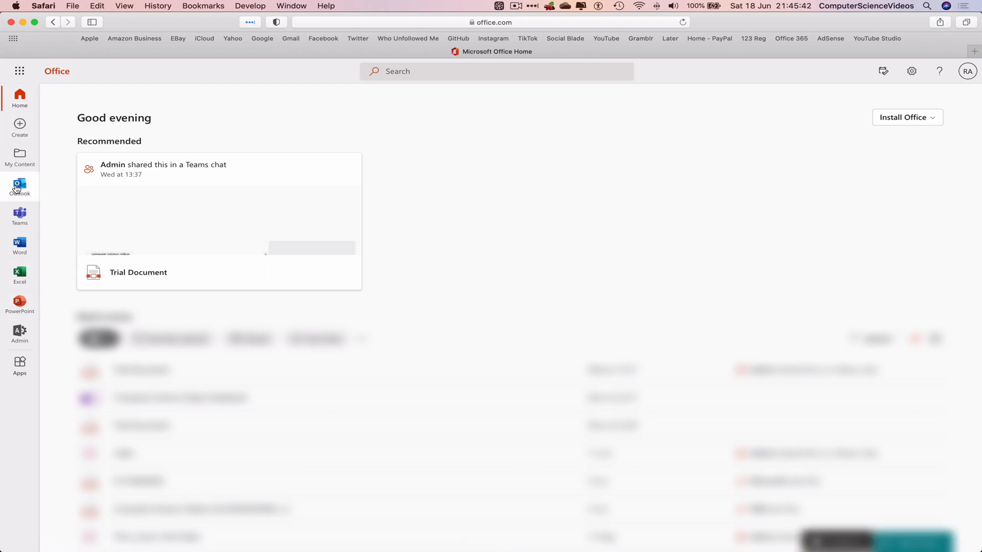
mouse_move(19, 188)
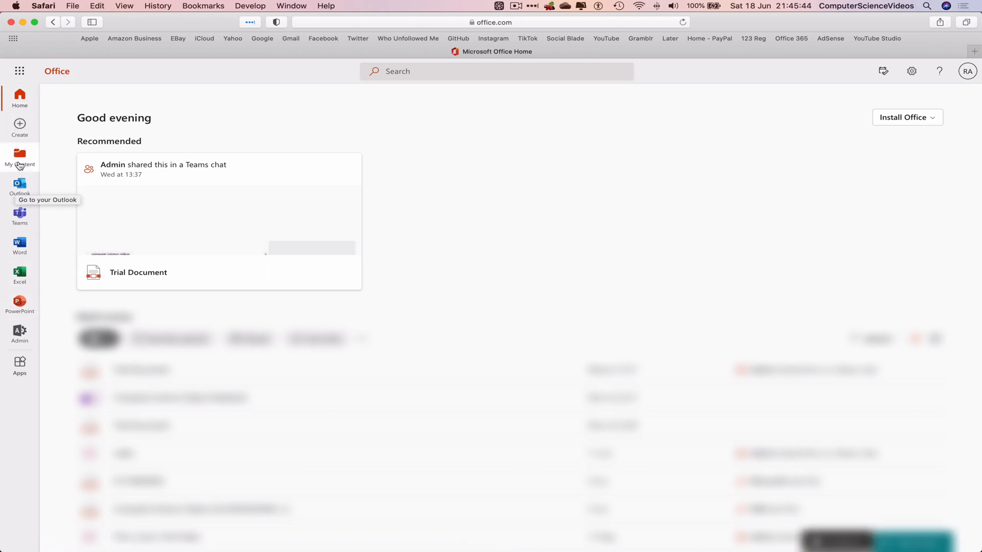
mouse_move(20, 97)
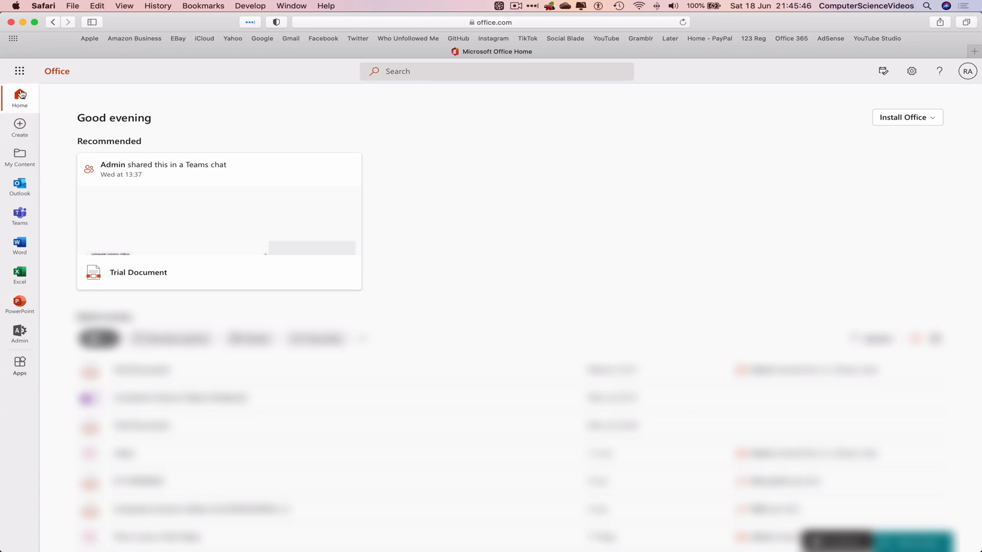
click(13, 71)
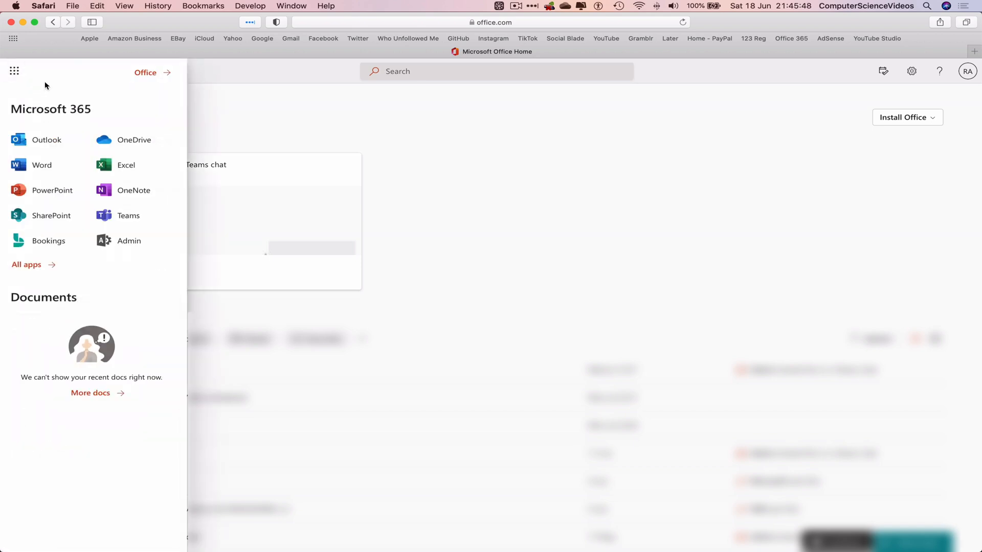
click(26, 264)
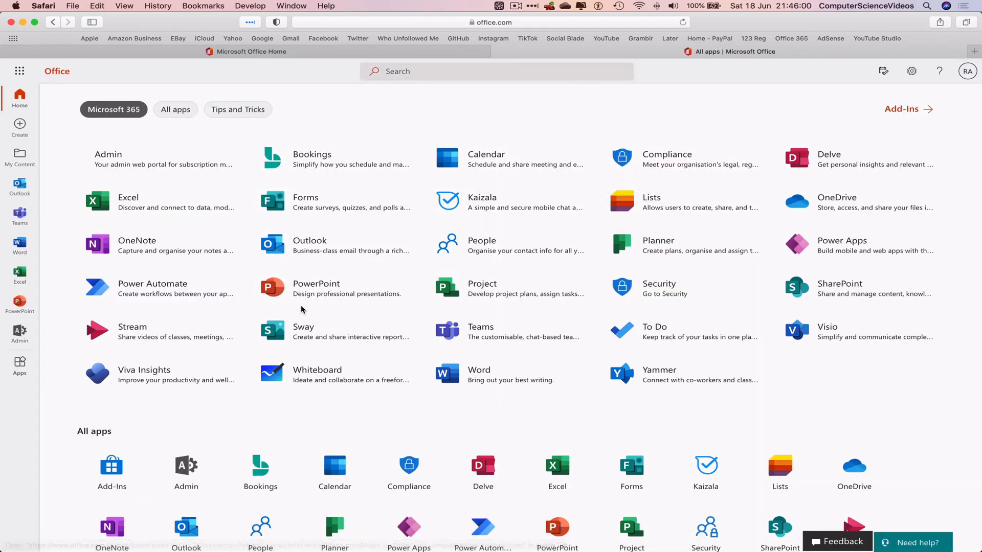
mouse_move(334, 288)
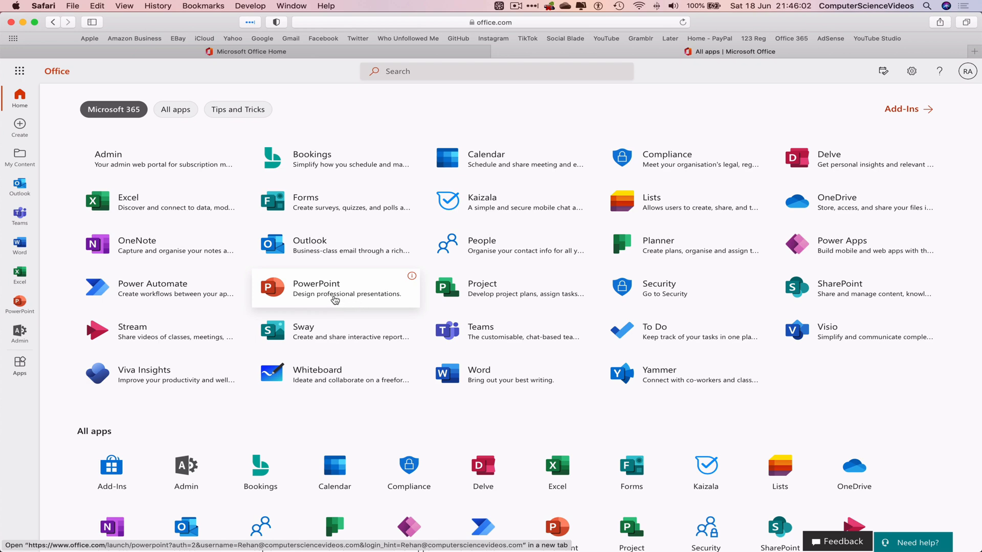
Step: Open PowerPoint, view more themes and the online templates, then return to the theme gallery
click(317, 288)
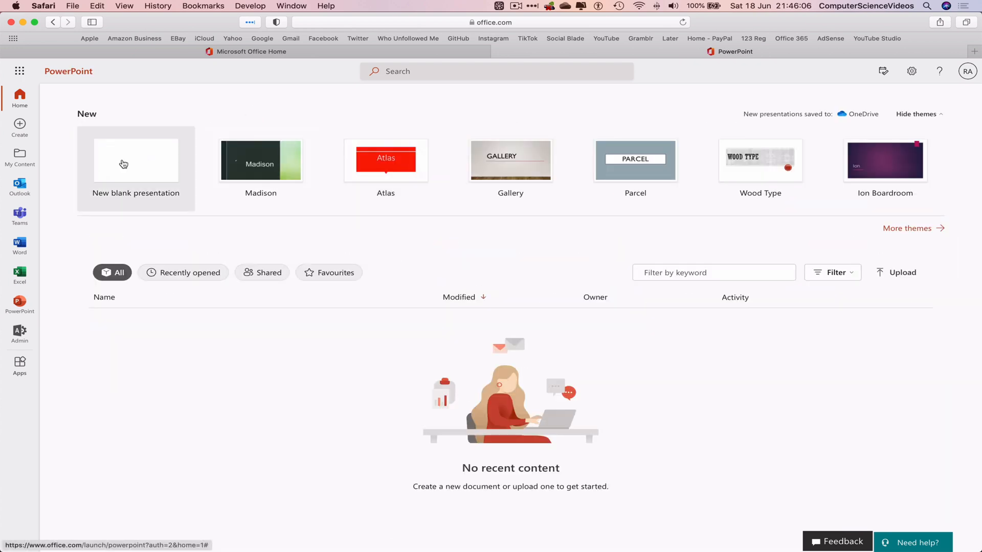
mouse_move(458, 198)
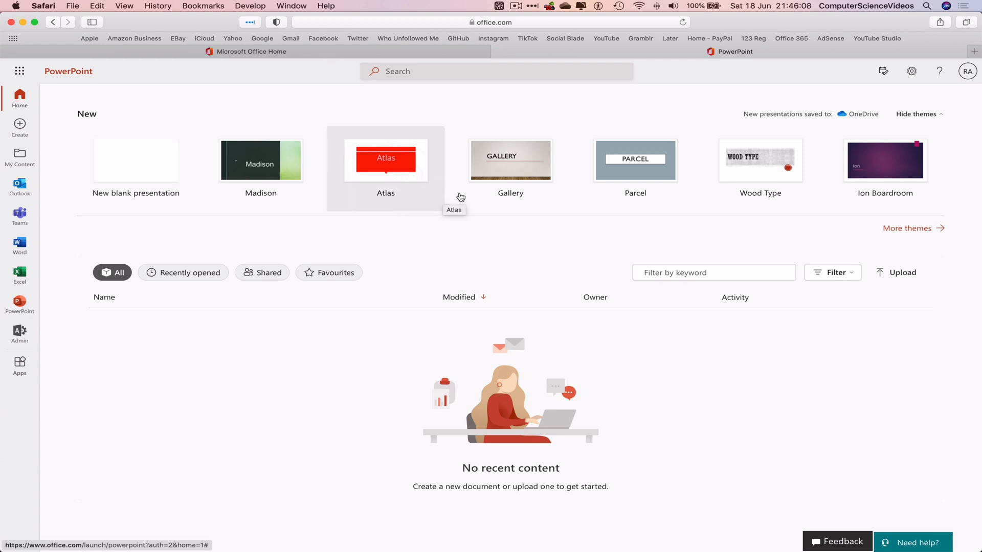
mouse_move(586, 173)
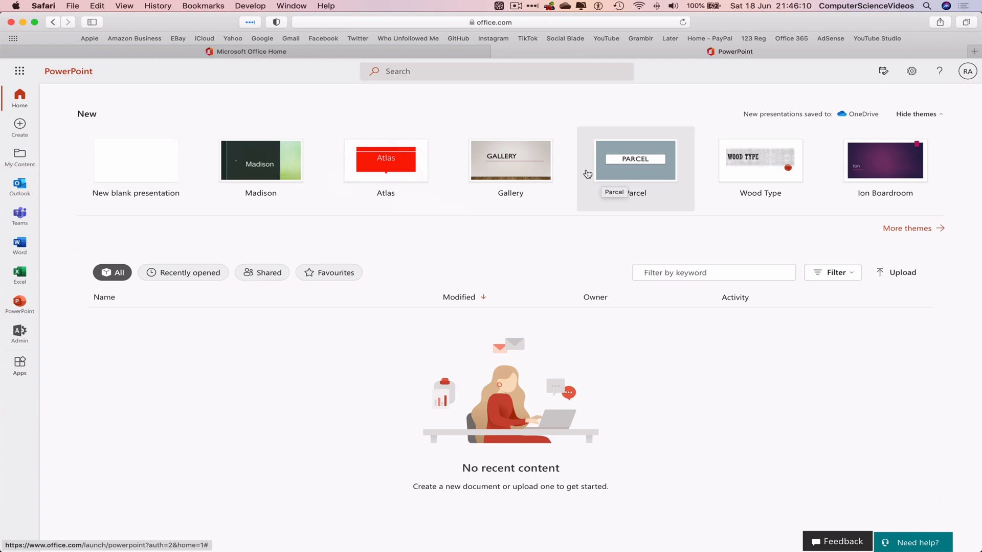
mouse_move(928, 233)
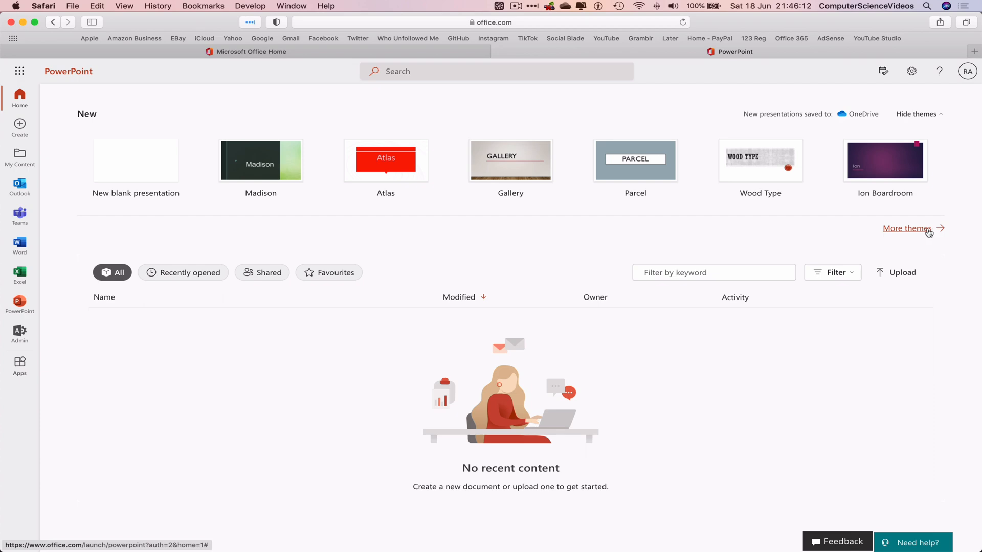
click(906, 228)
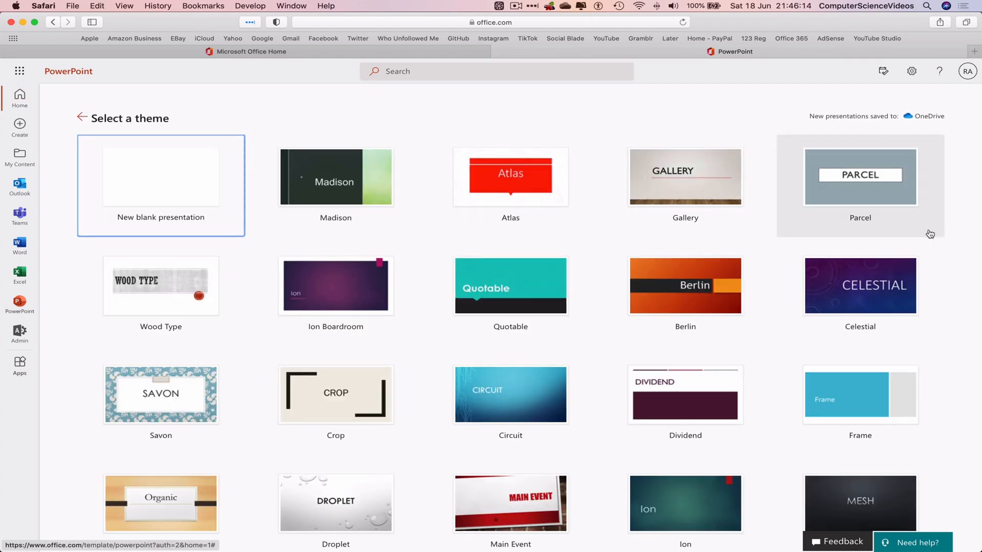
scroll(down, 3)
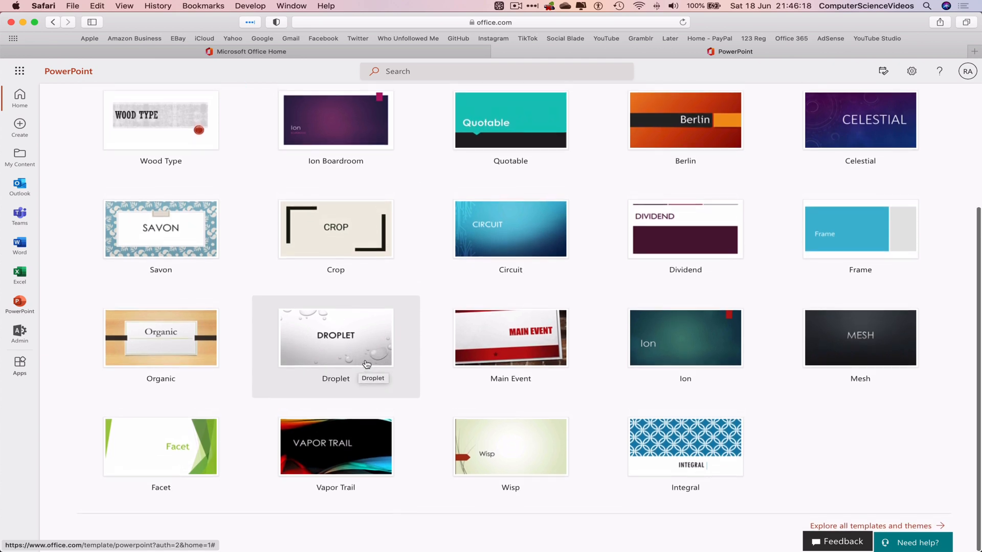
mouse_move(885, 526)
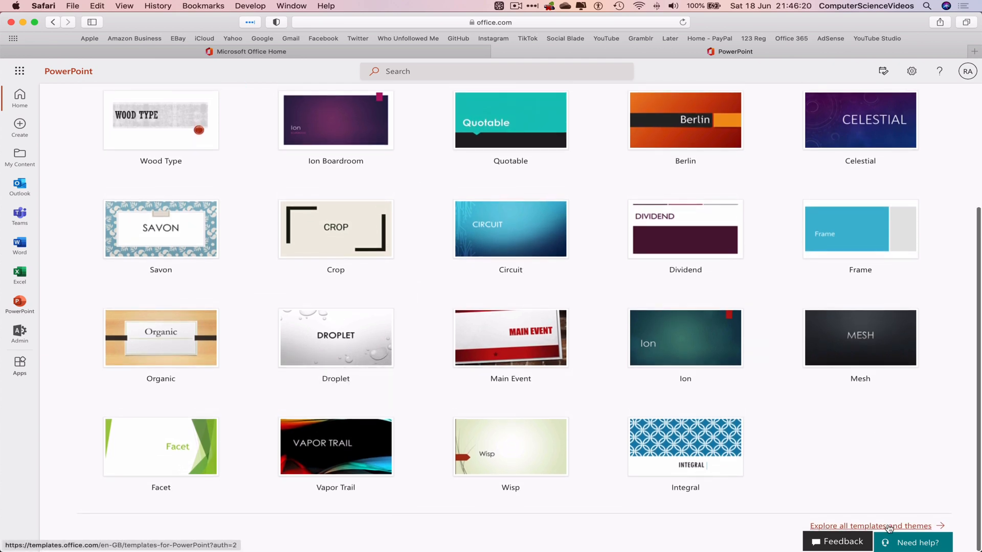
click(869, 526)
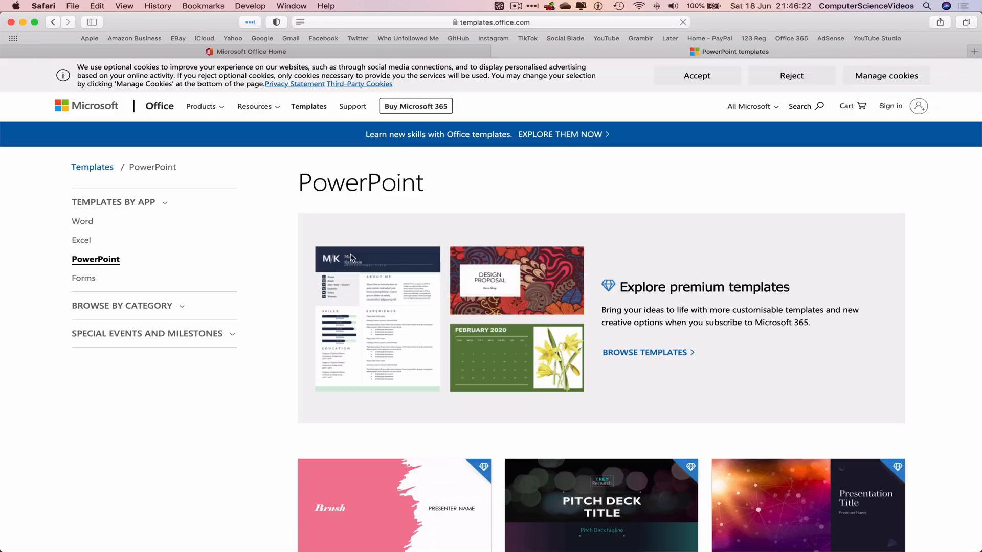
click(54, 22)
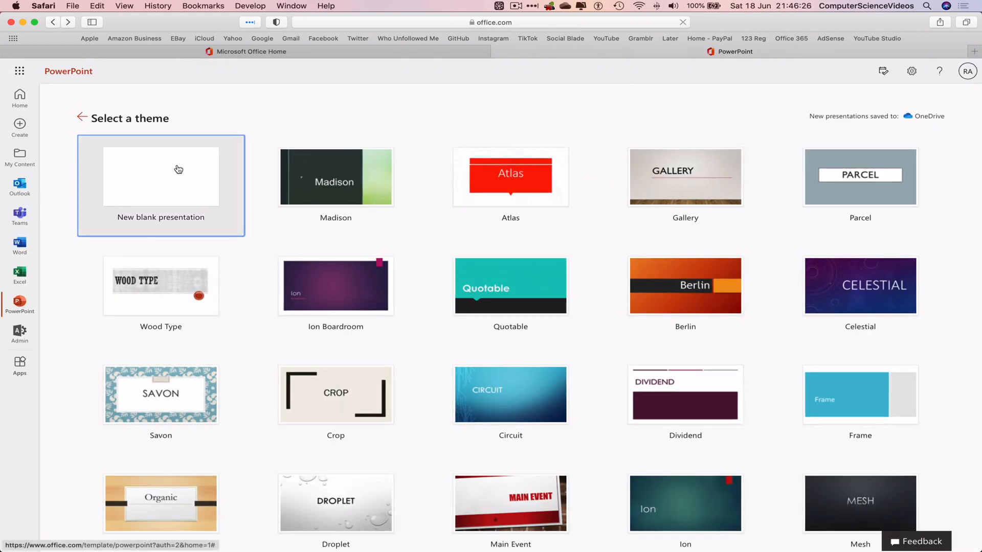
Step: Start a blank presentation titled 'Computer Science Videos'
click(160, 175)
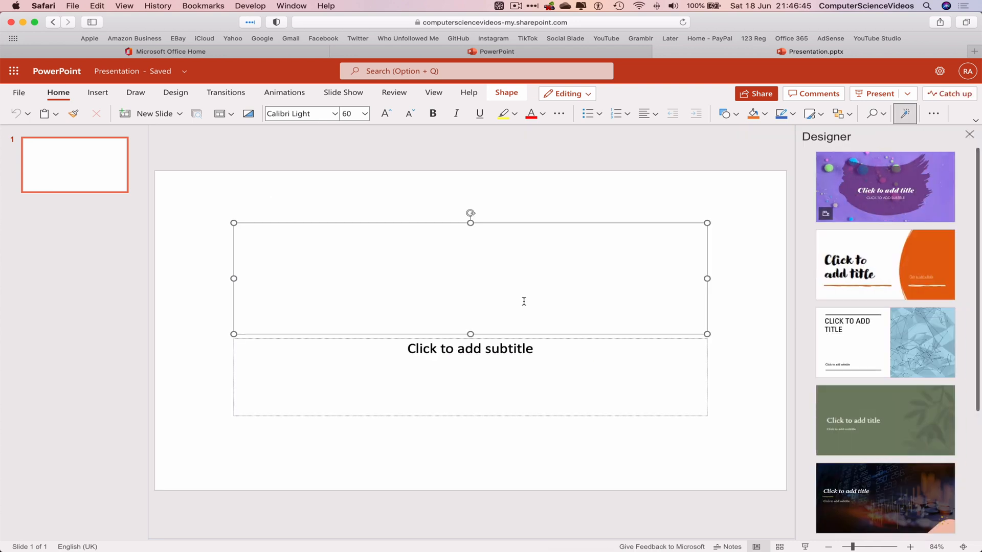
text(Comp)
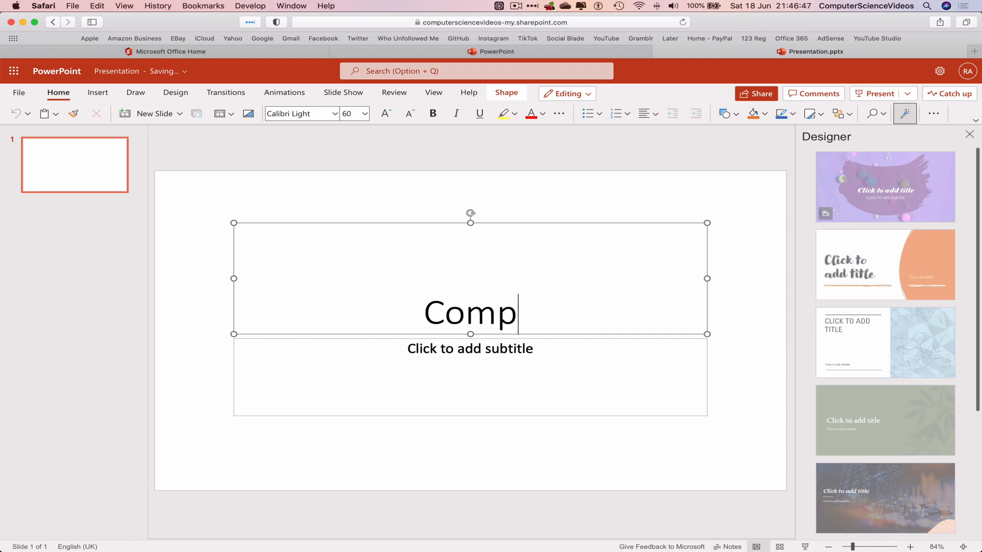
text(uter Sc)
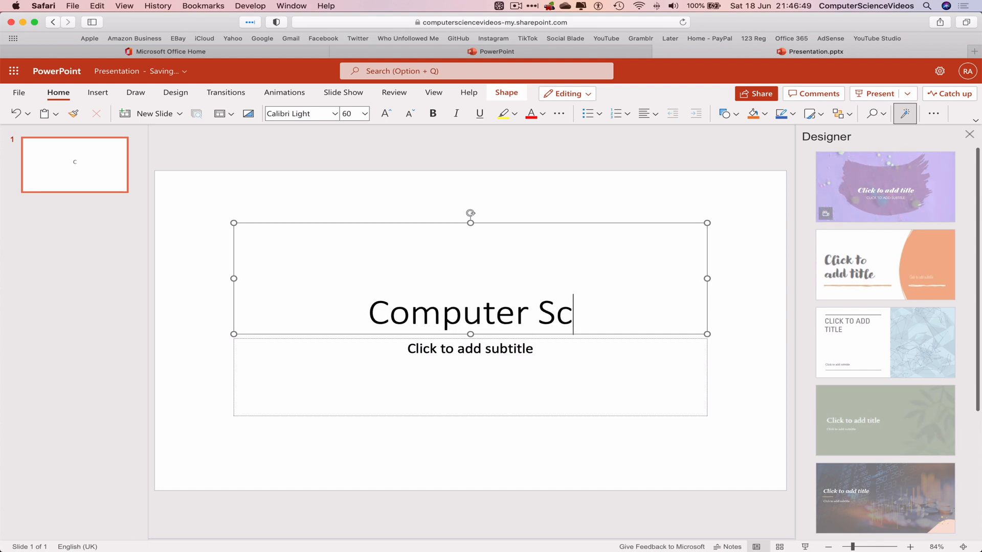
text(ience Videos)
click(470, 378)
text(-)
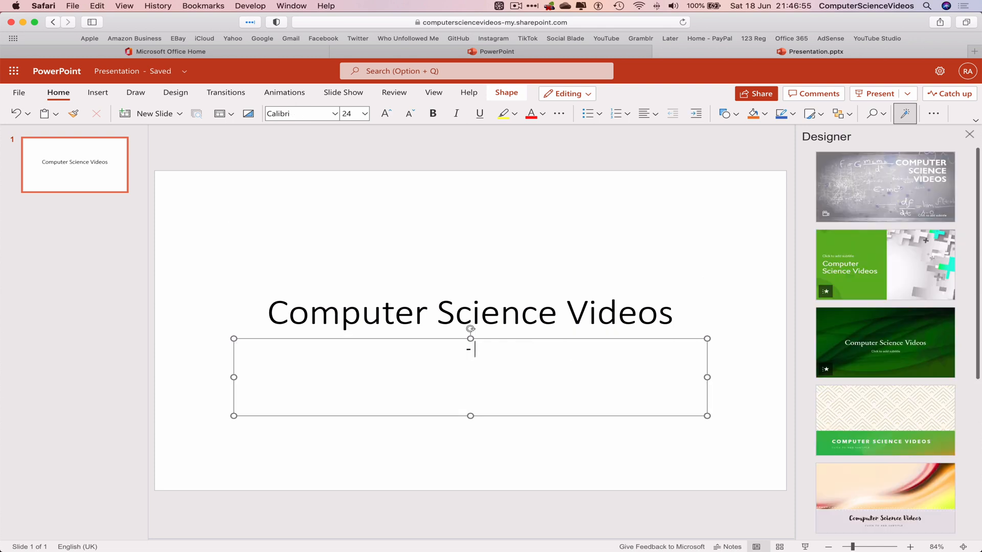
Step: Add the subtitle '- Presentation' and dismiss the design suggestions pane
text(P)
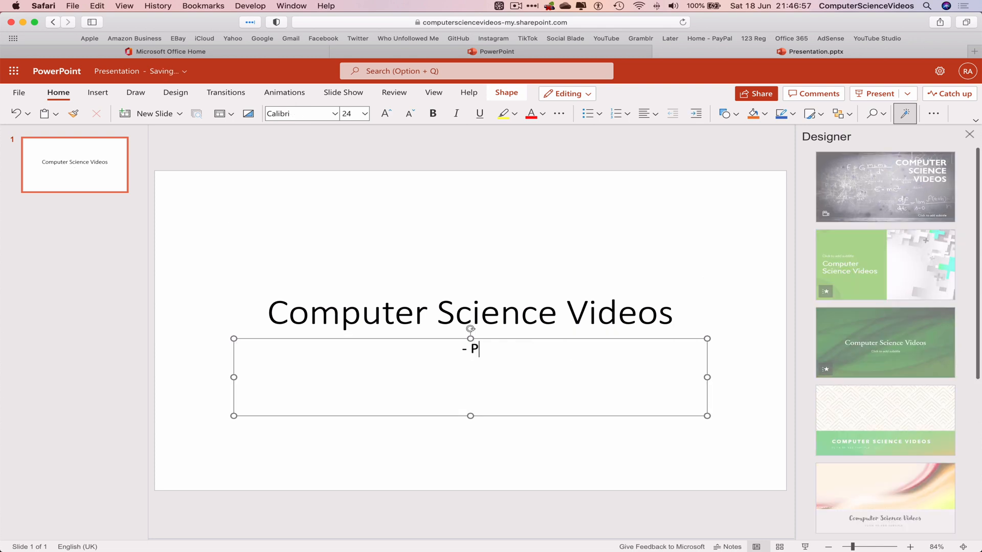
text(resentation)
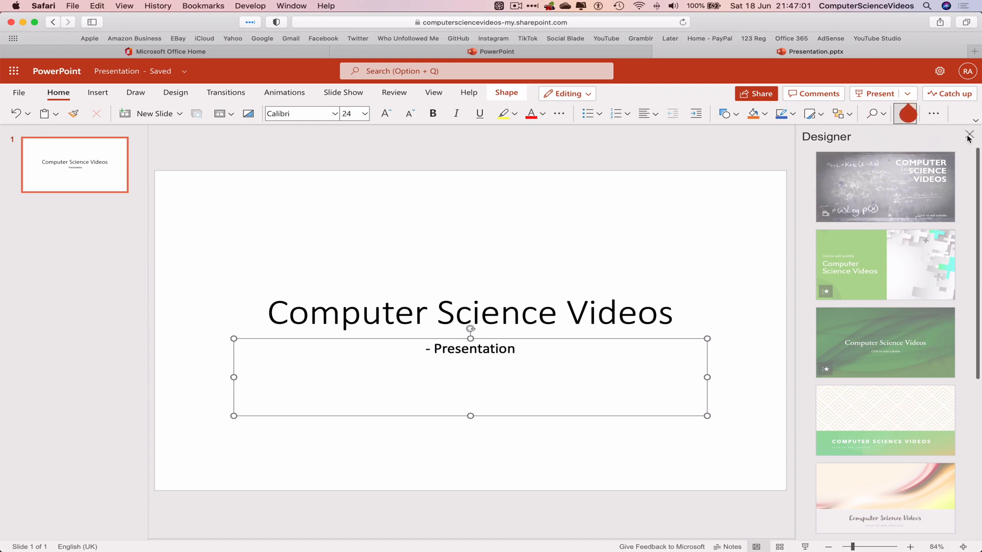
click(969, 134)
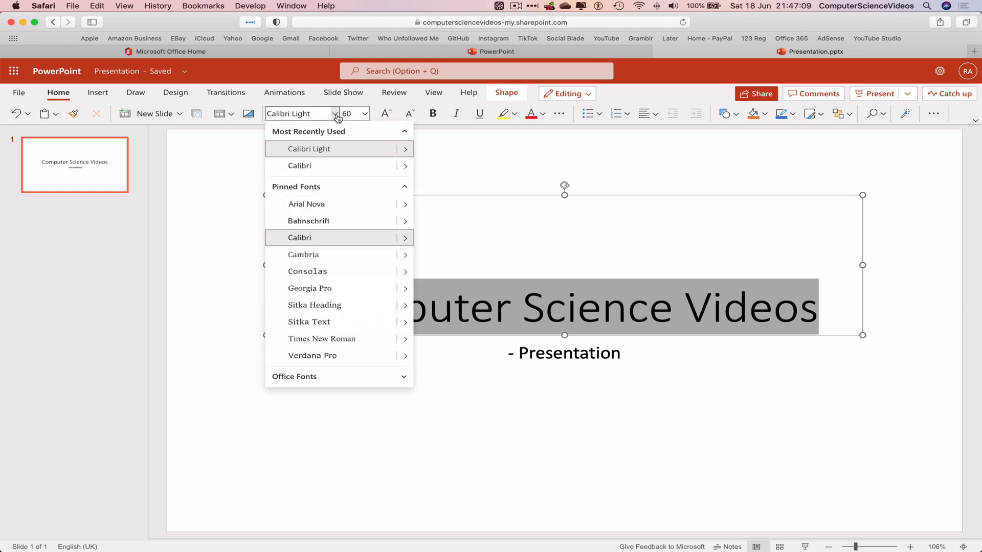
mouse_move(303, 254)
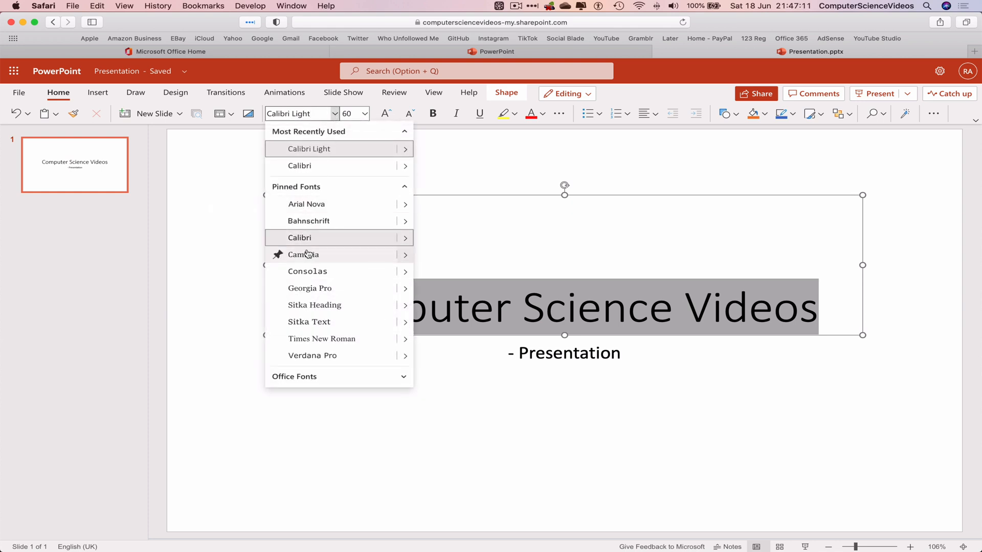
mouse_move(321, 220)
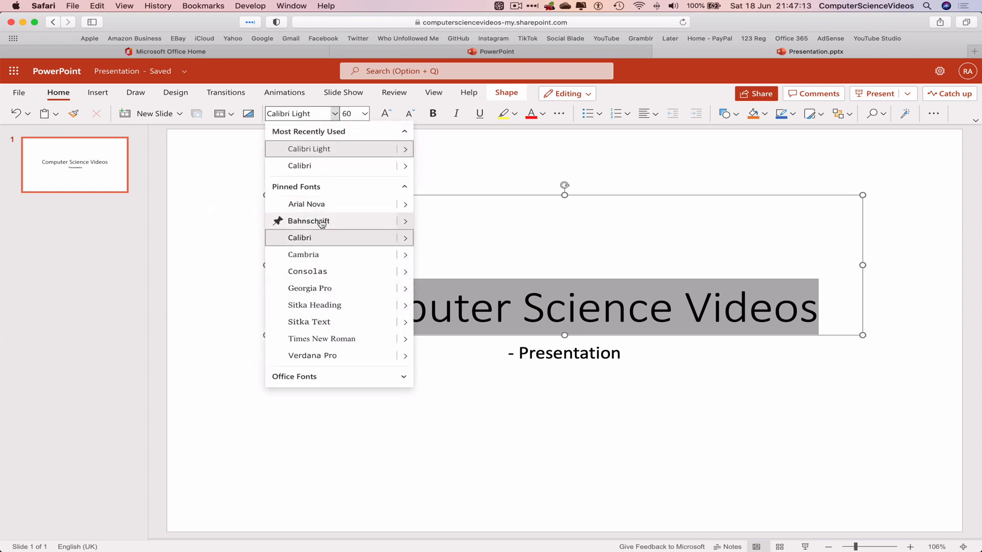
mouse_move(321, 338)
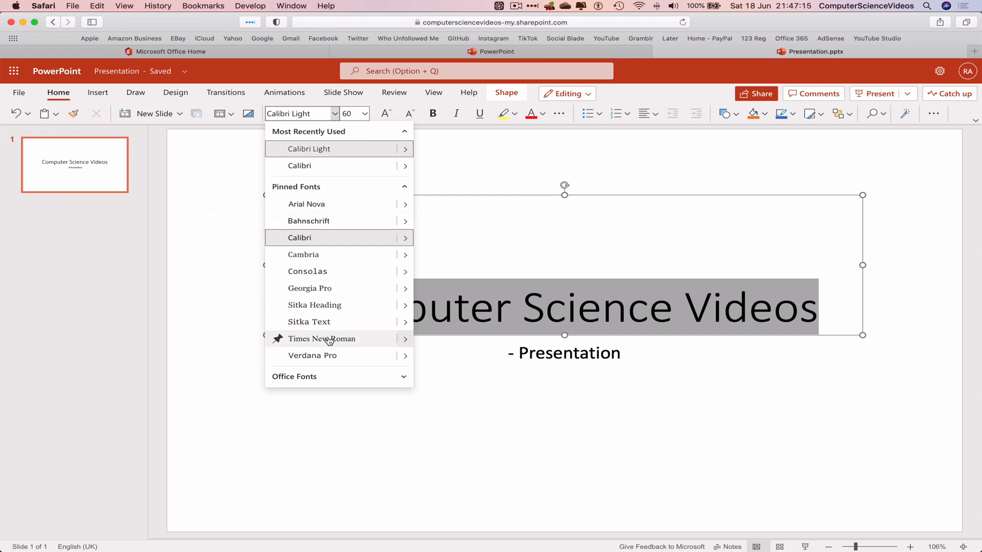
Step: Set the '- Presentation' subtitle to Times New Roman, matching the title font
click(321, 338)
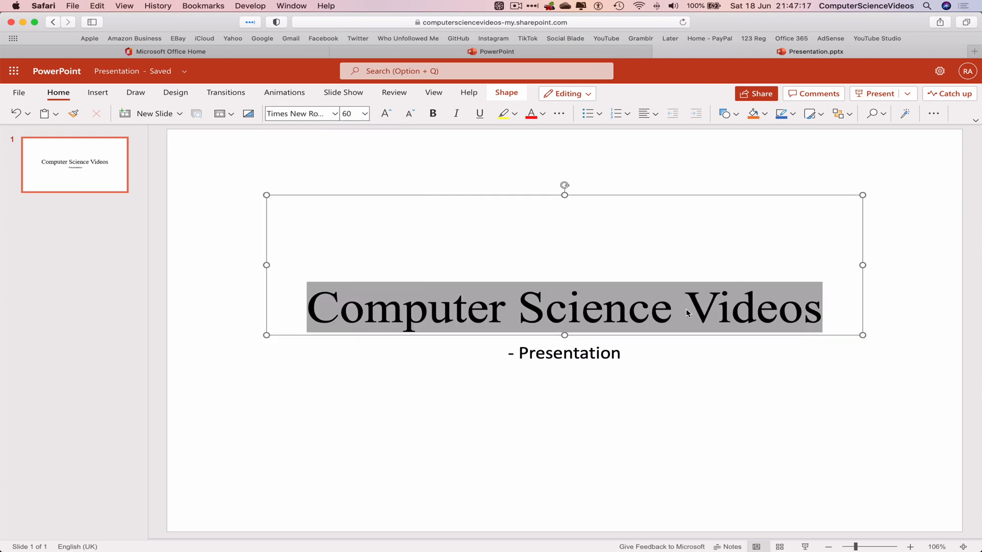
click(563, 352)
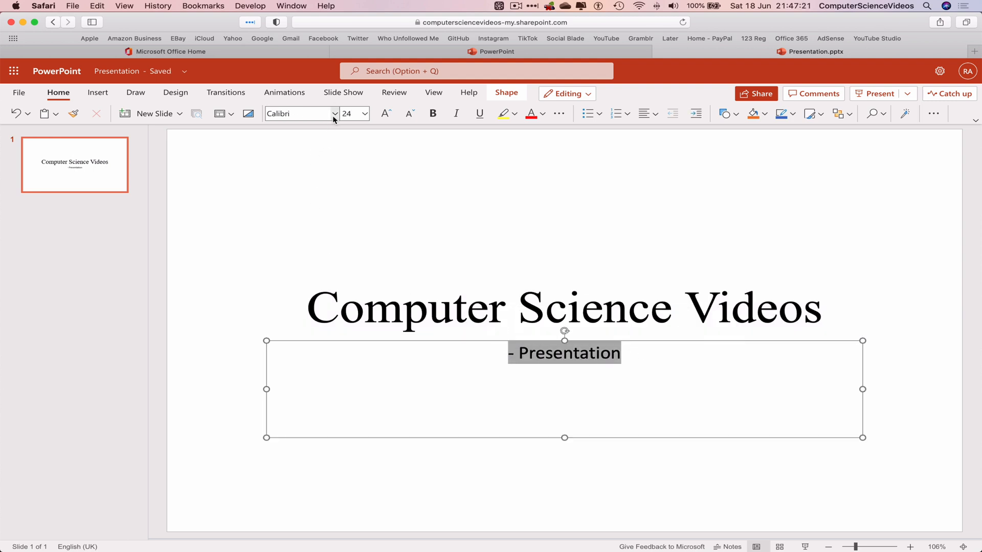
click(301, 113)
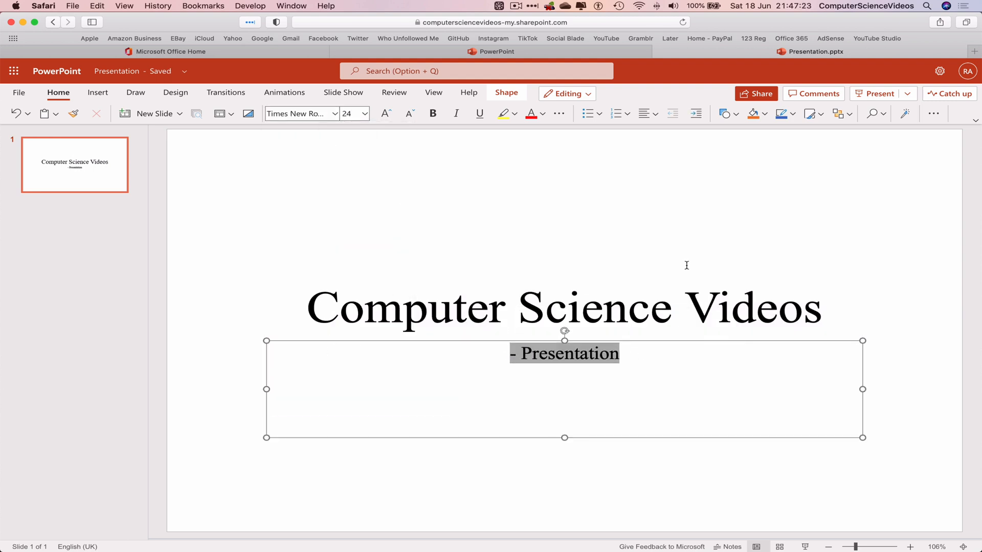
click(619, 188)
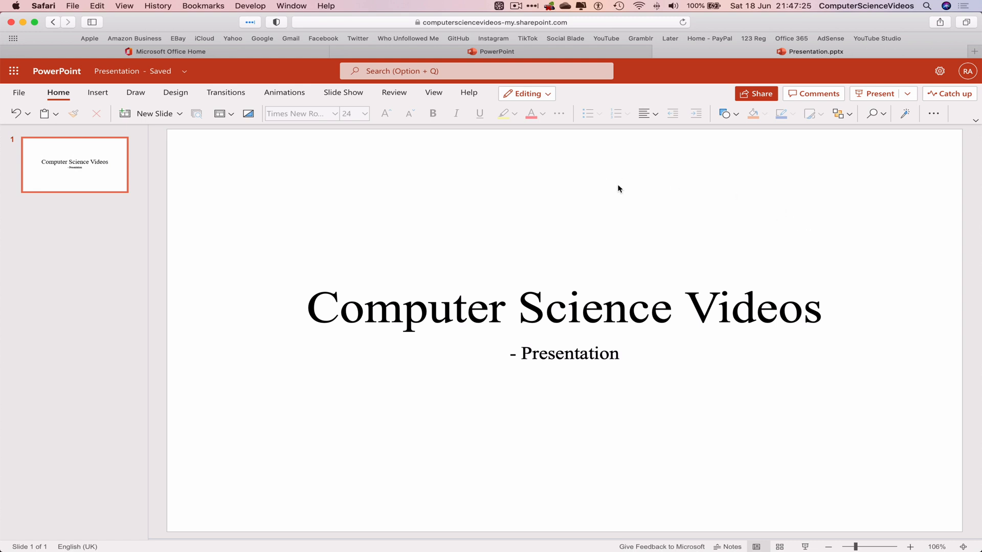
mouse_move(183, 73)
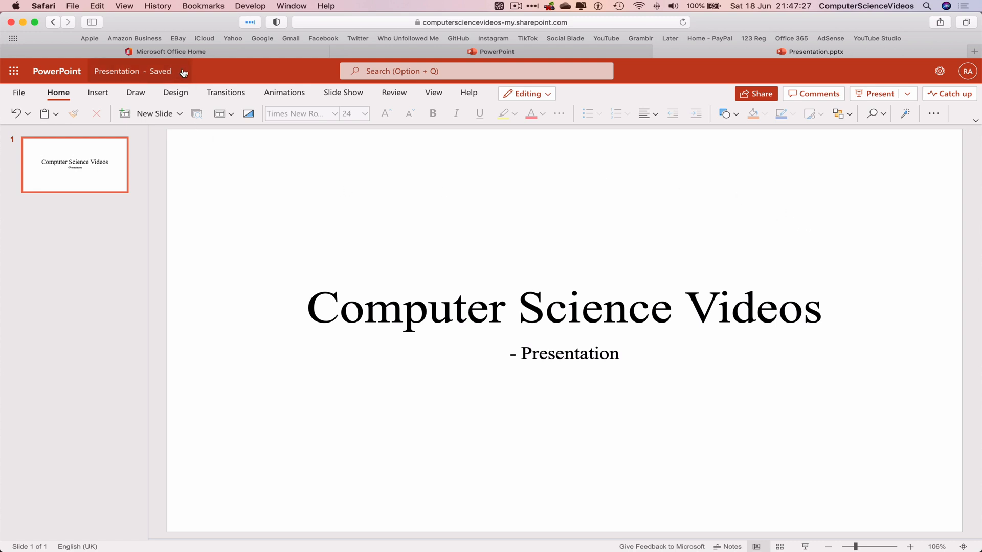
Step: Rename the file from 'Presentation' to 'Computer Science Videos'
click(132, 71)
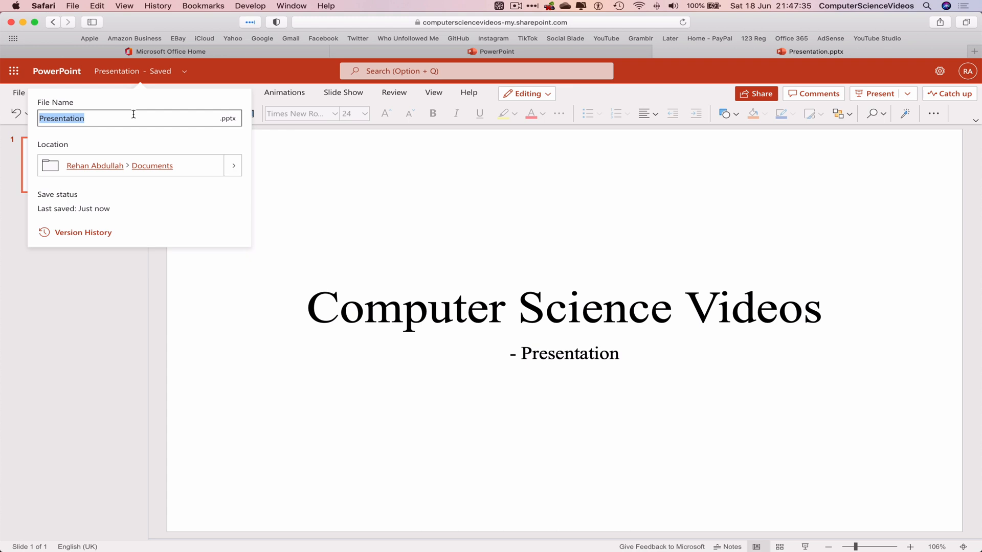
text(C)
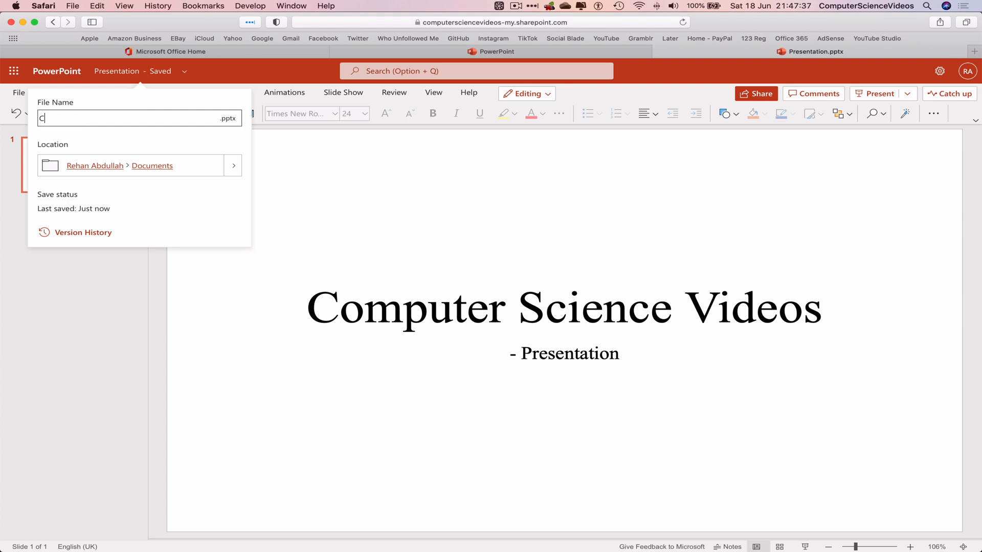
text(omputer S)
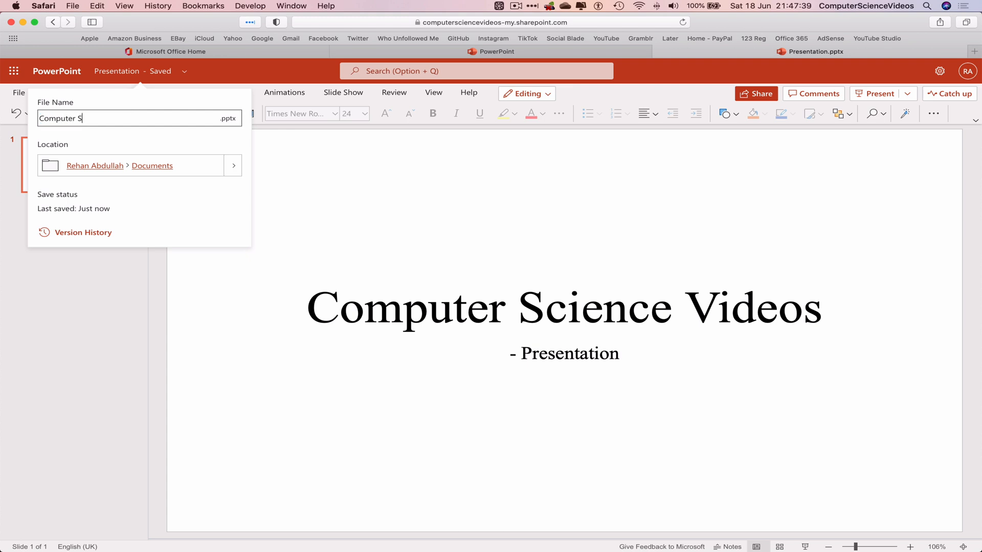
text(cience Videos)
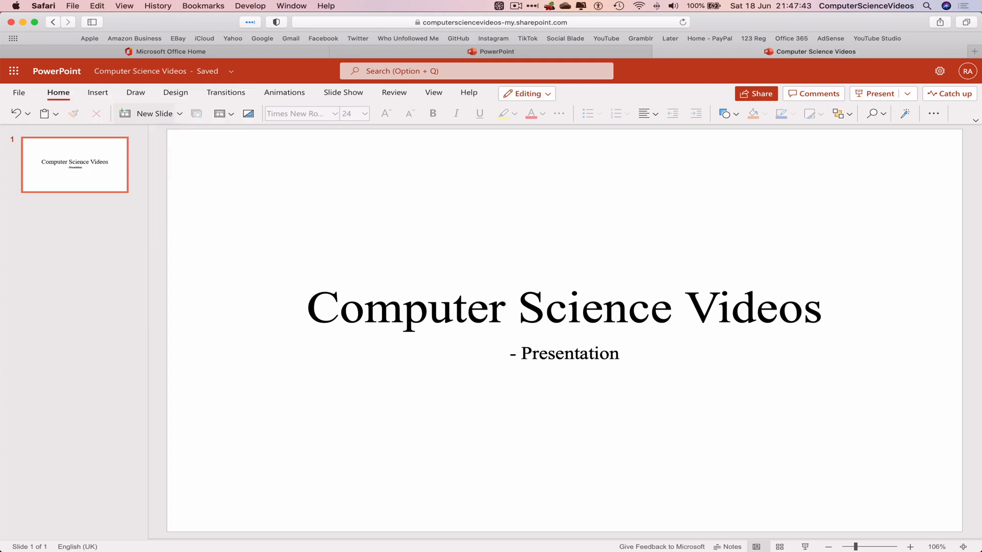
mouse_move(660, 52)
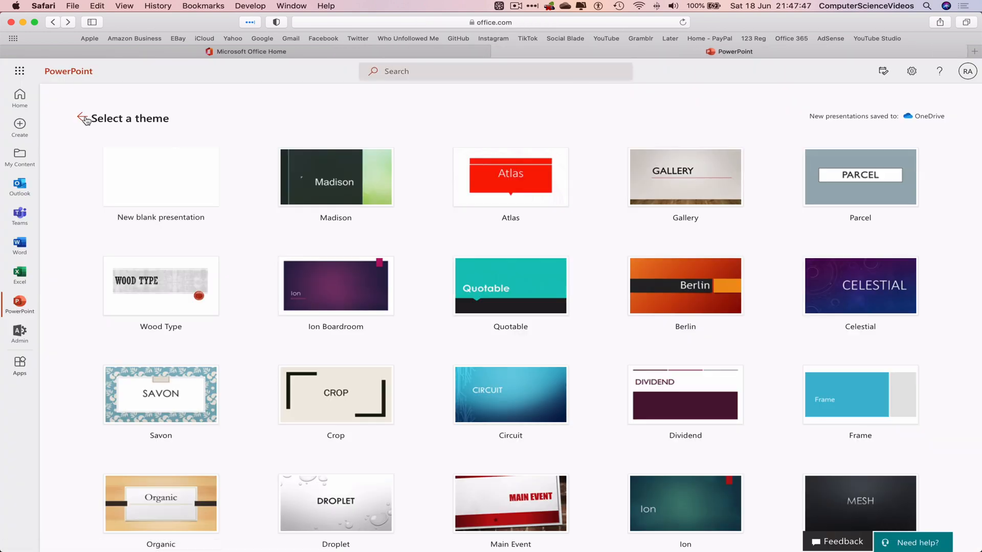
click(81, 118)
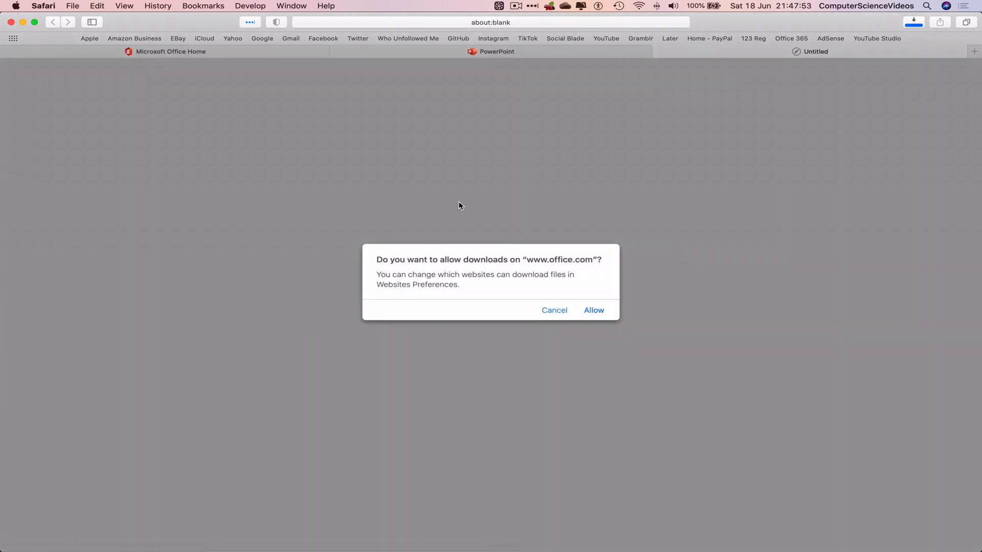
click(592, 310)
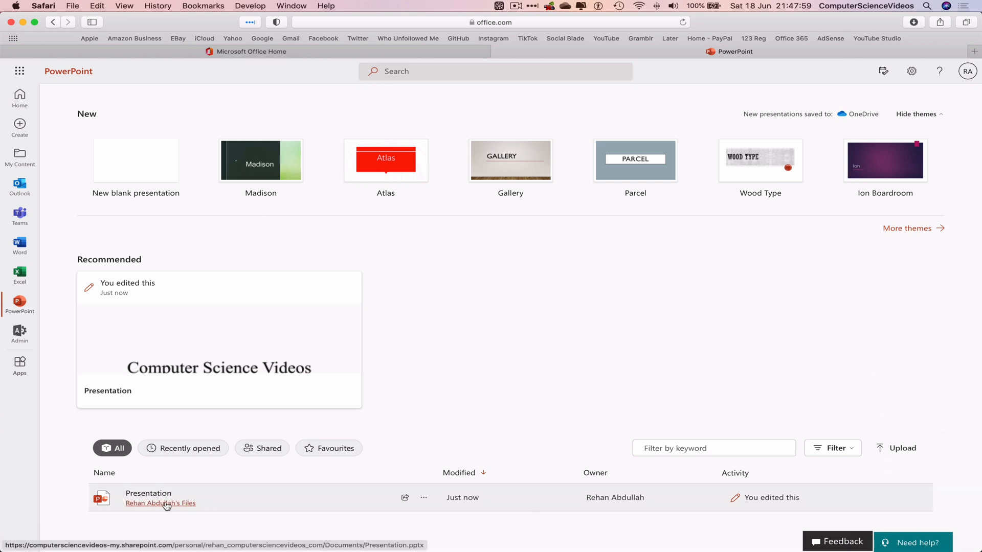
mouse_move(362, 421)
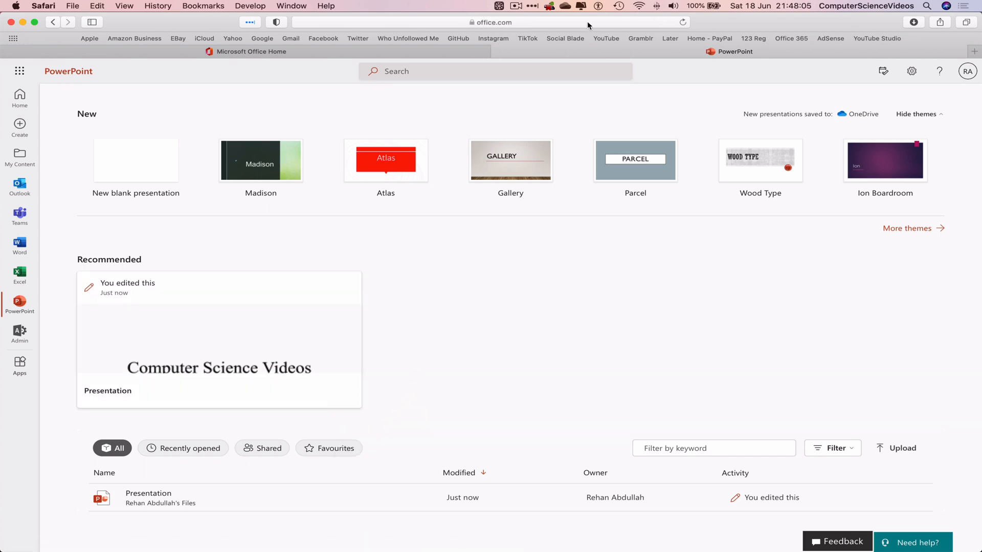
click(219, 340)
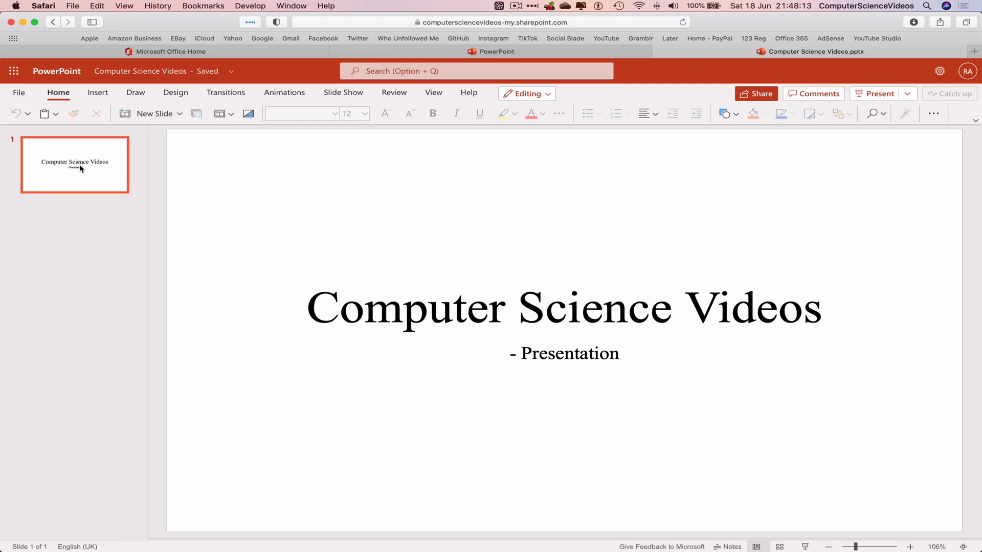
Step: Add a new slide after the title slide and title it 'Agenda'
right_click(75, 165)
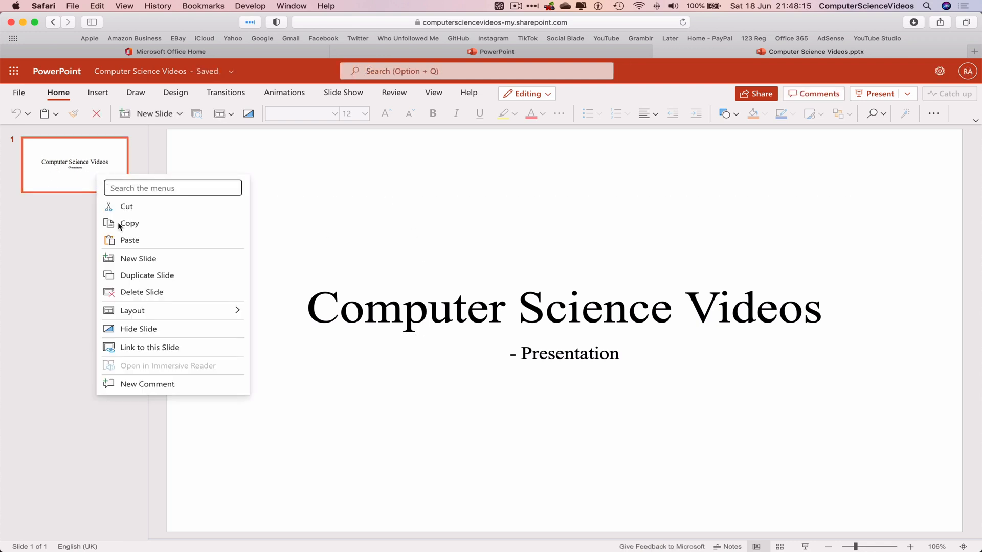
click(138, 258)
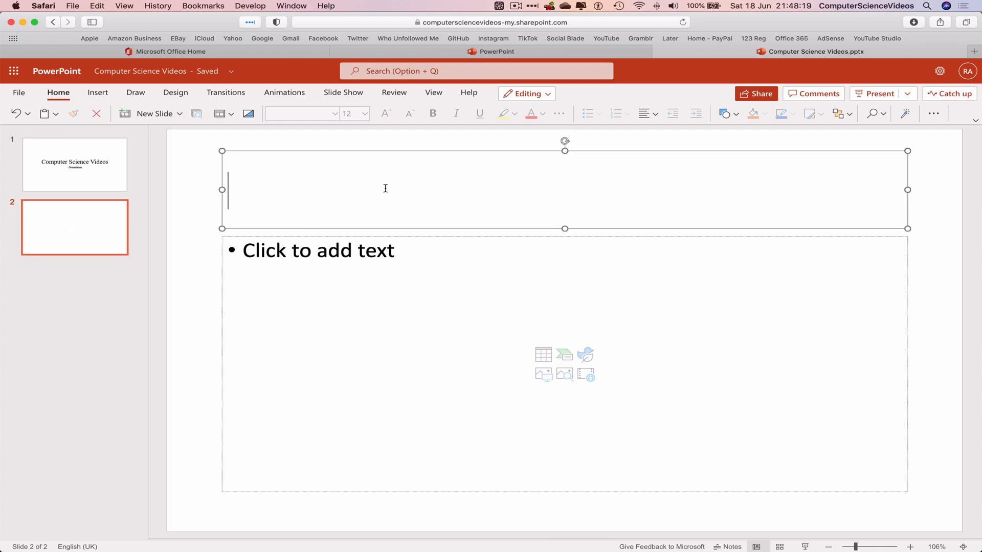
click(385, 189)
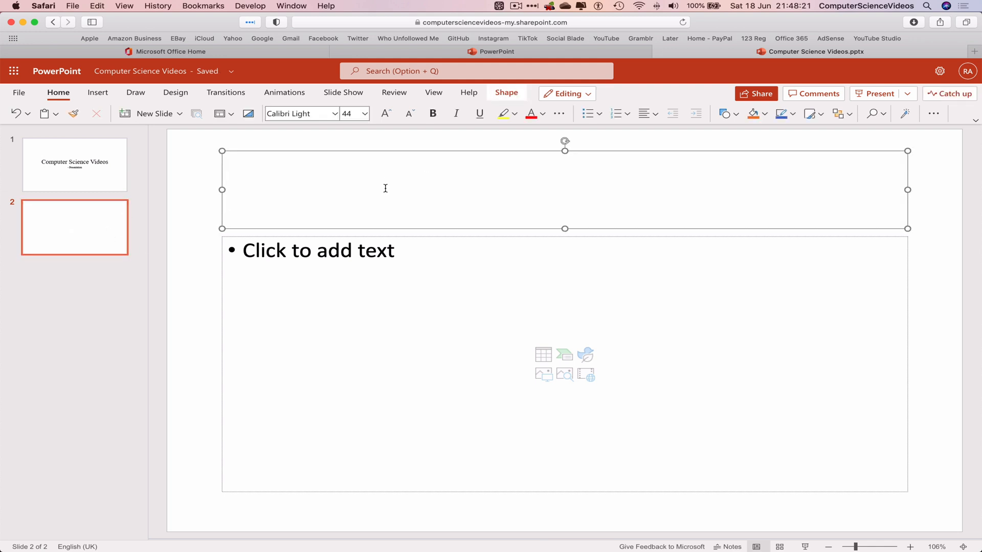
text(Agenda)
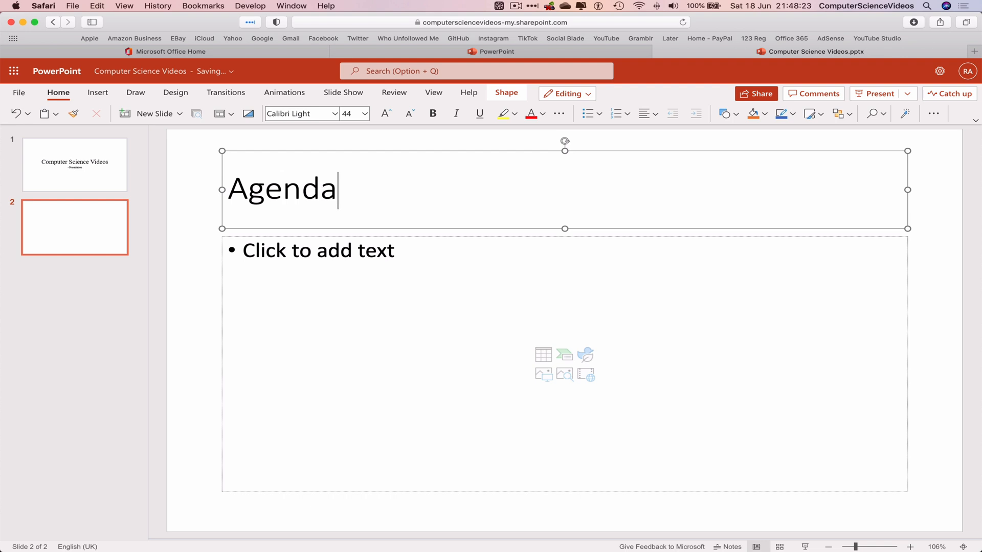
Step: List bullets Create a Video, Edit, Export, Upload and Promote to Social Media
click(362, 265)
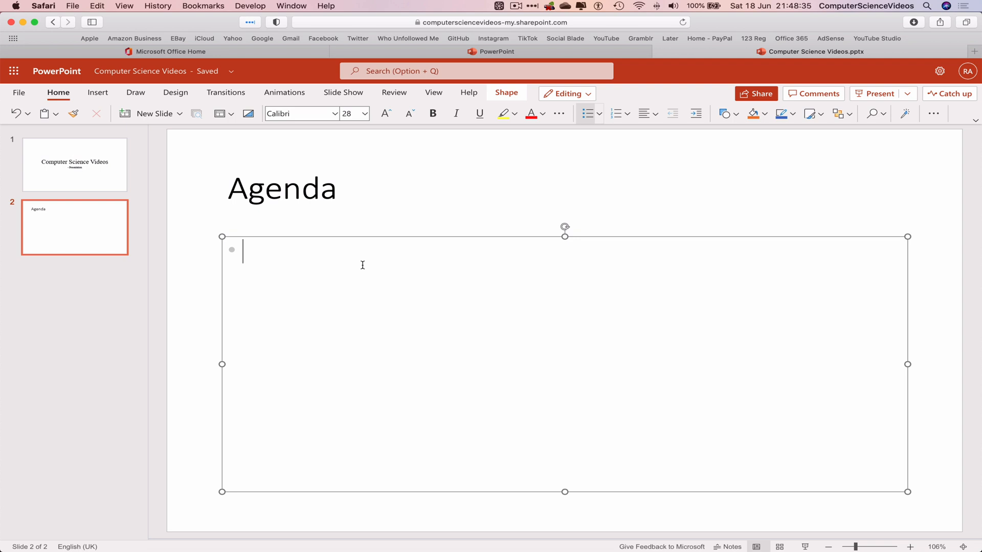
text(Create)
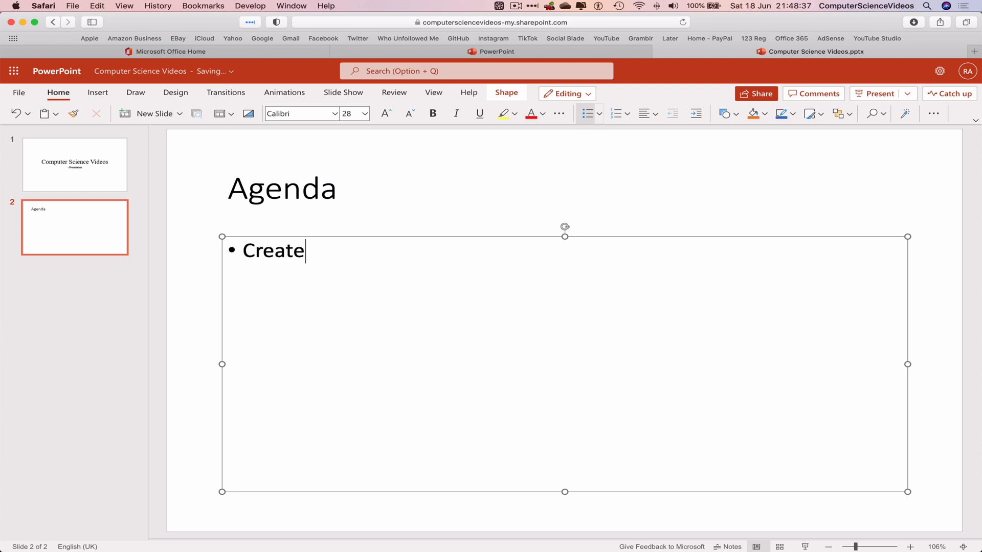
text(a Video)
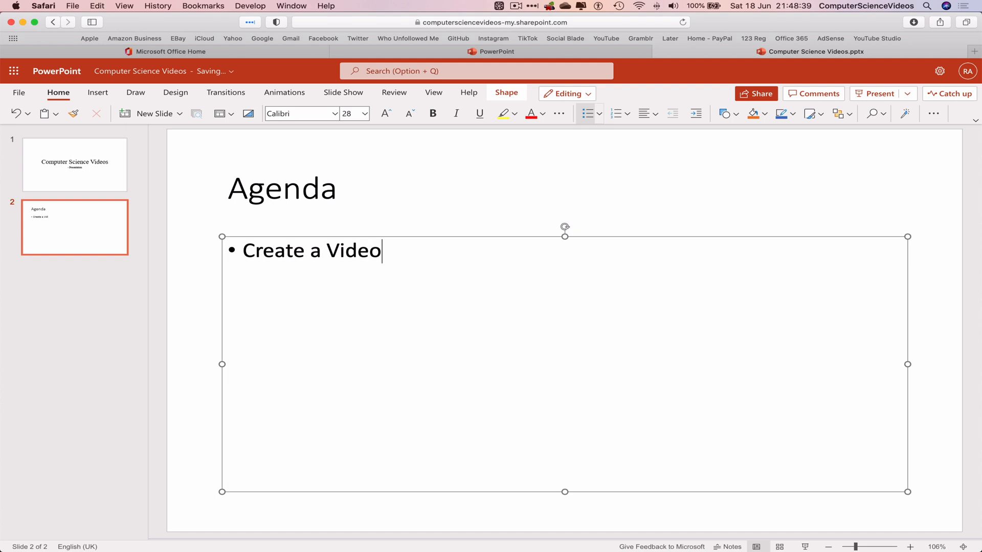
key(Return)
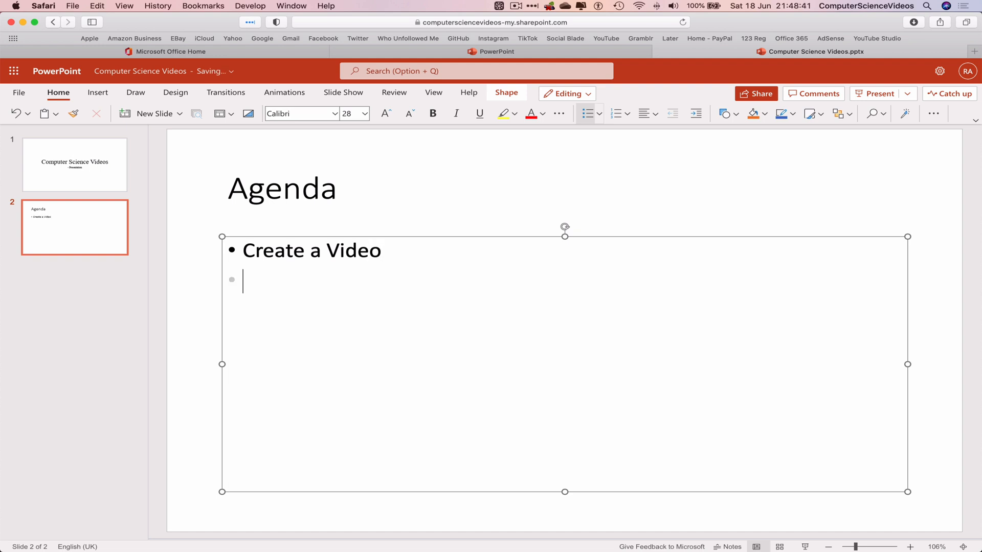
text(Edit)
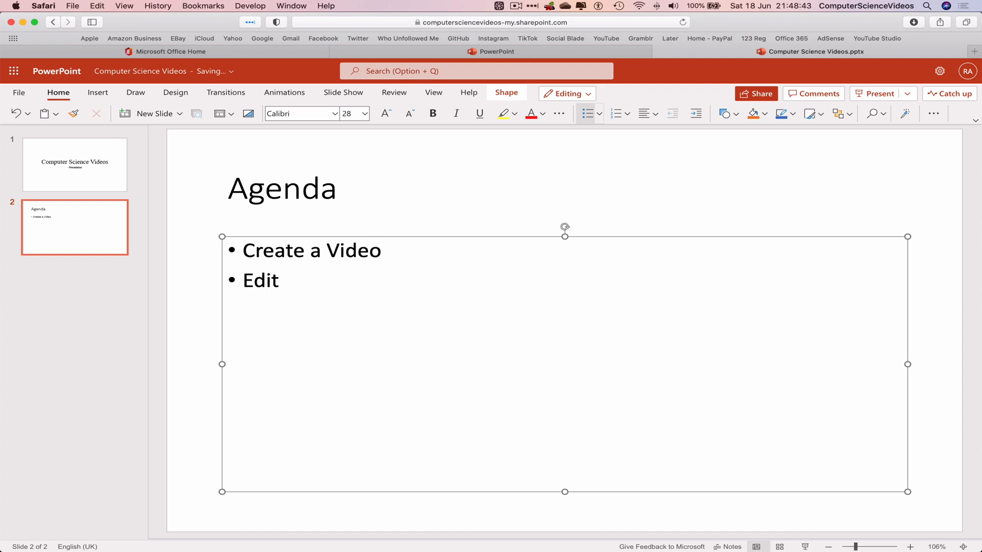
text(Export)
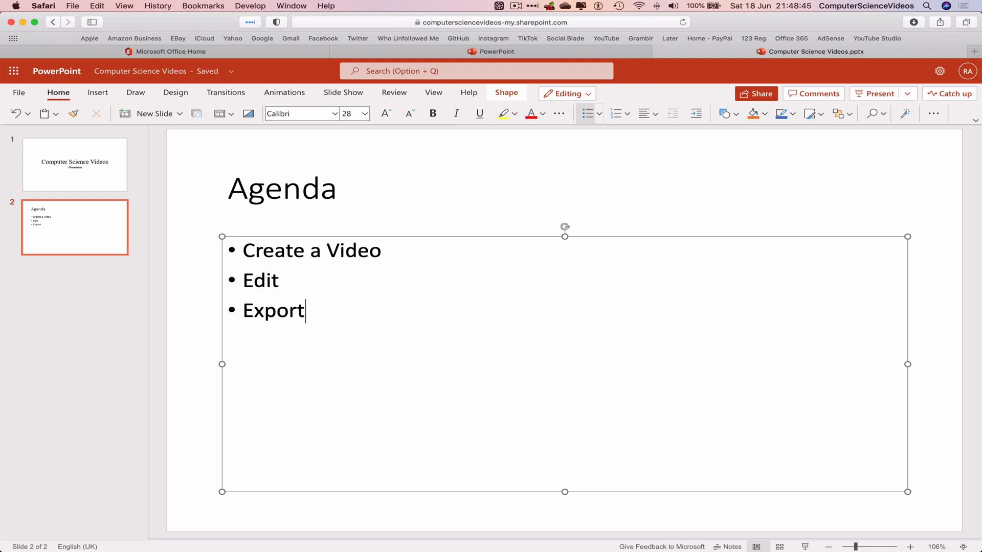
text(Upload)
text(Promot)
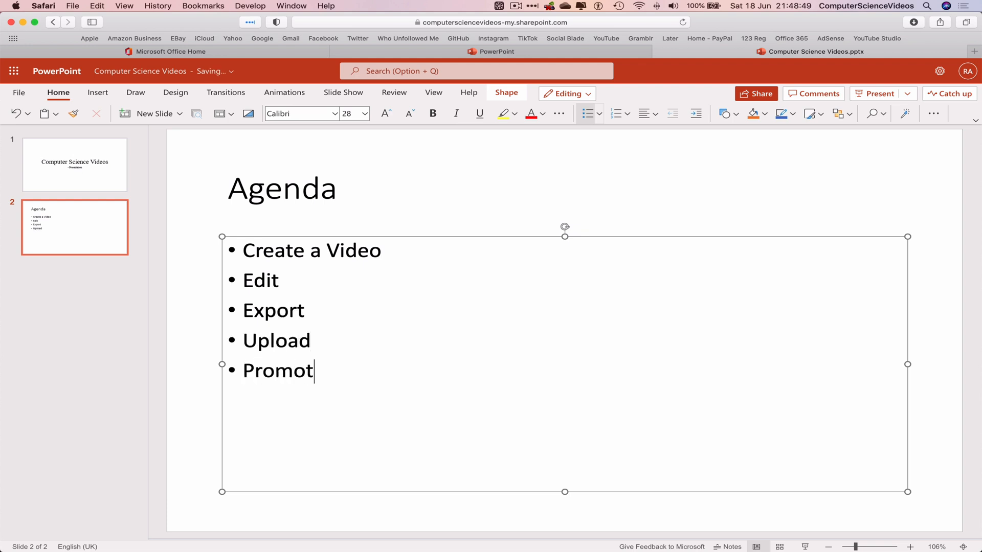
text(e to Sociel)
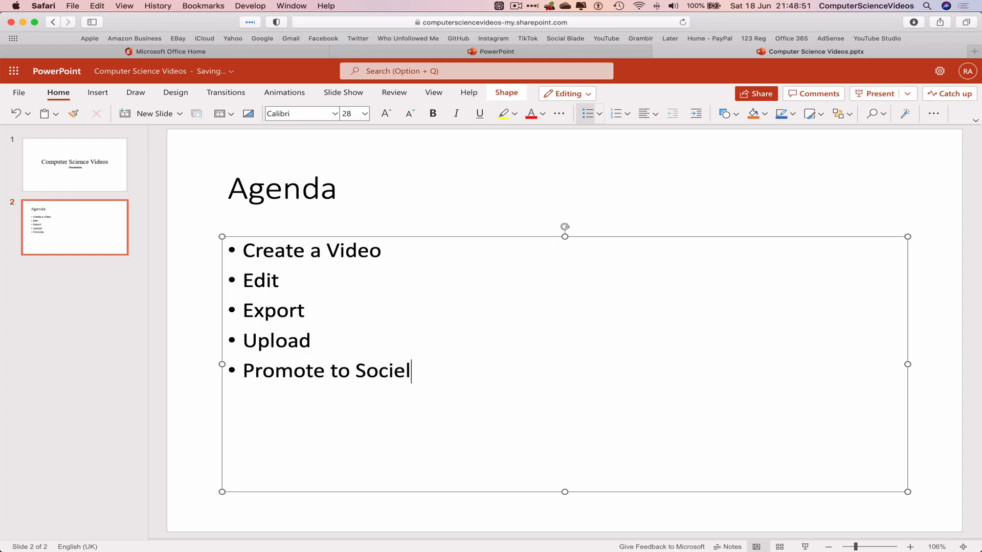
text(Med)
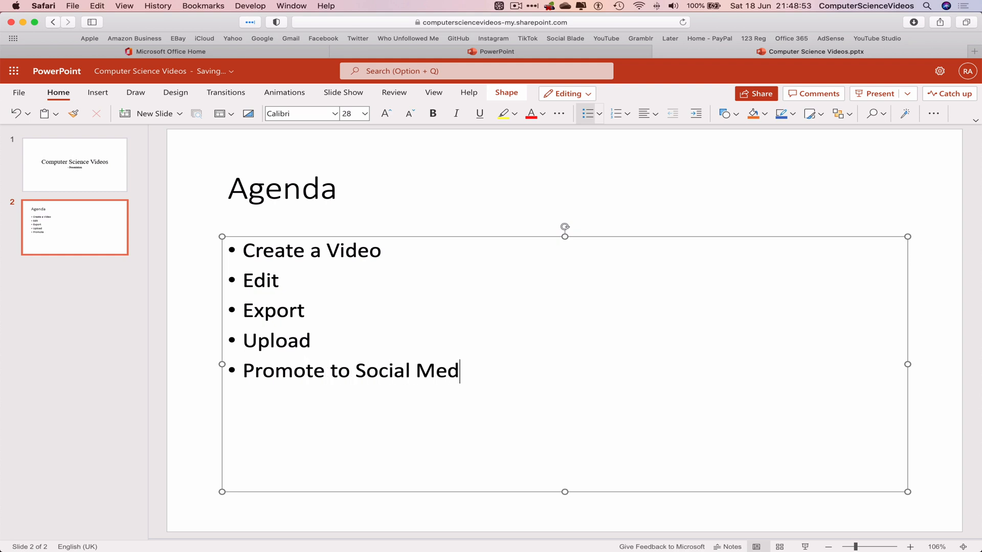
text(ia)
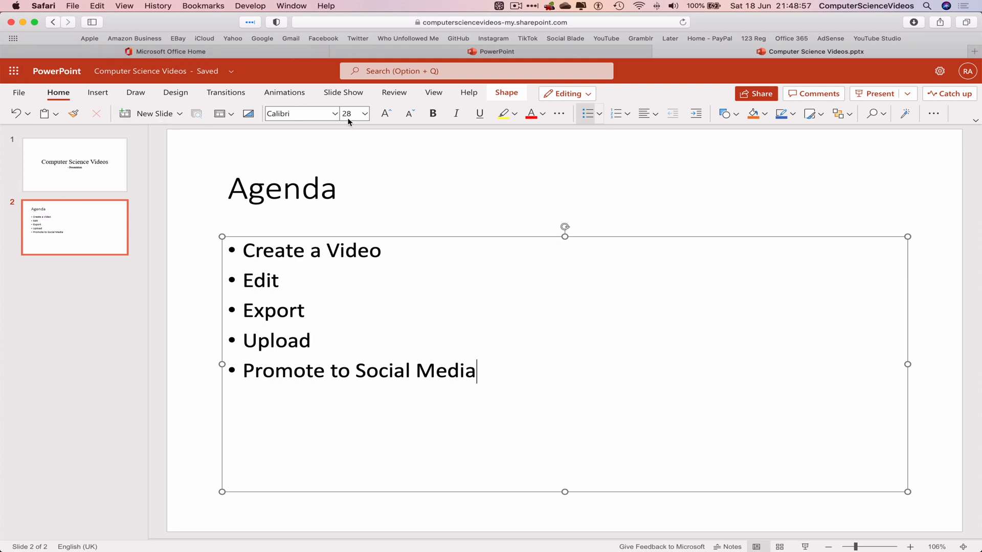
Step: Centre the title with the '- Presentation' subtitle directly beneath it on slide 1
click(75, 165)
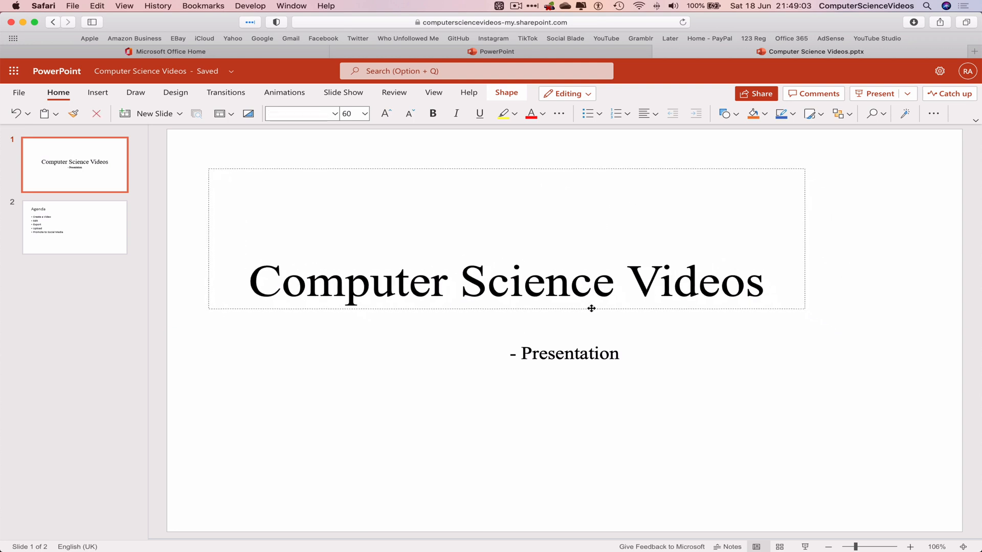
click(562, 352)
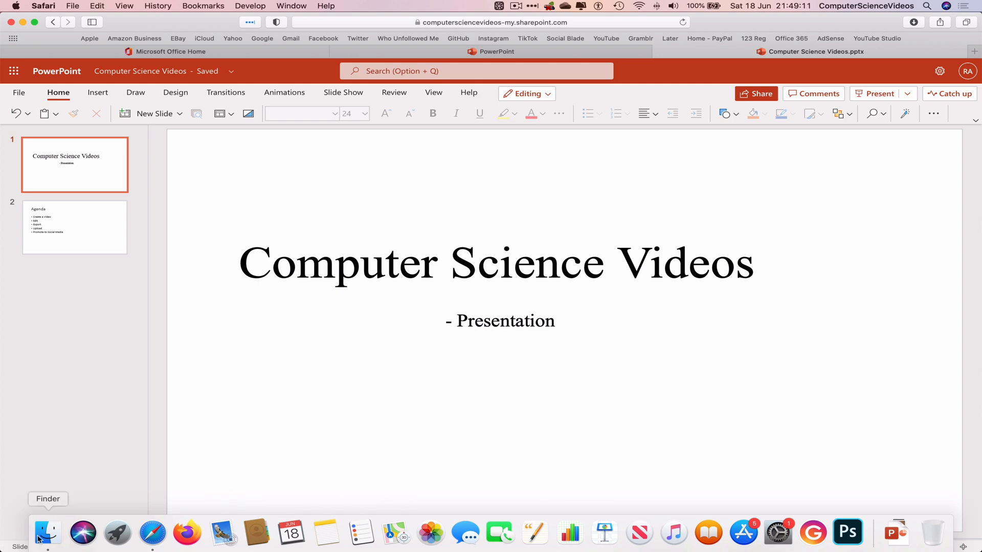
Step: Insert the CSV logo in the title slide's corner and give it alt text 'Logo'
click(46, 532)
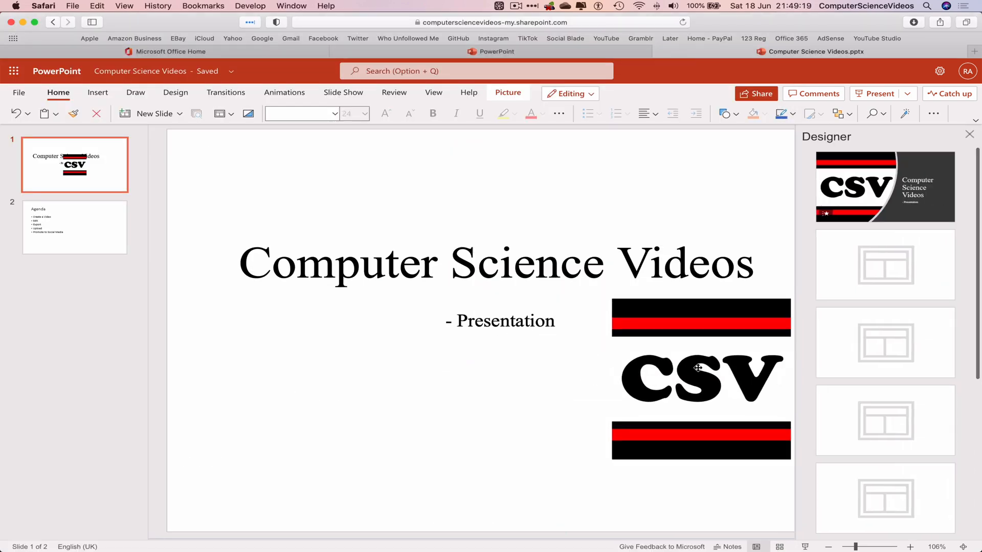
click(700, 380)
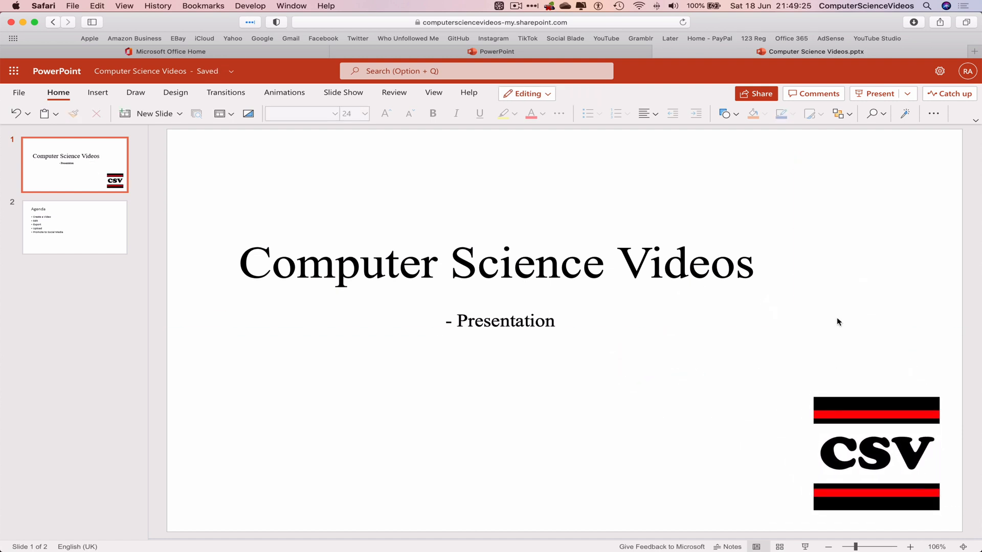
click(875, 453)
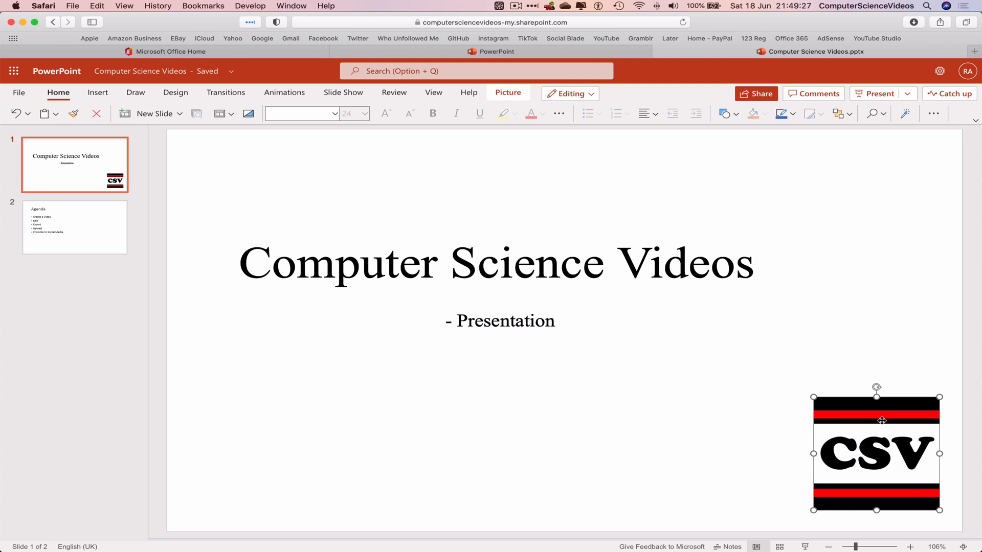
right_click(876, 420)
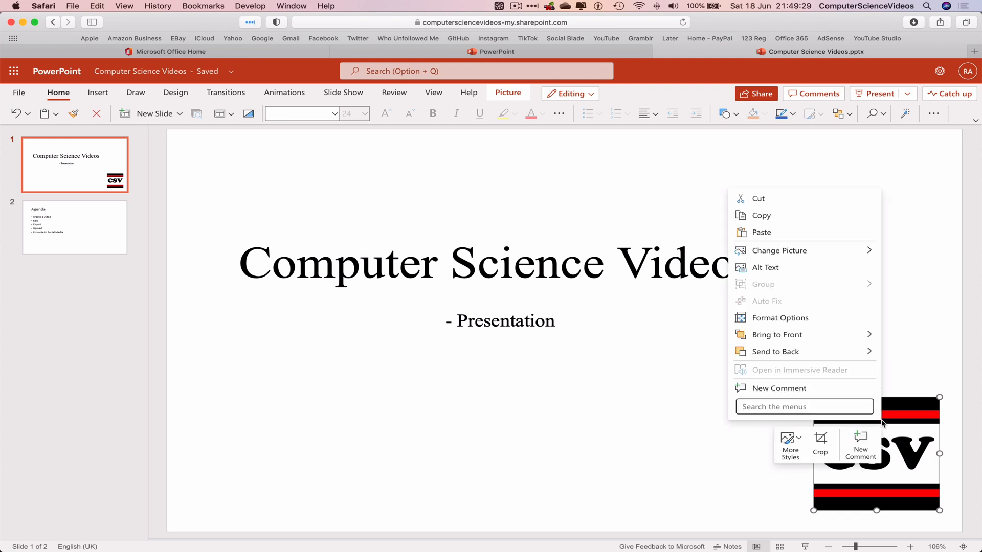
click(934, 366)
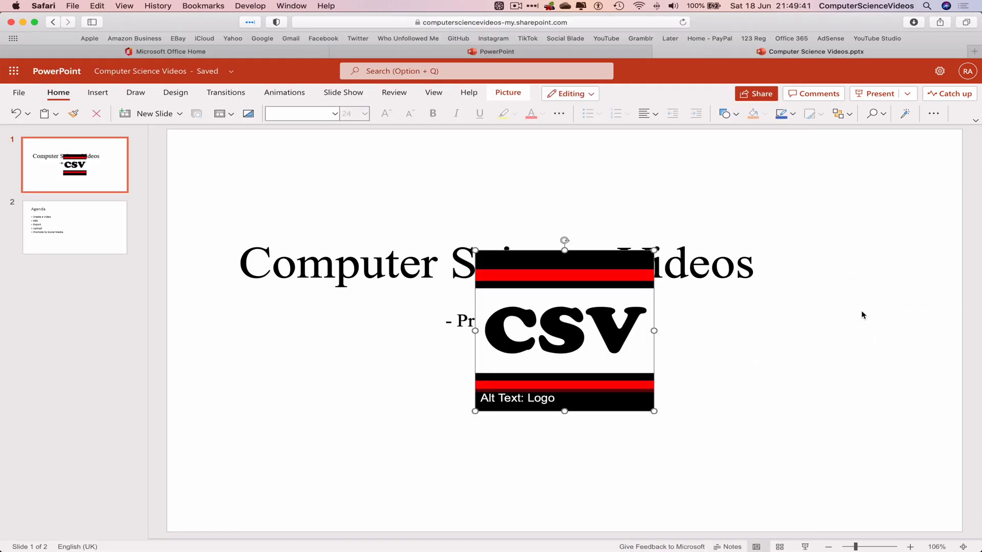
Step: Apply Designer's hexagon layout placing the logo on grey hexagons at right
click(903, 114)
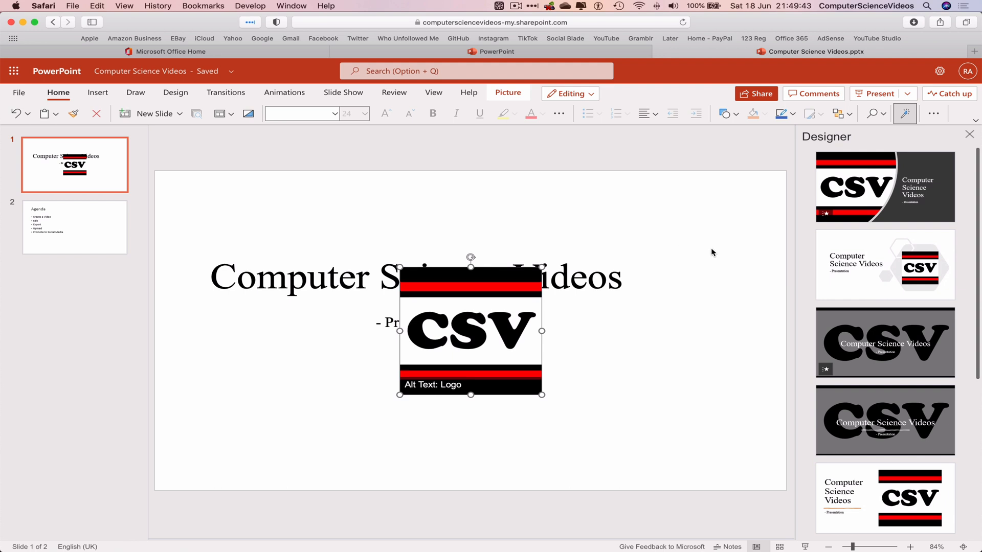
mouse_move(792, 142)
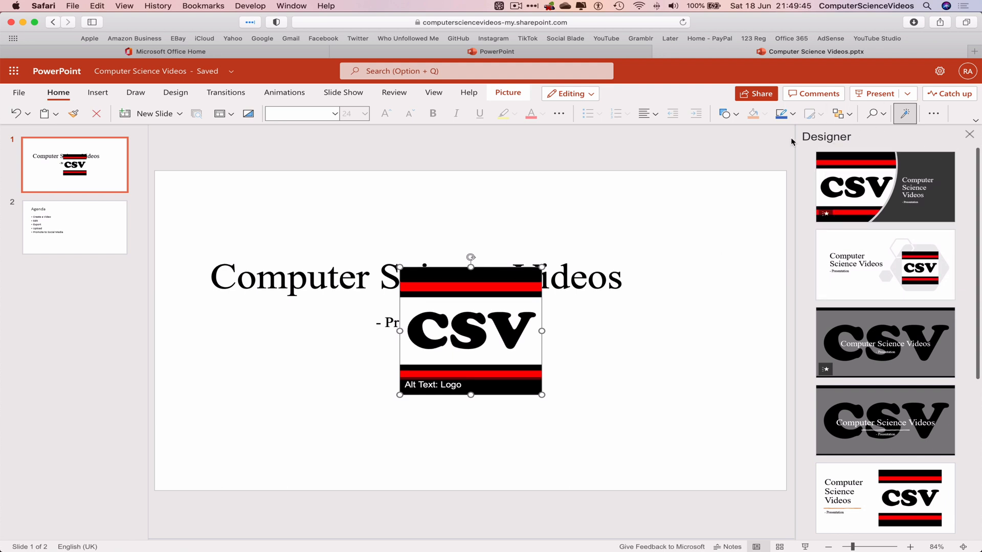
mouse_move(832, 139)
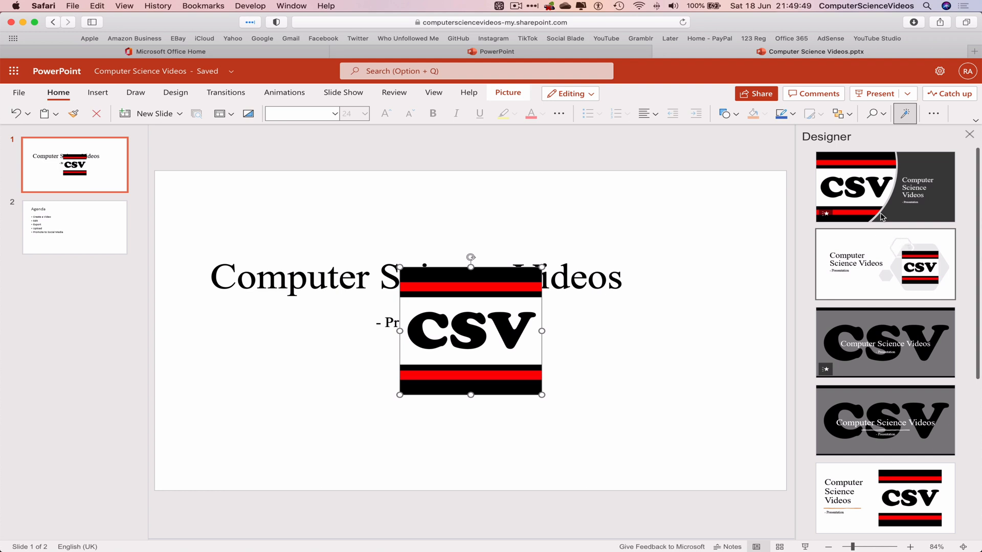
mouse_move(842, 290)
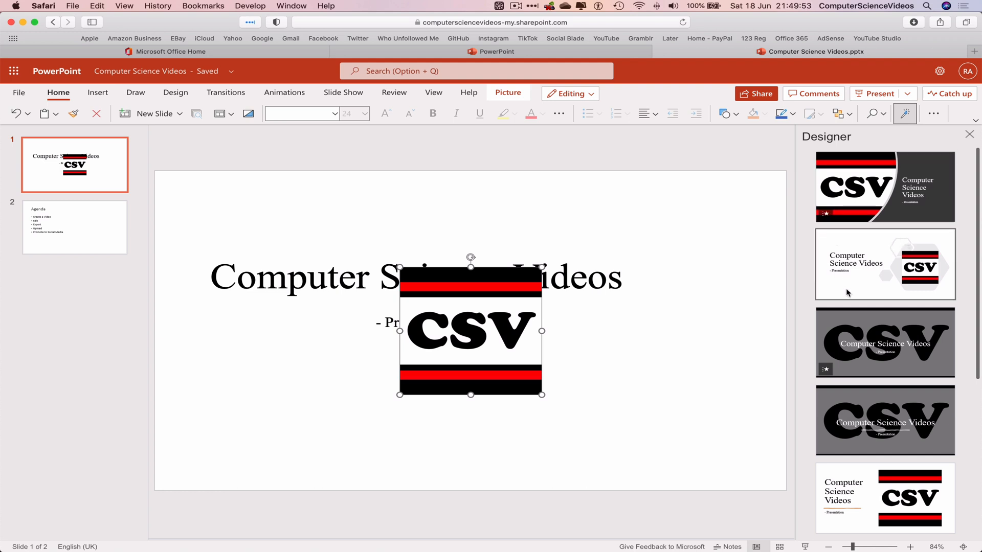
click(885, 264)
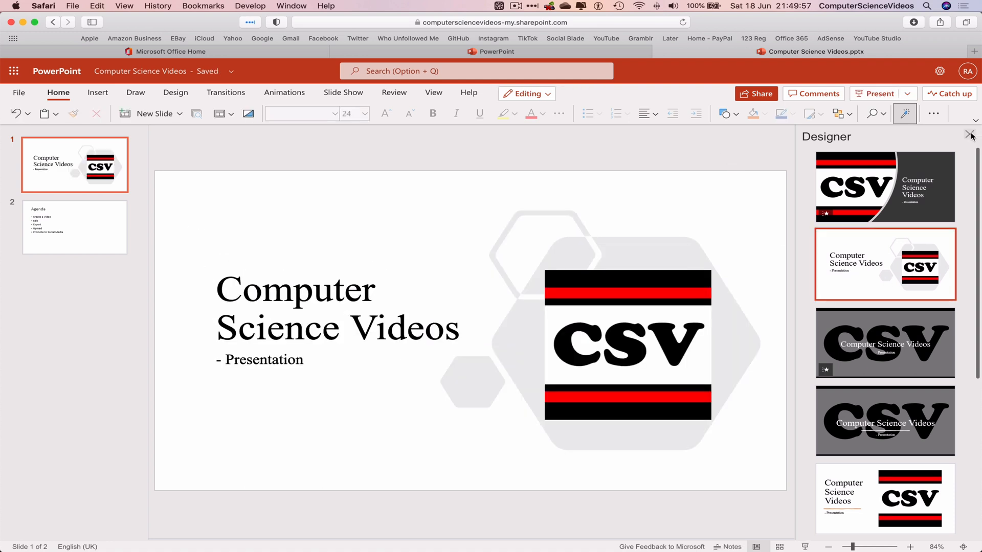
click(970, 135)
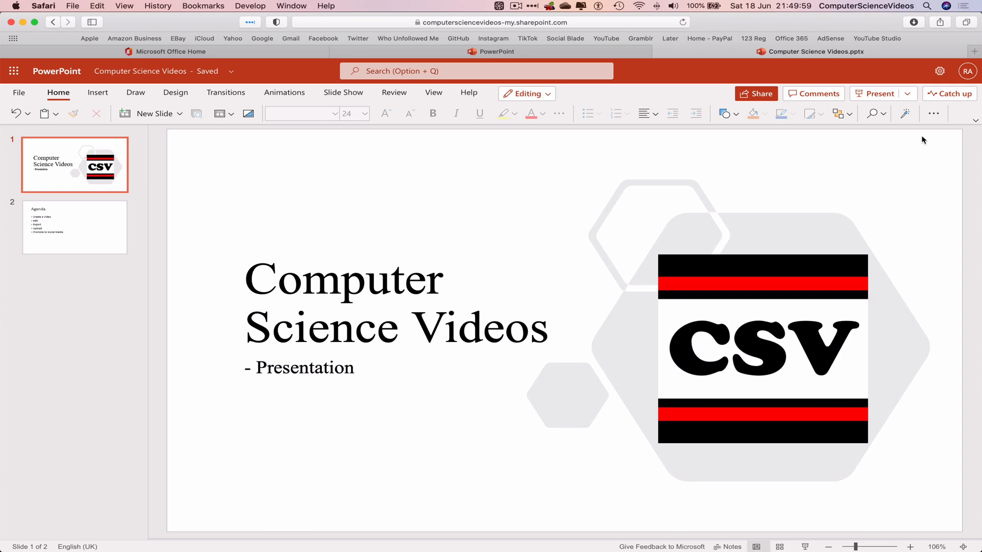
mouse_move(817, 532)
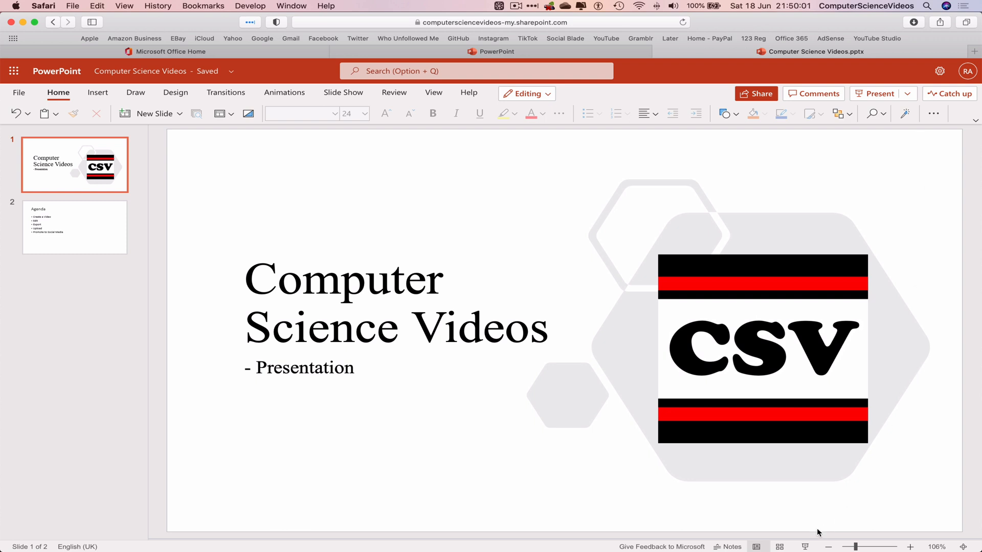
Step: Adjust the slide zoom back to normal and return to the Agenda slide
click(827, 546)
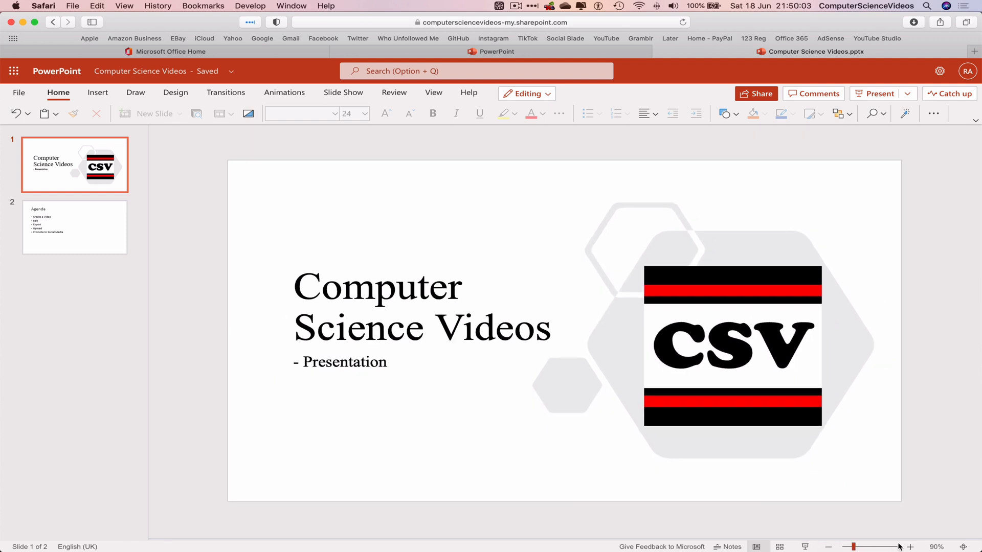
click(910, 547)
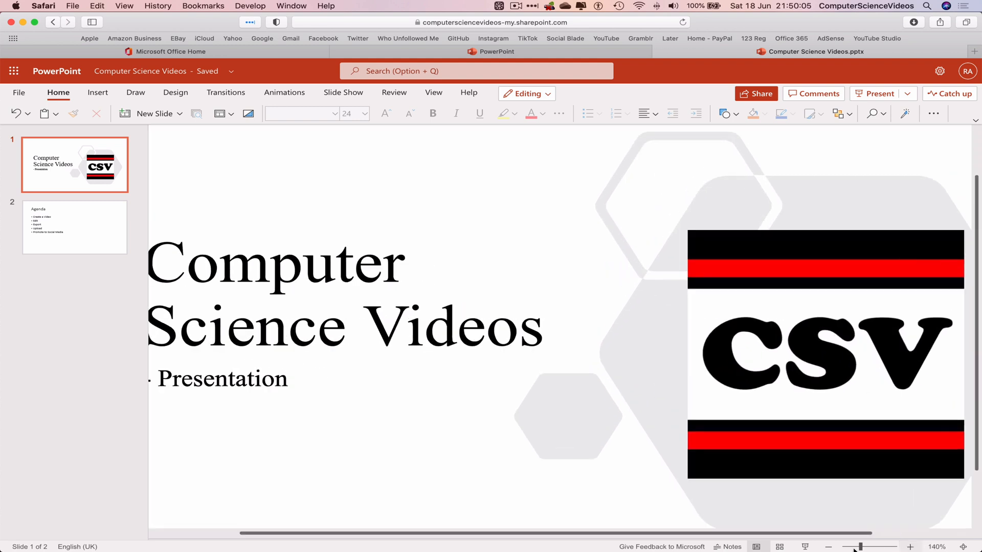
click(828, 547)
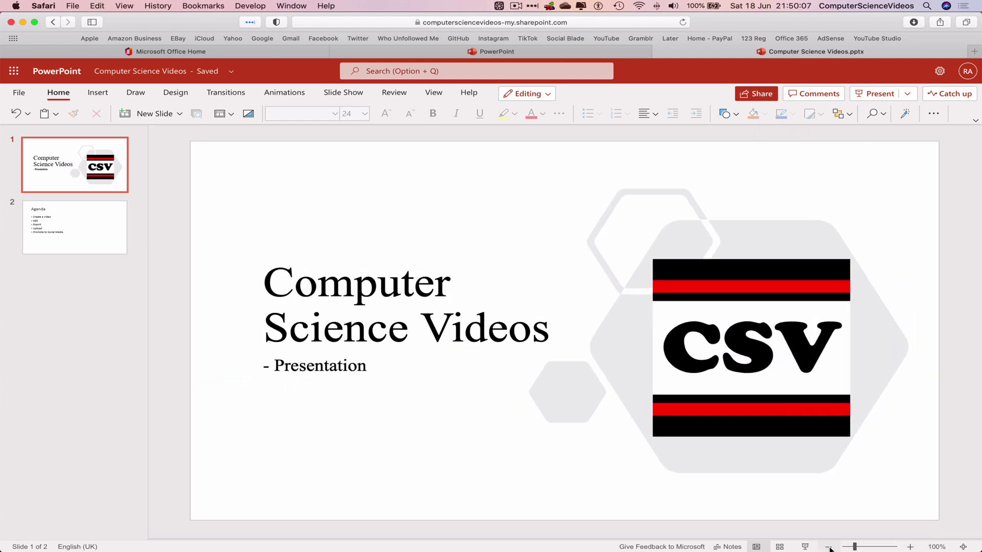
click(74, 226)
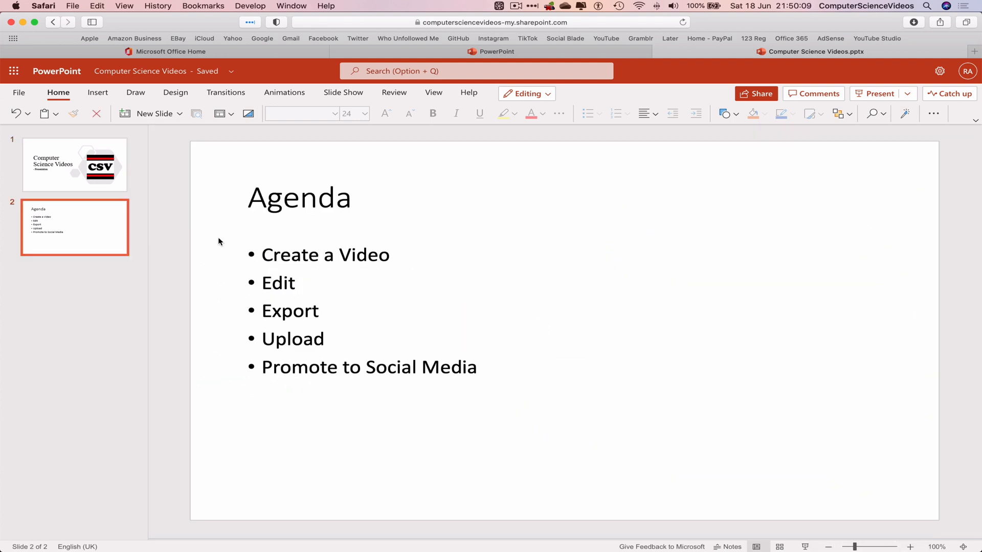
mouse_move(412, 5)
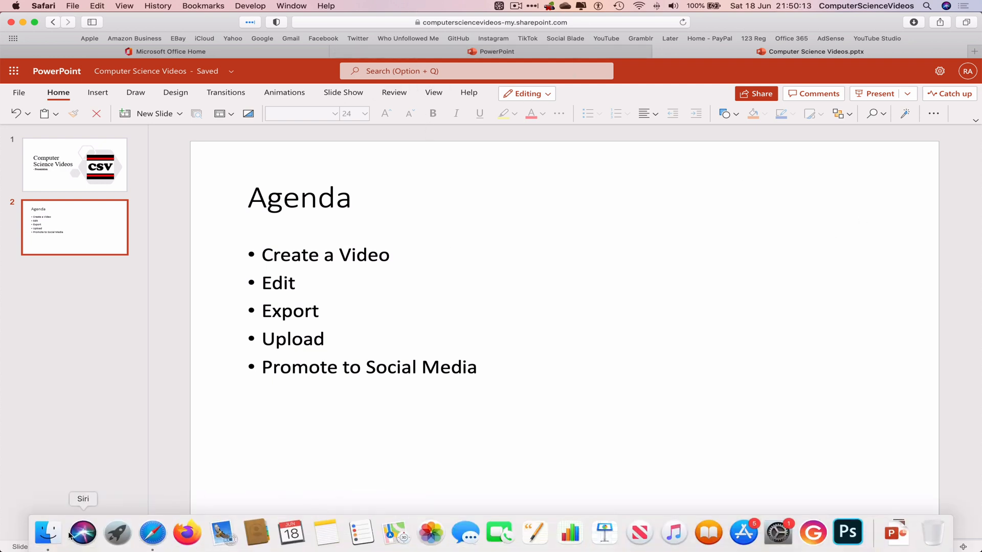
Step: Copy the CSV logo from slide 1 to the Agenda slide and apply Designer's circular layout
click(75, 164)
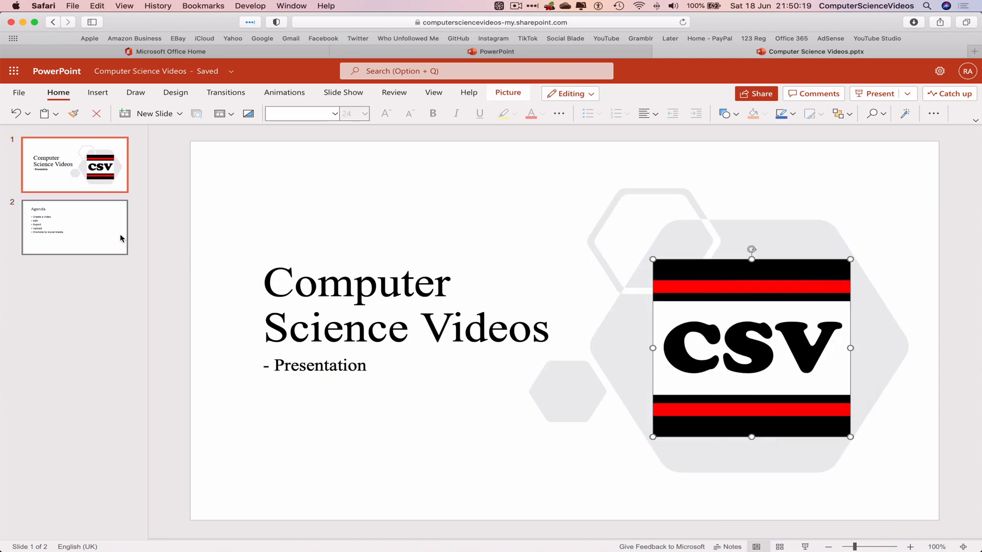
click(74, 226)
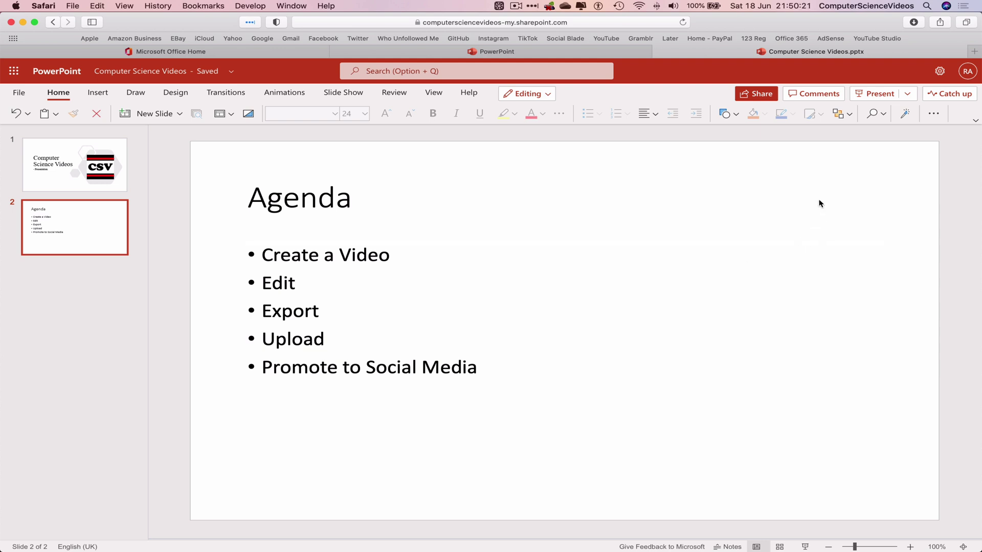
right_click(818, 203)
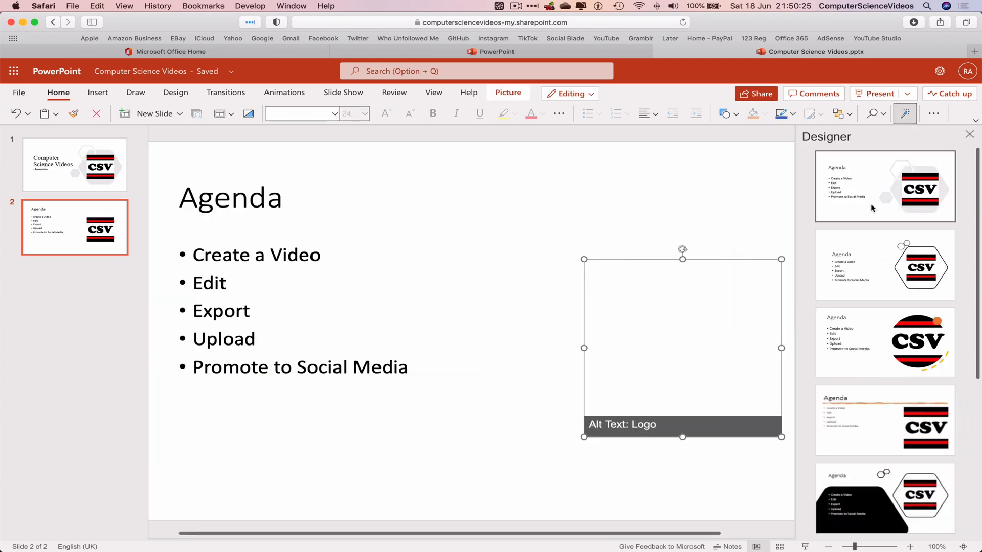
mouse_move(876, 215)
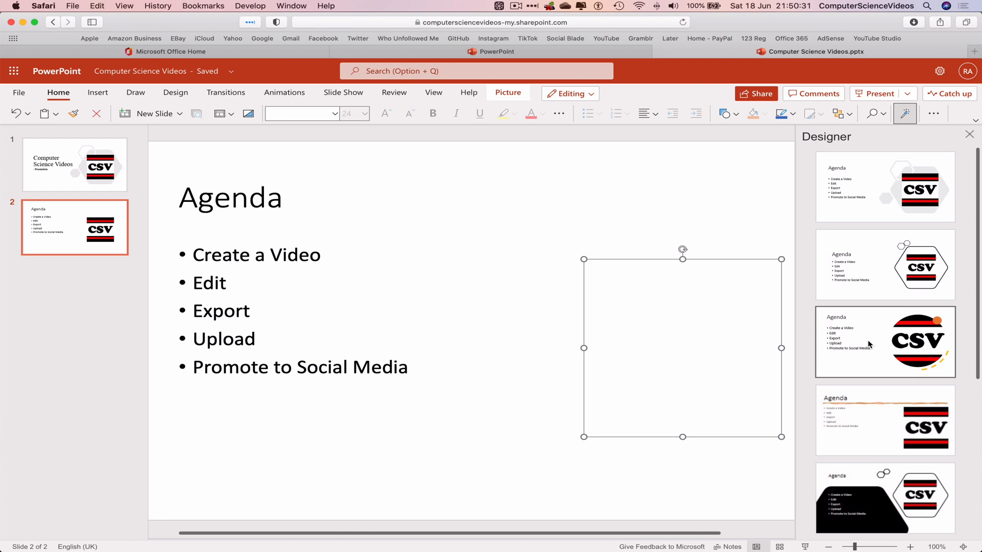
click(885, 341)
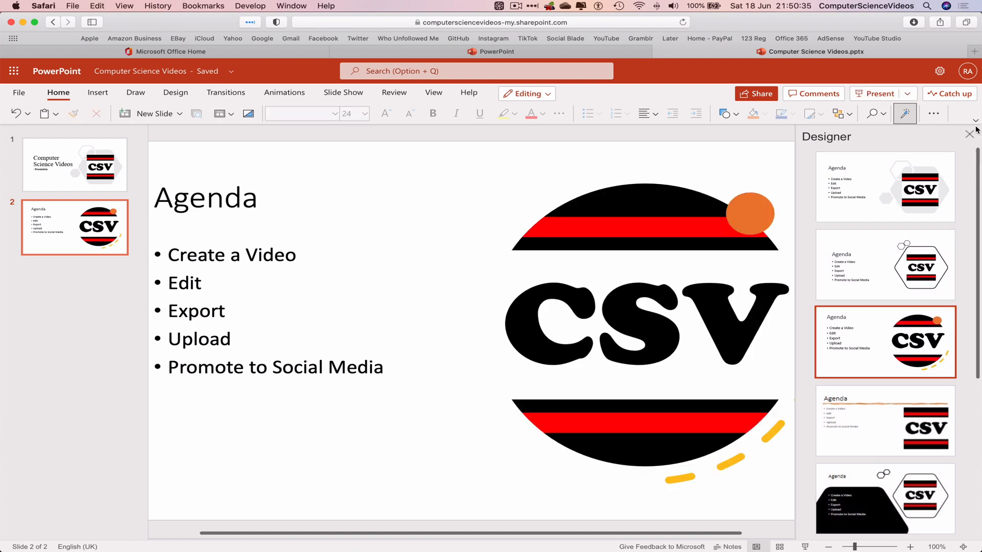
click(970, 133)
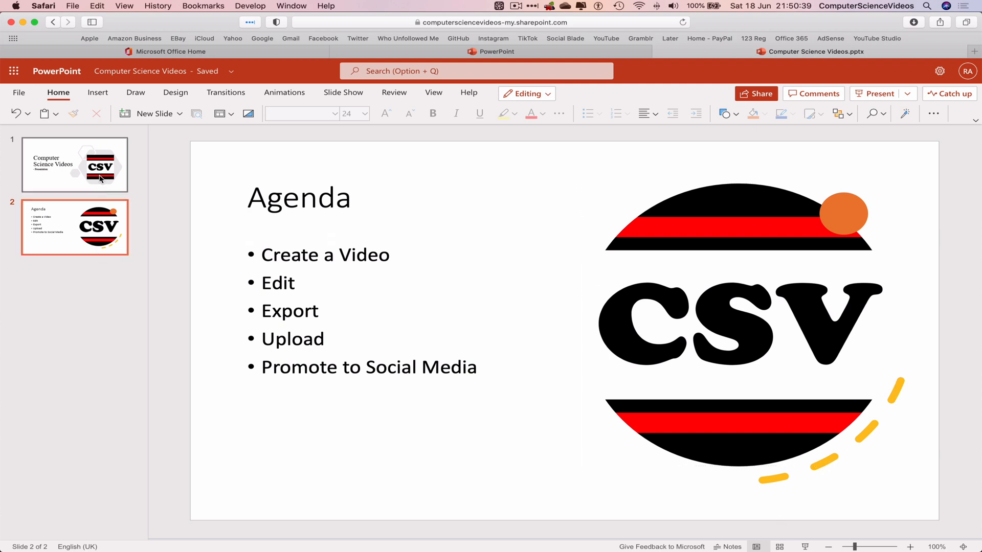
click(74, 164)
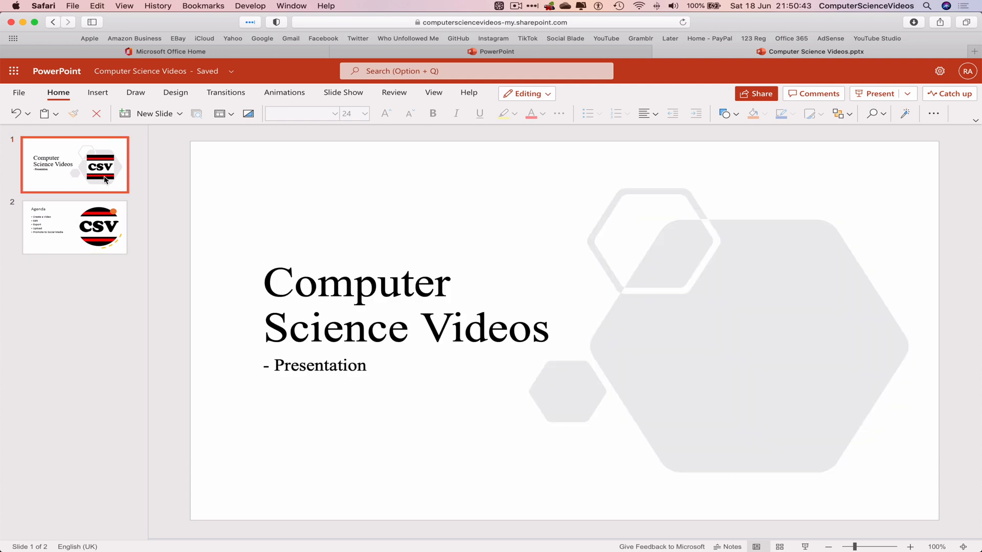
mouse_move(945, 300)
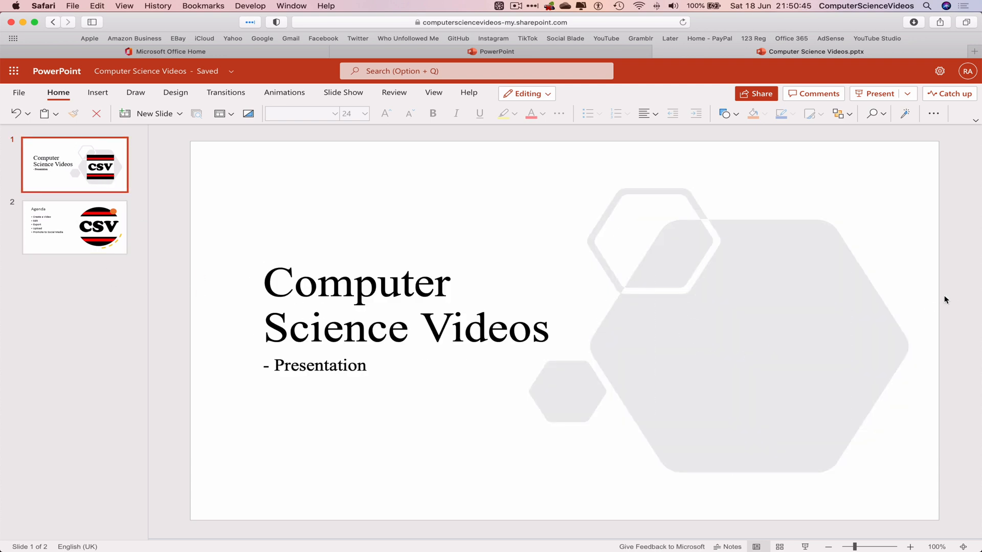
mouse_move(962, 284)
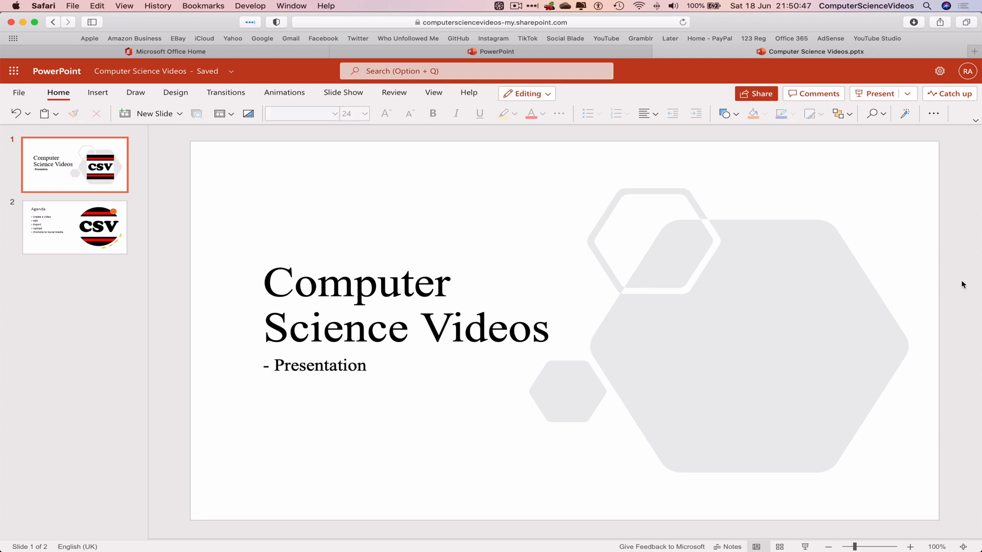
click(74, 227)
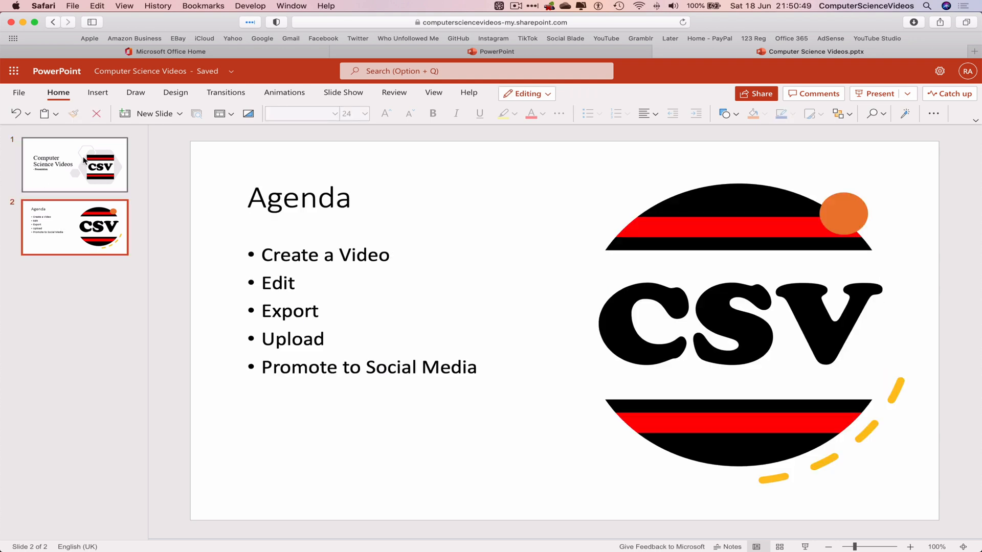
click(74, 164)
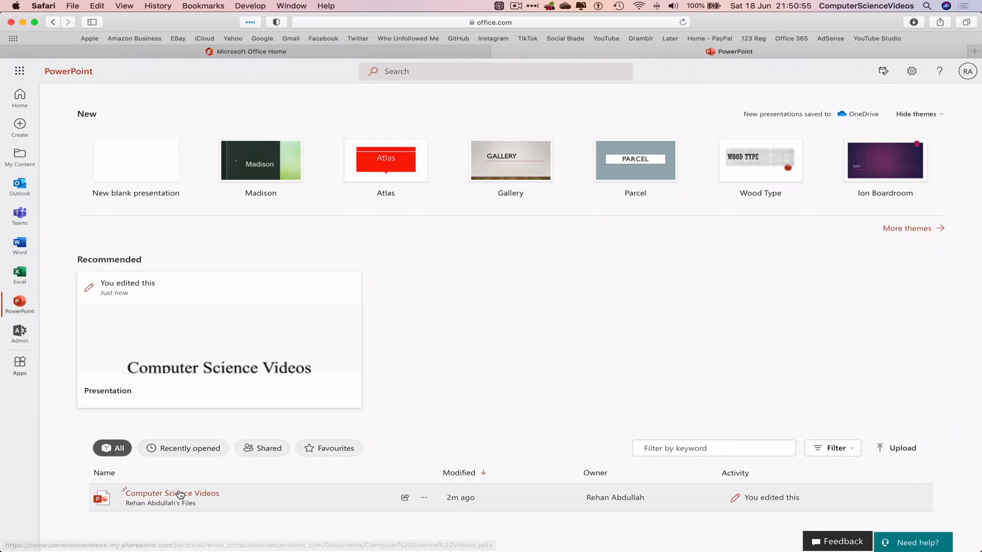
click(173, 494)
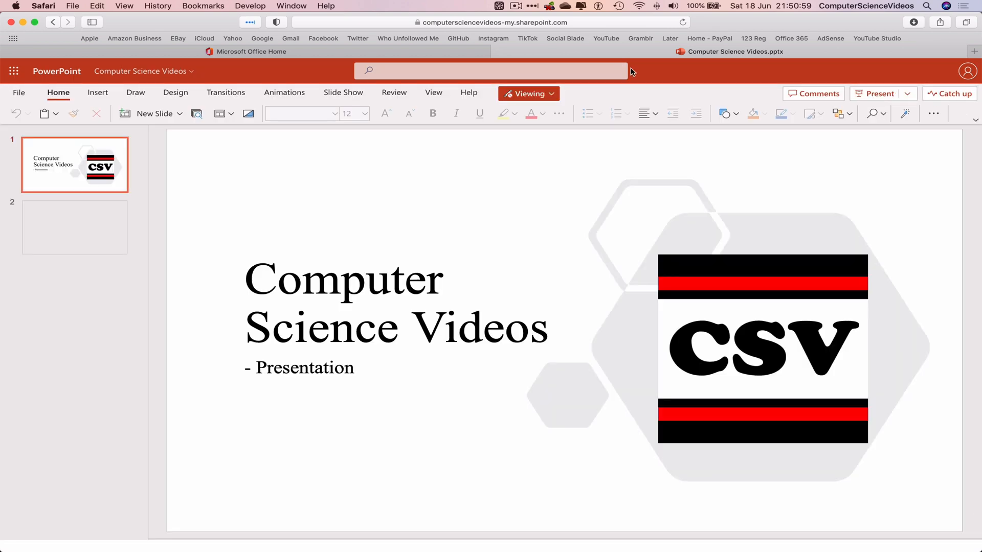
click(528, 93)
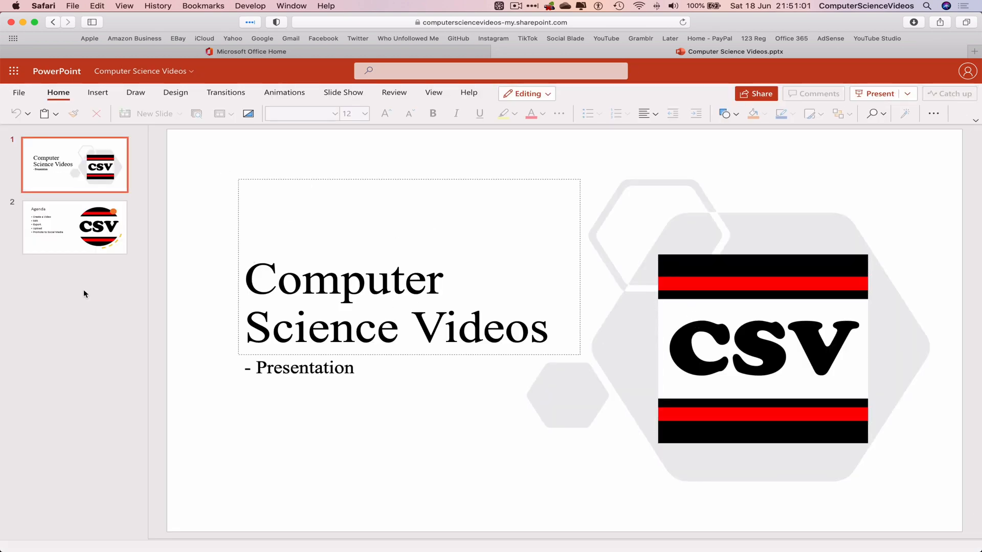
click(74, 227)
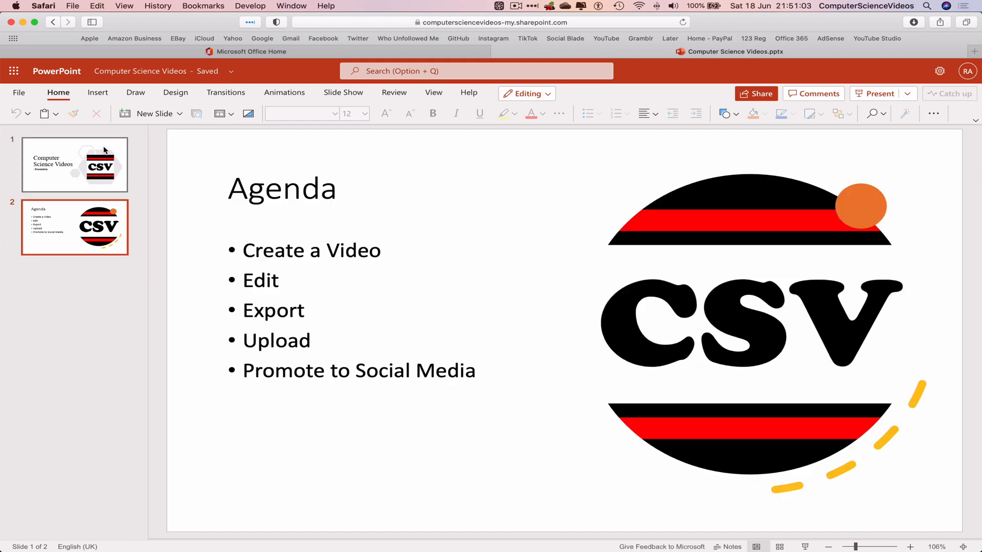
click(73, 227)
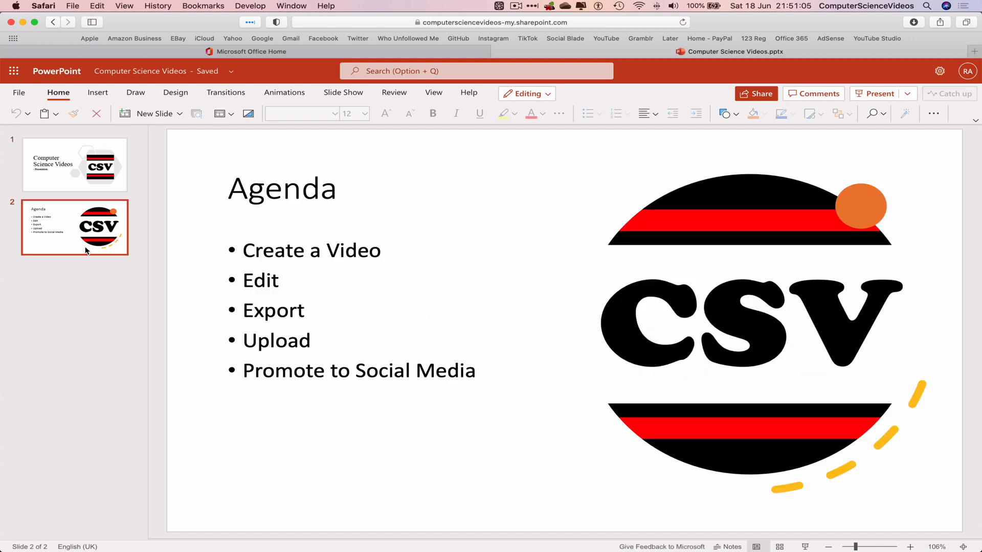
Step: Add a third slide, remove its placeholders, and insert a blank six-column table at top left
click(152, 114)
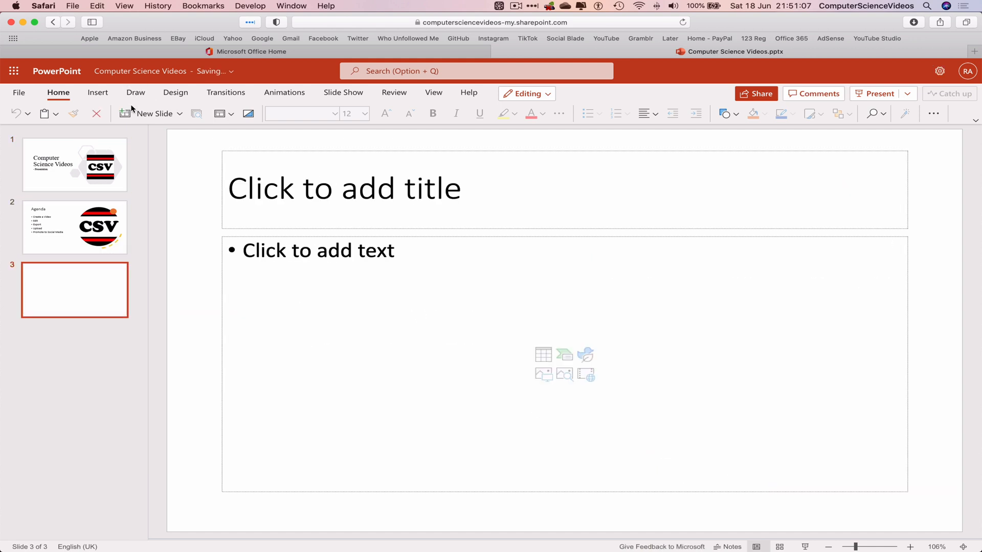
click(97, 93)
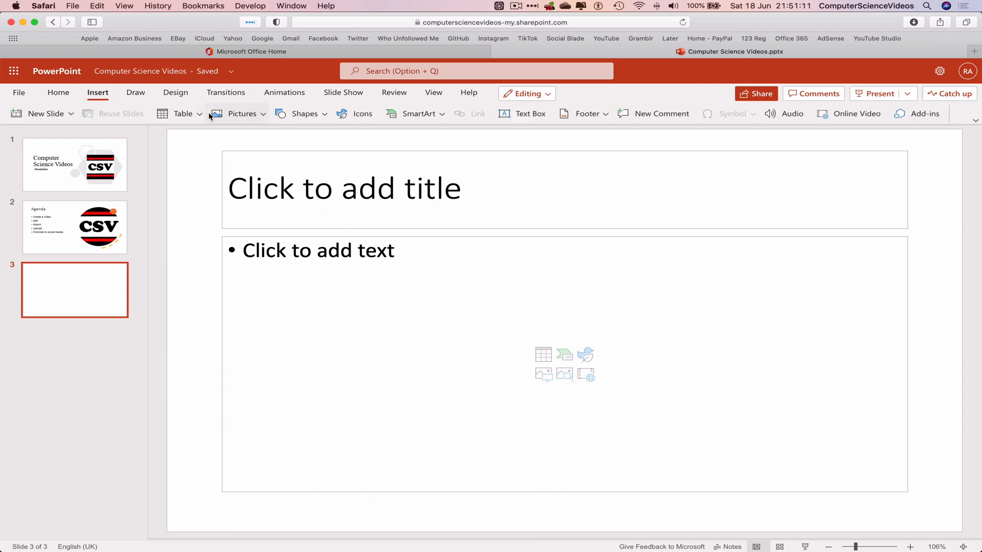
click(343, 188)
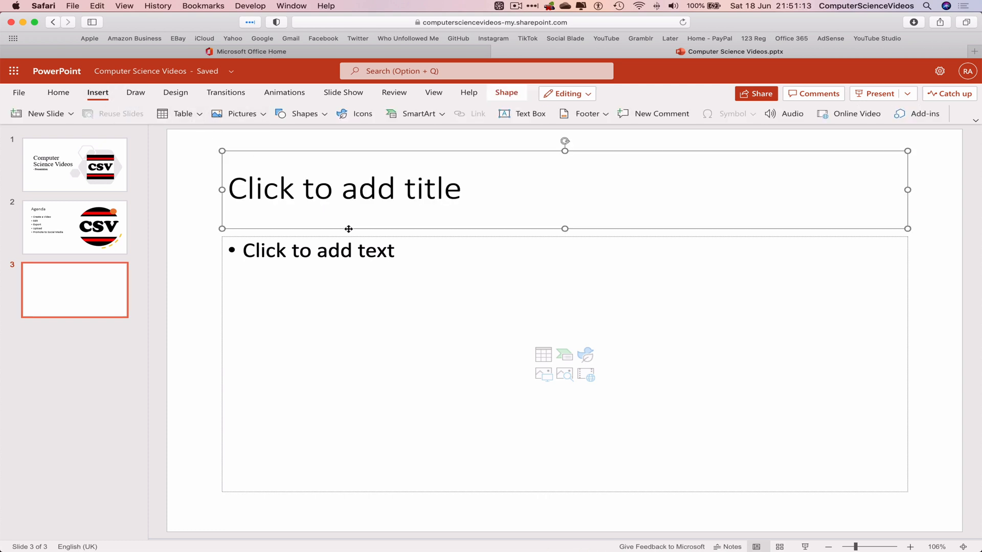
click(342, 188)
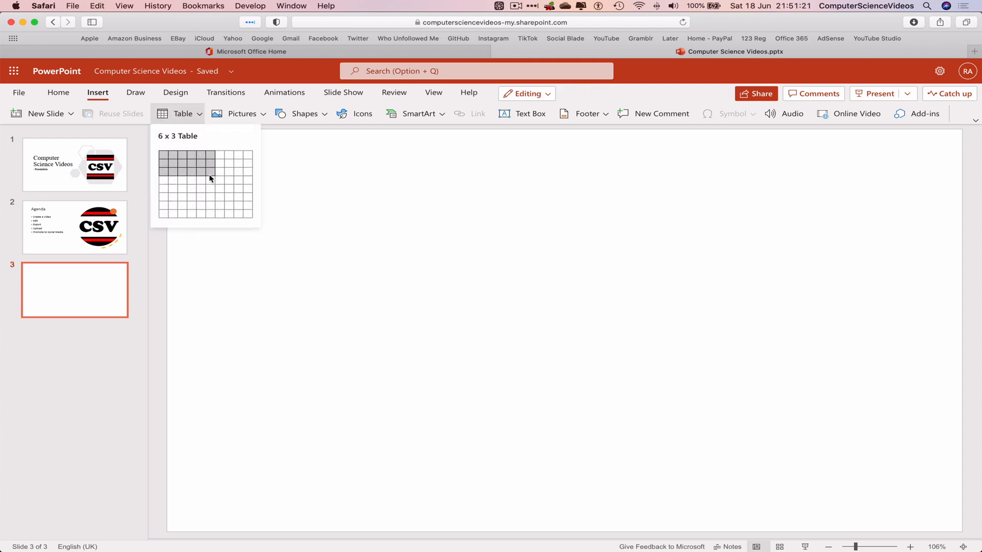
click(210, 178)
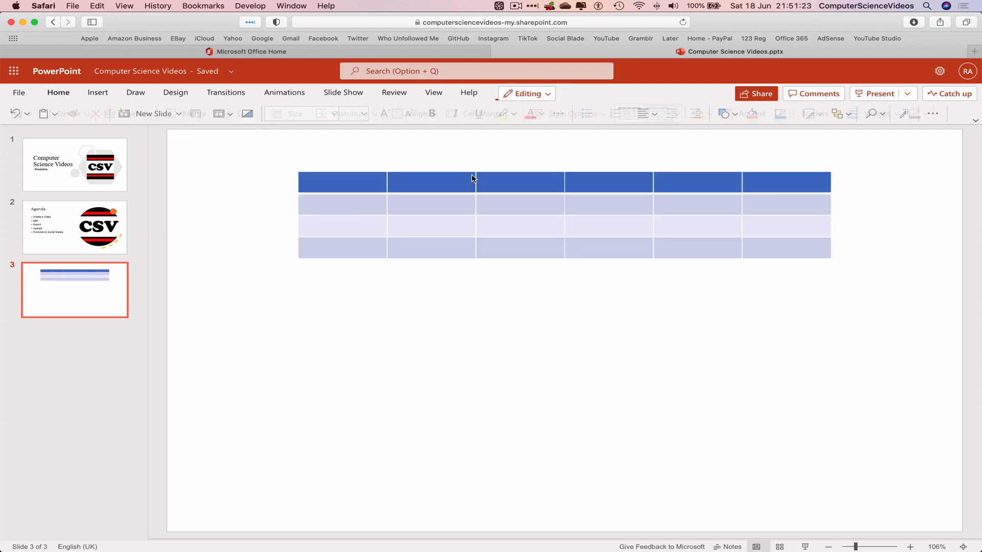
click(472, 182)
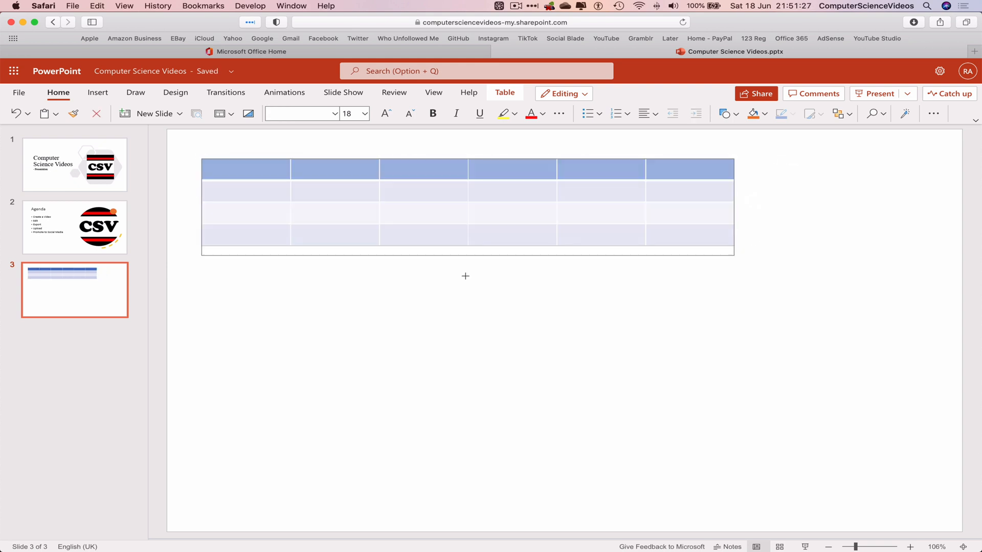
click(245, 179)
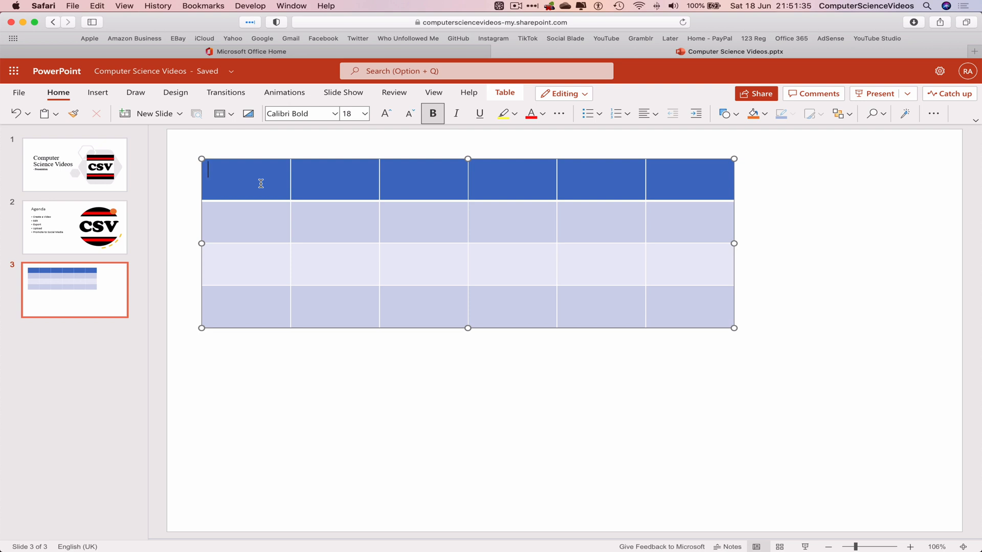
Step: Enter headers Fruit and Price (£), rows Apple, Pear, Watermelon, each priced 5
text(Fruit)
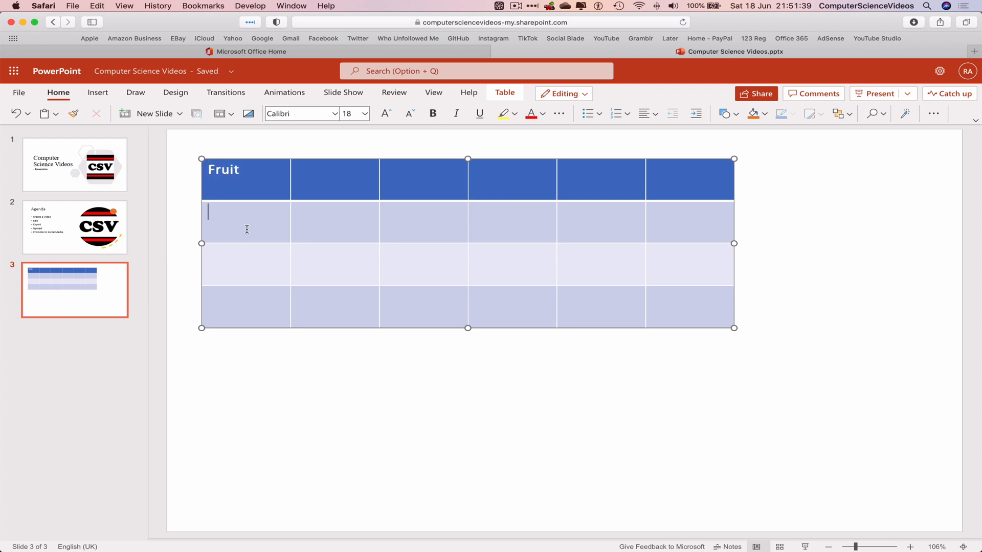
text(Apple)
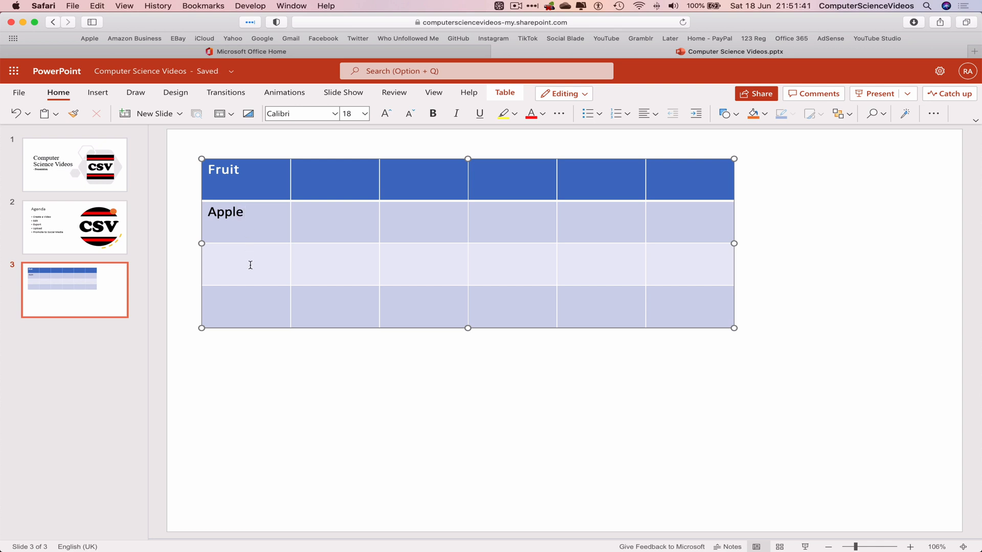
text(Pear)
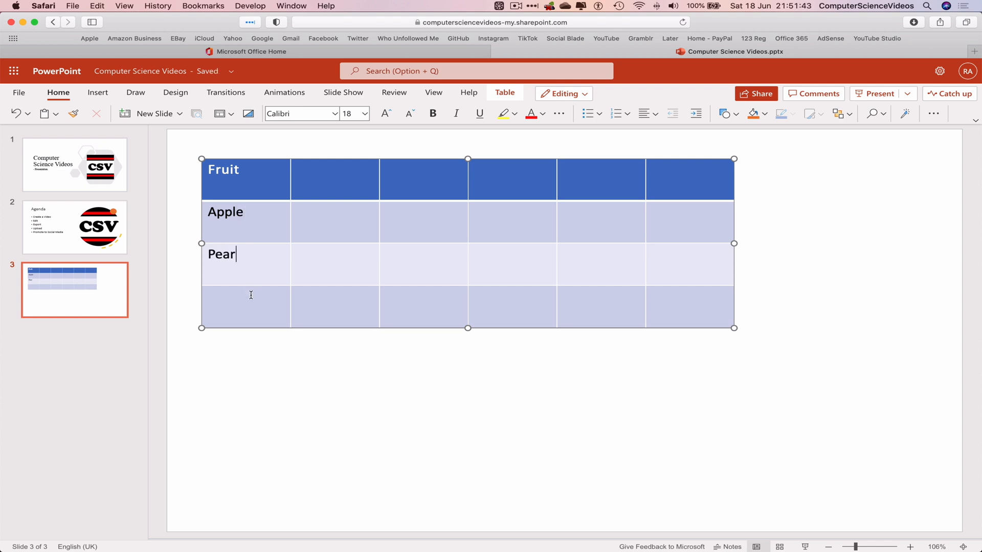
text(Water)
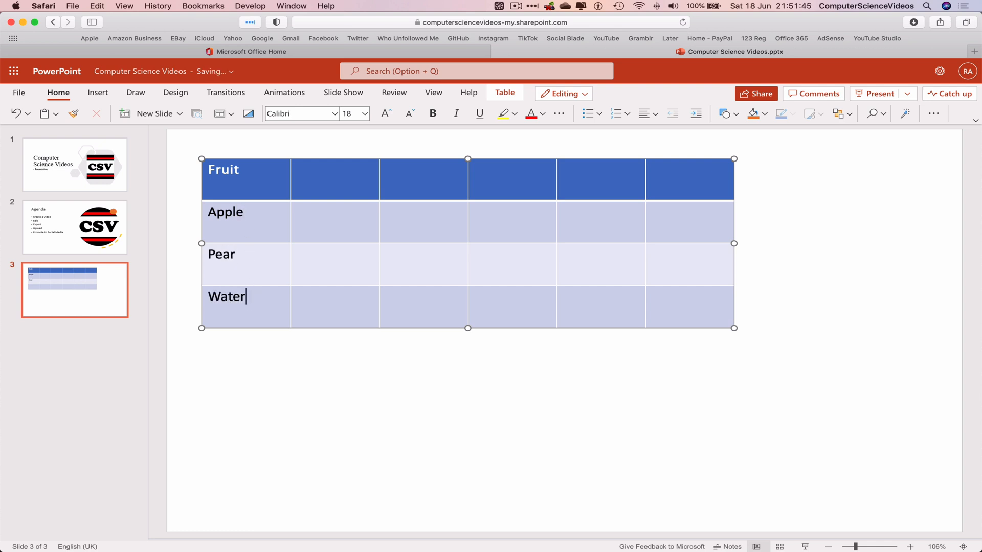
text(melon)
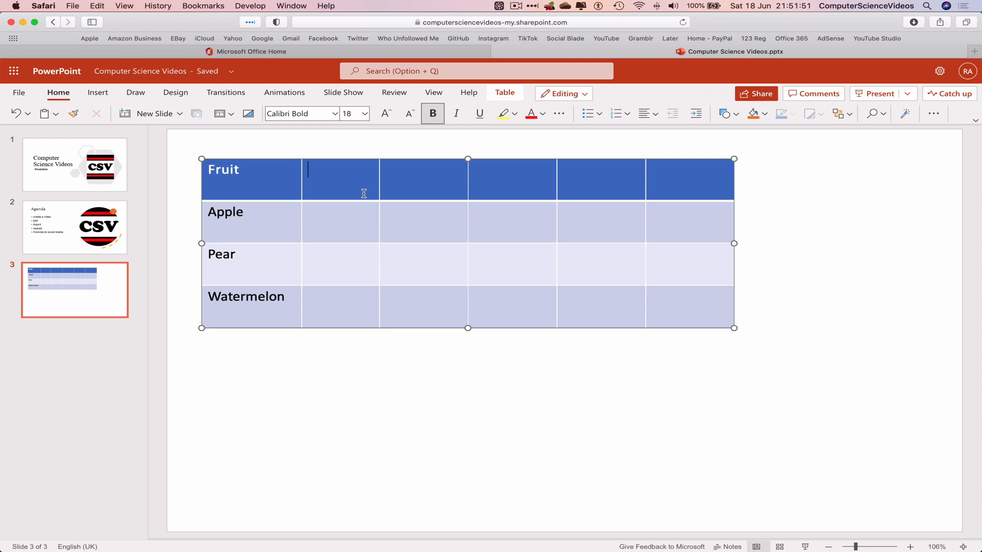
text(Price ()
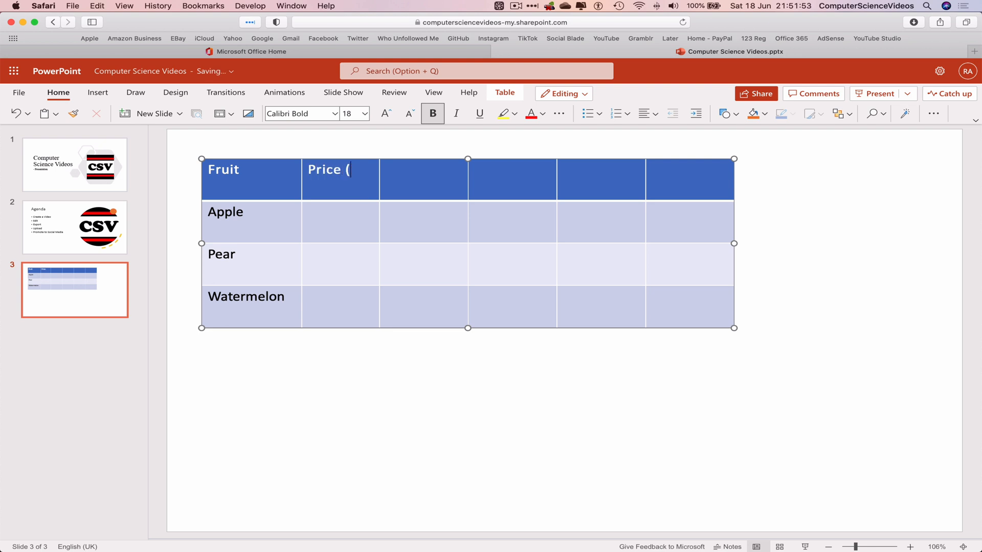
text(£)
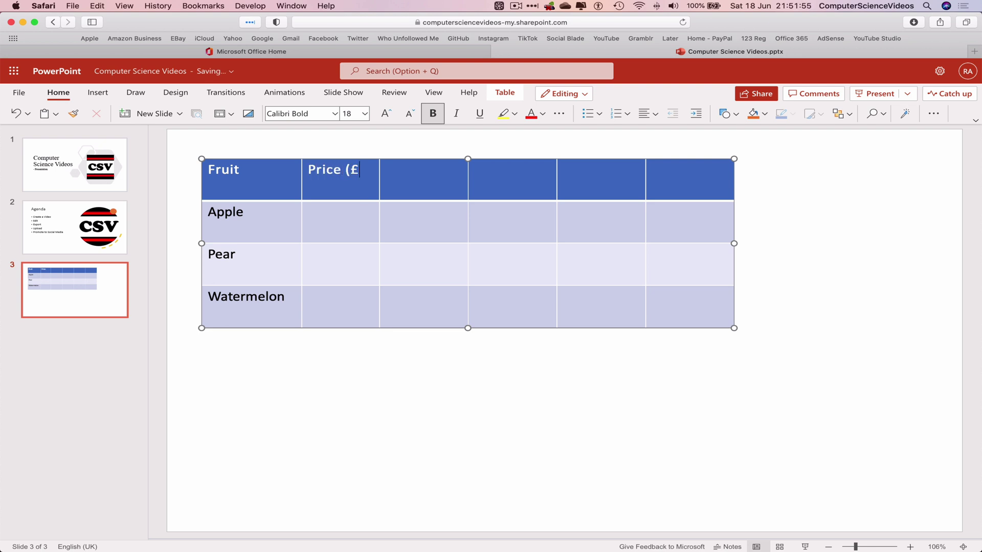
click(340, 221)
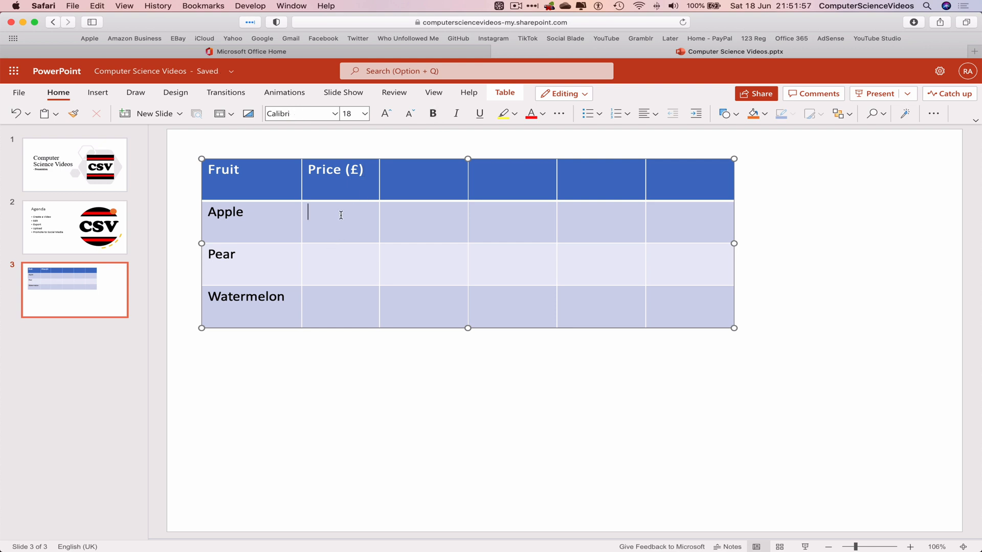
mouse_move(356, 228)
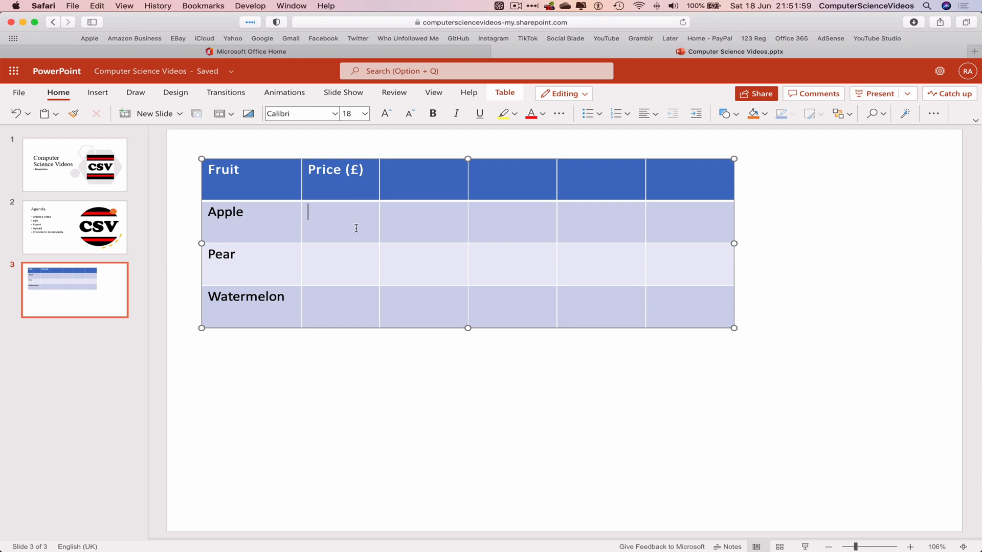
text(5)
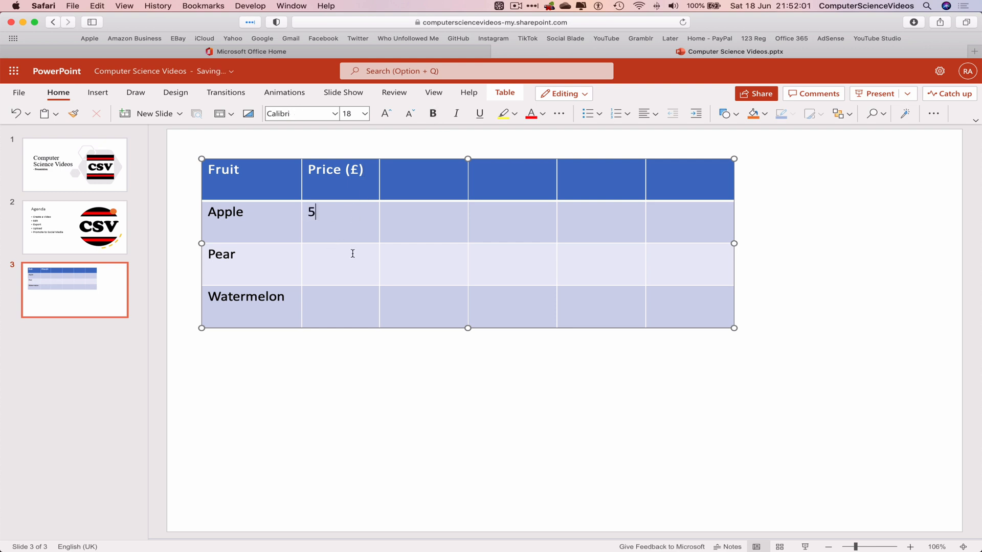
text(55)
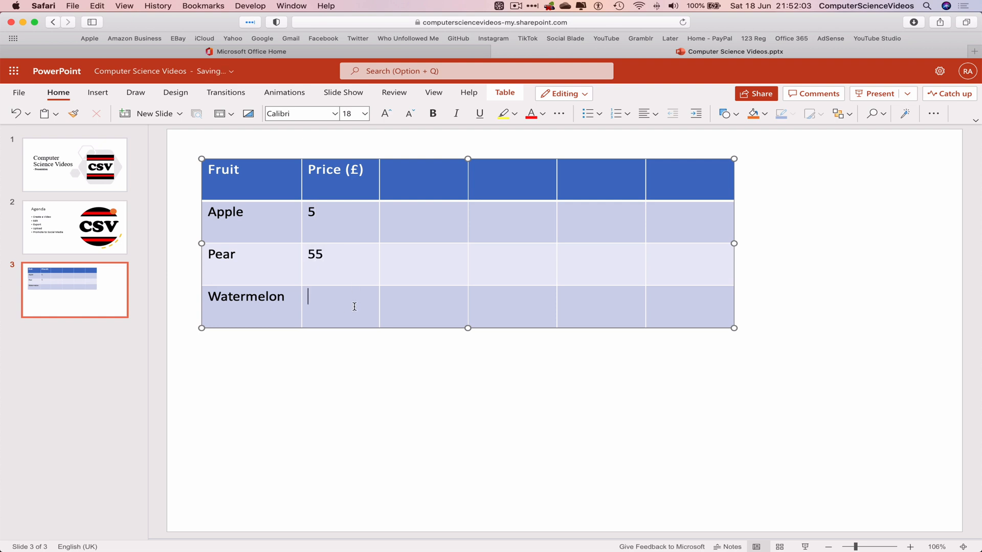
text(5)
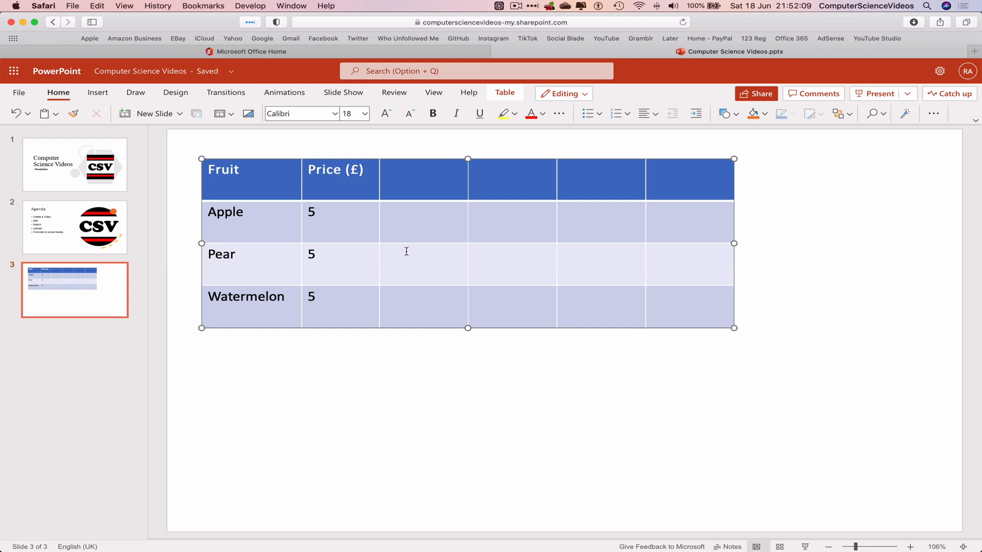
mouse_move(415, 255)
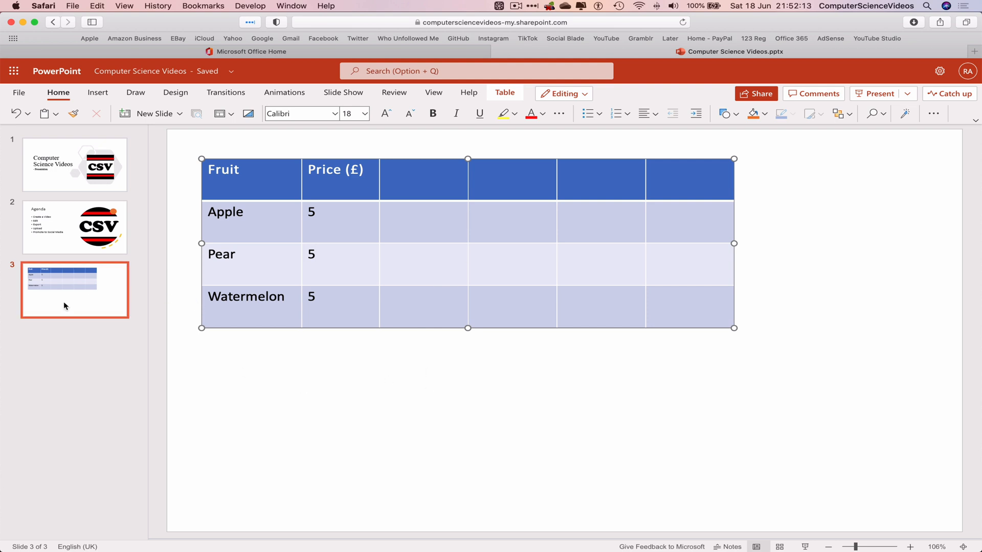
mouse_move(95, 298)
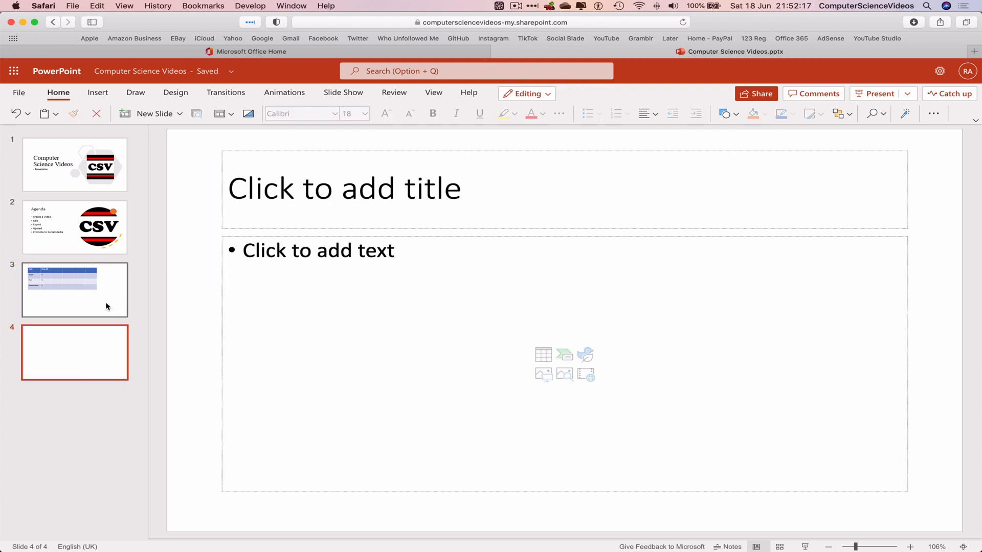
Step: Insert the stock golf ball photo on slide 4 and apply Designer's hexagon layout
right_click(73, 290)
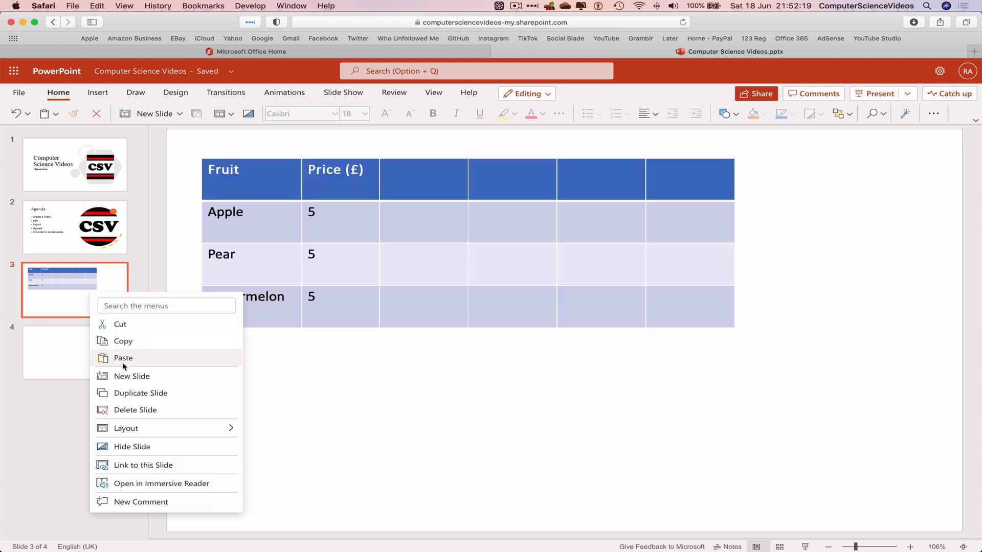
click(131, 376)
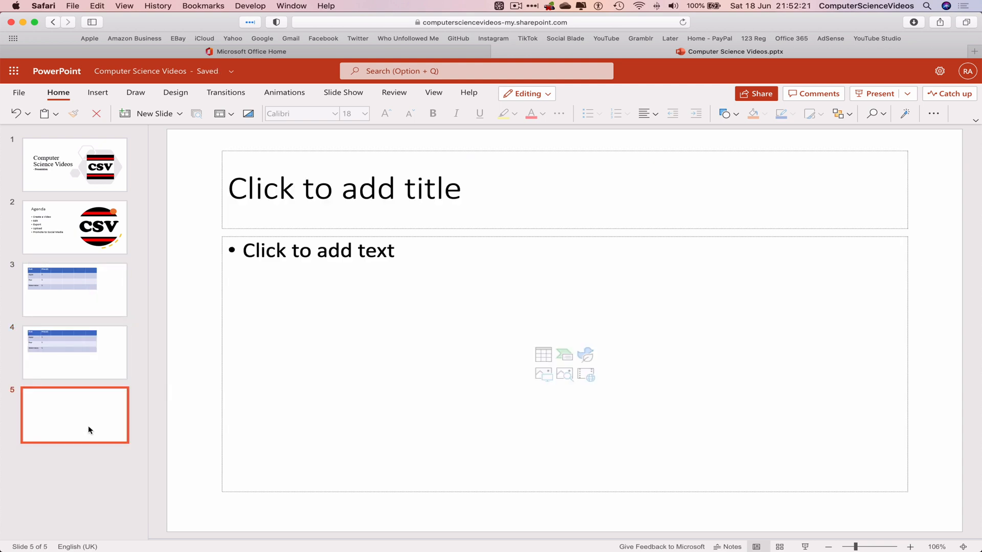
click(74, 351)
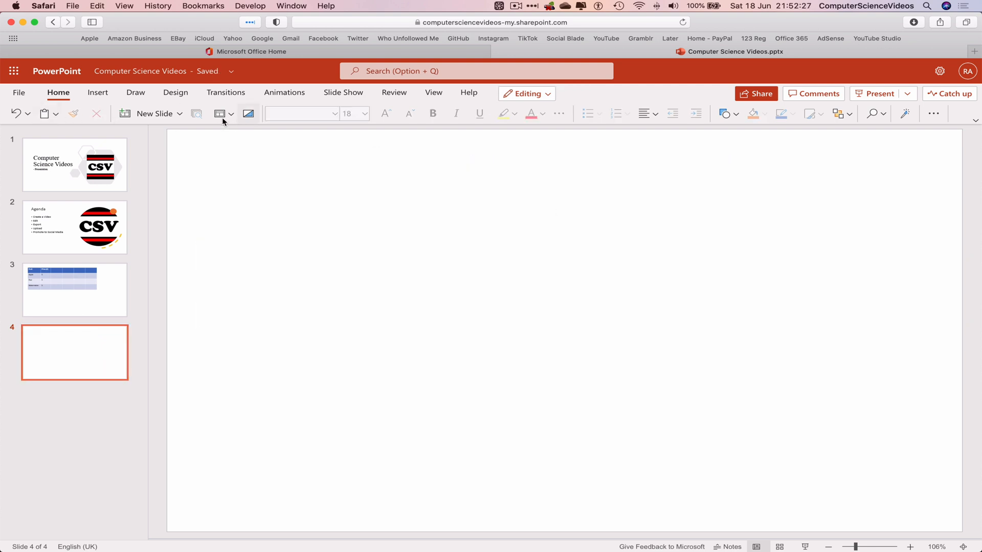
click(97, 92)
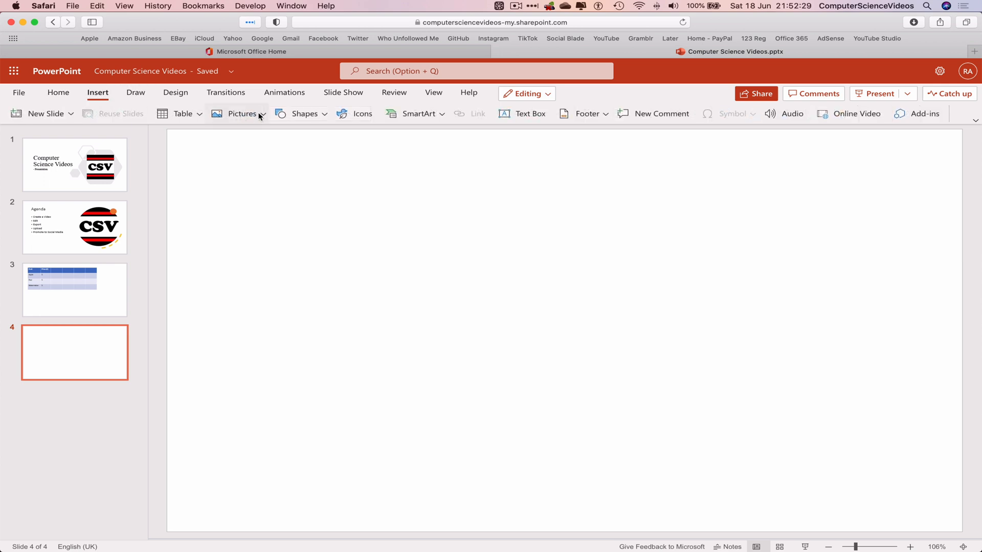
click(242, 113)
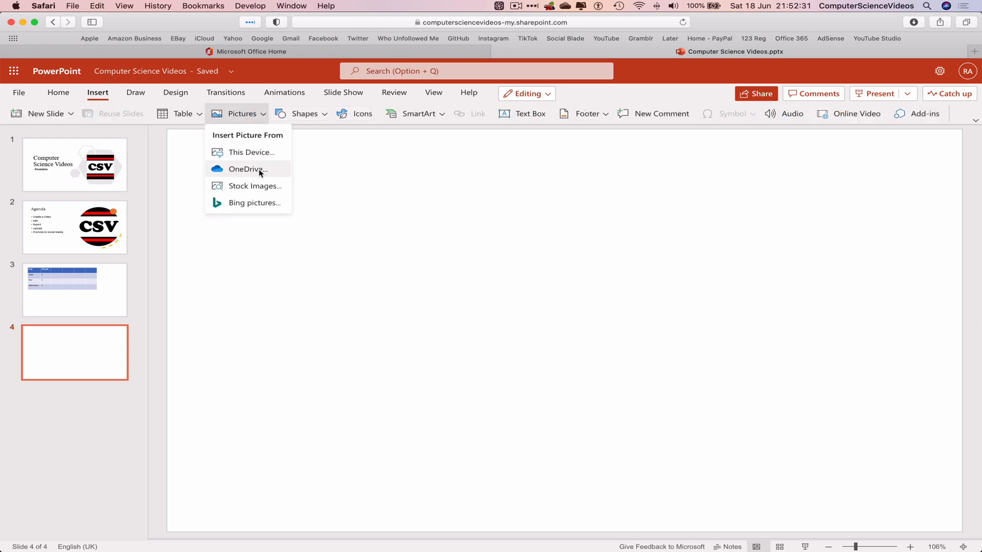
click(253, 186)
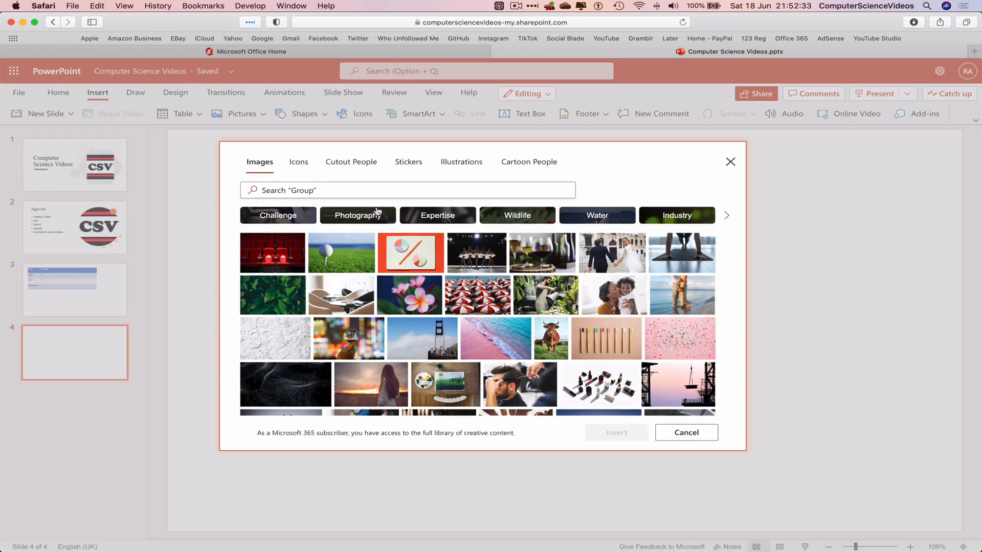
click(341, 253)
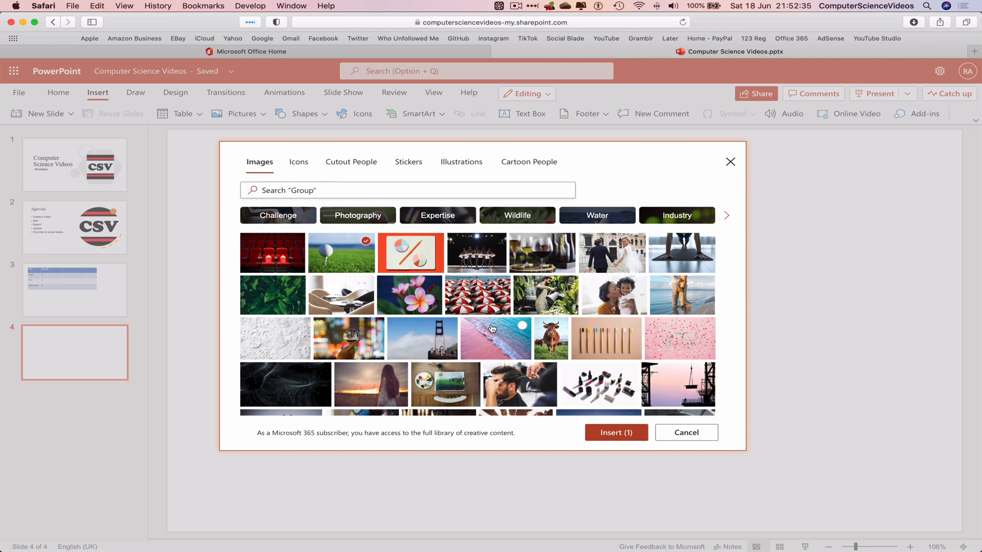
click(615, 433)
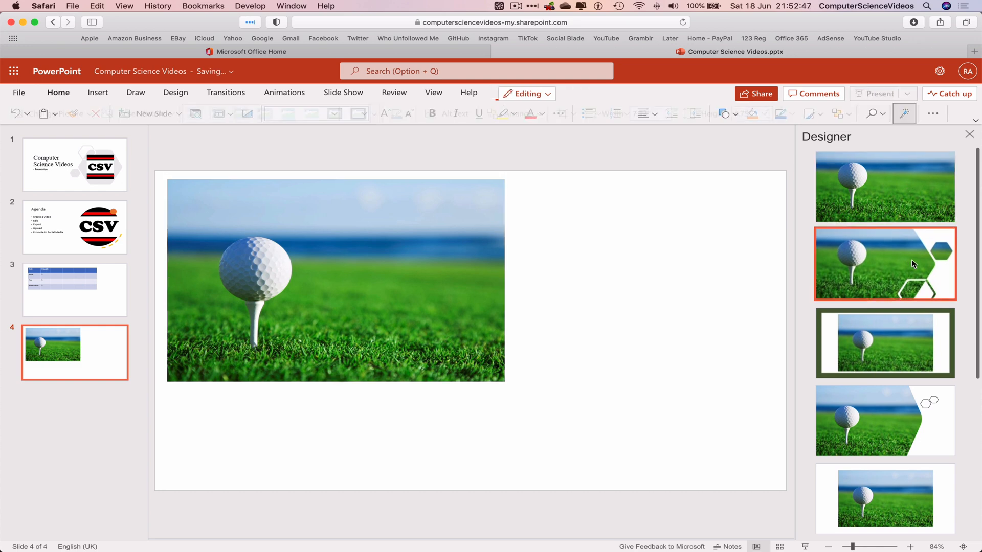
click(884, 263)
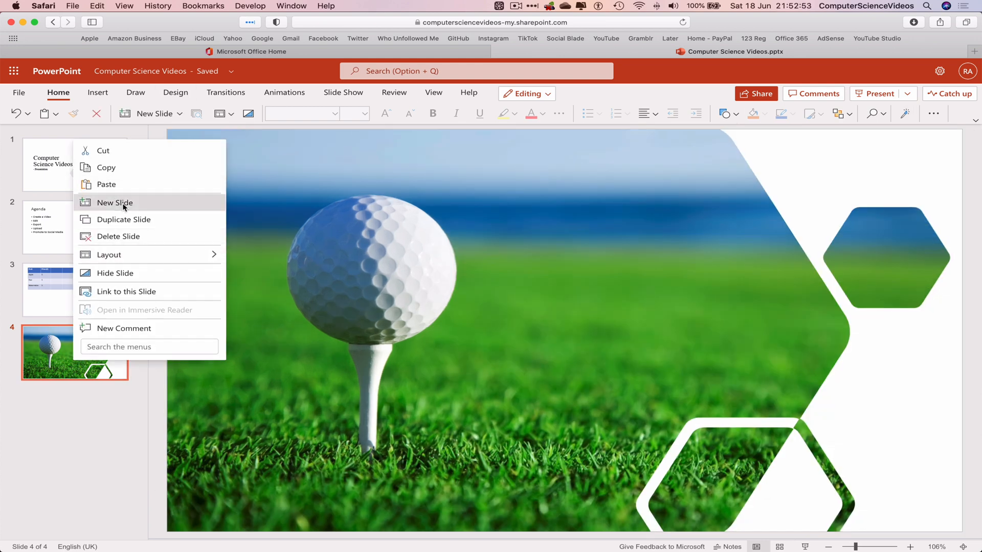
Step: Add a fifth slide and draw a blue right arrow shape near its top left
click(114, 202)
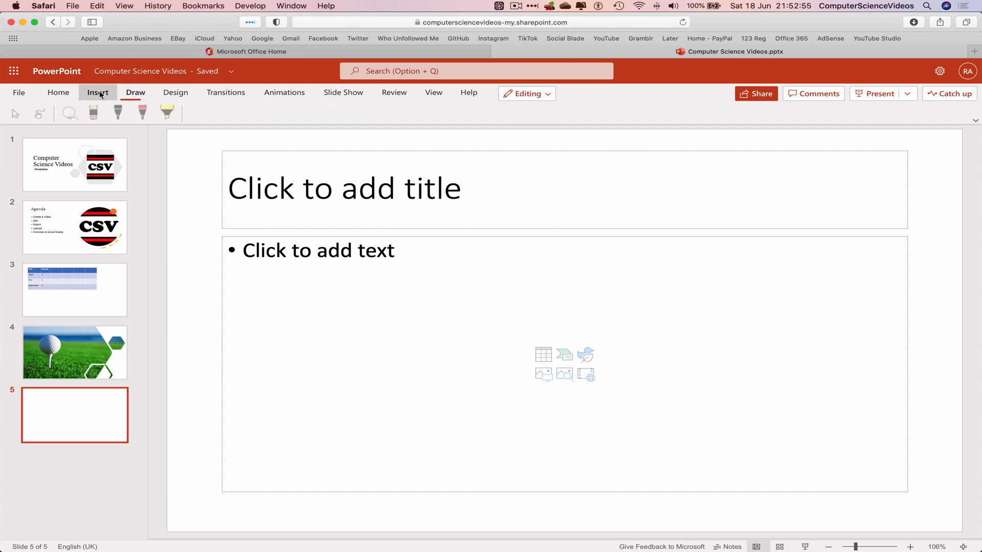
click(98, 93)
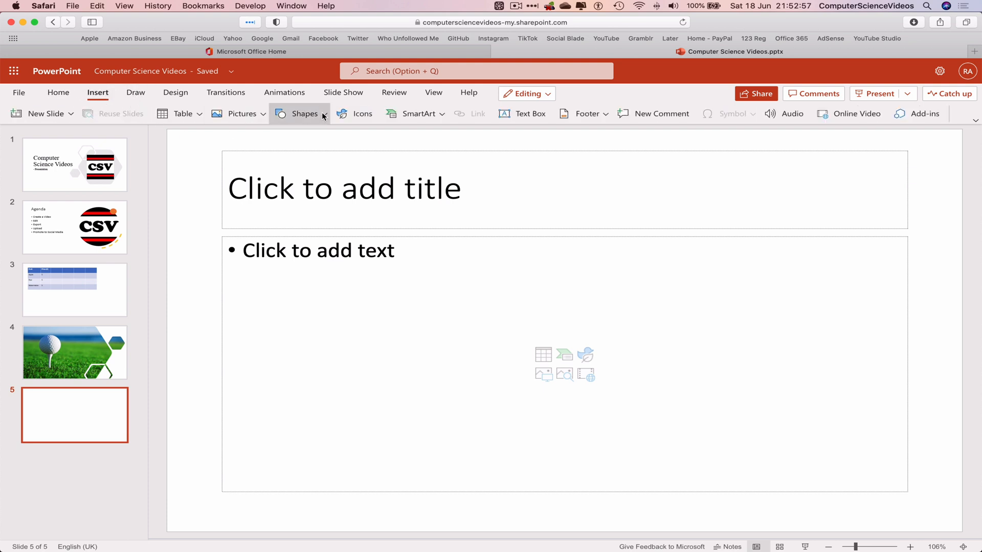
click(304, 114)
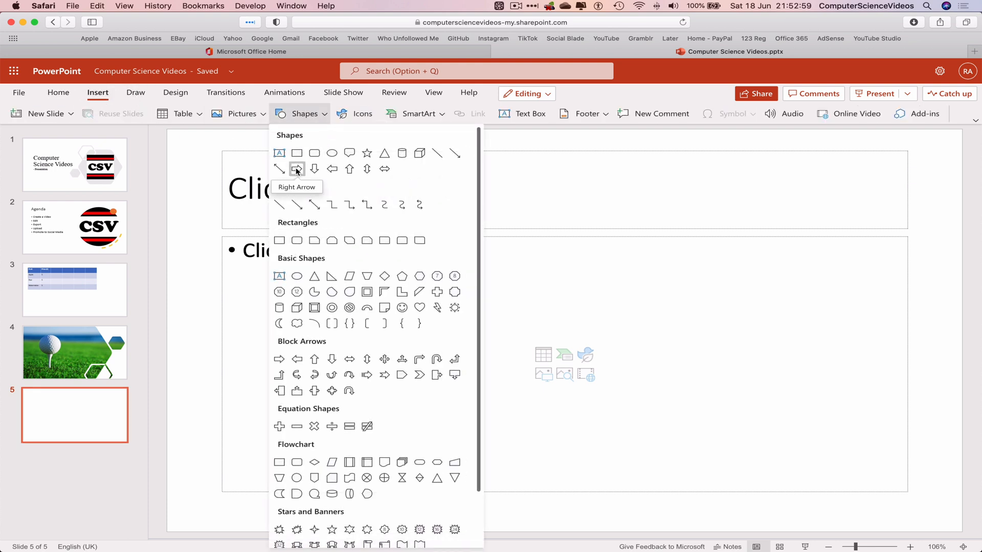
click(296, 168)
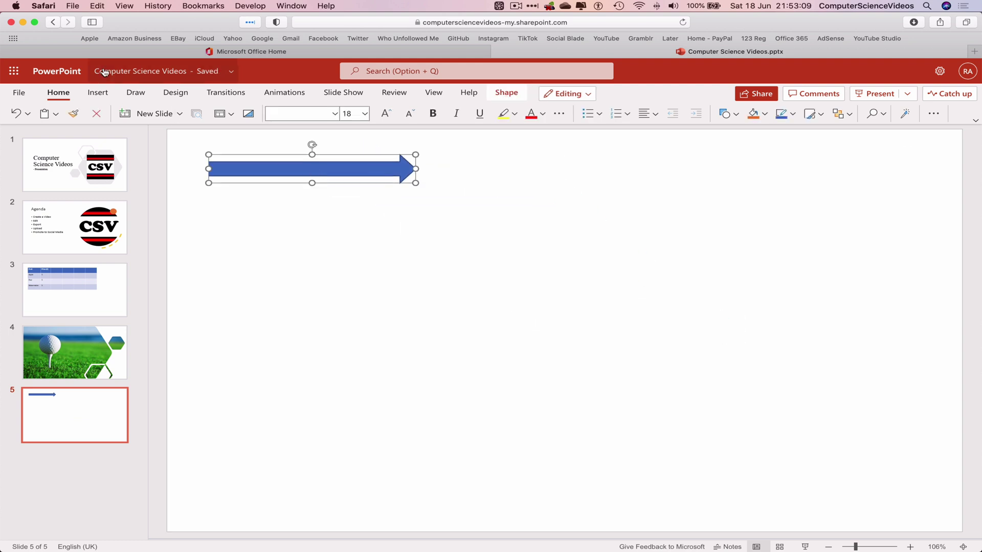
click(98, 93)
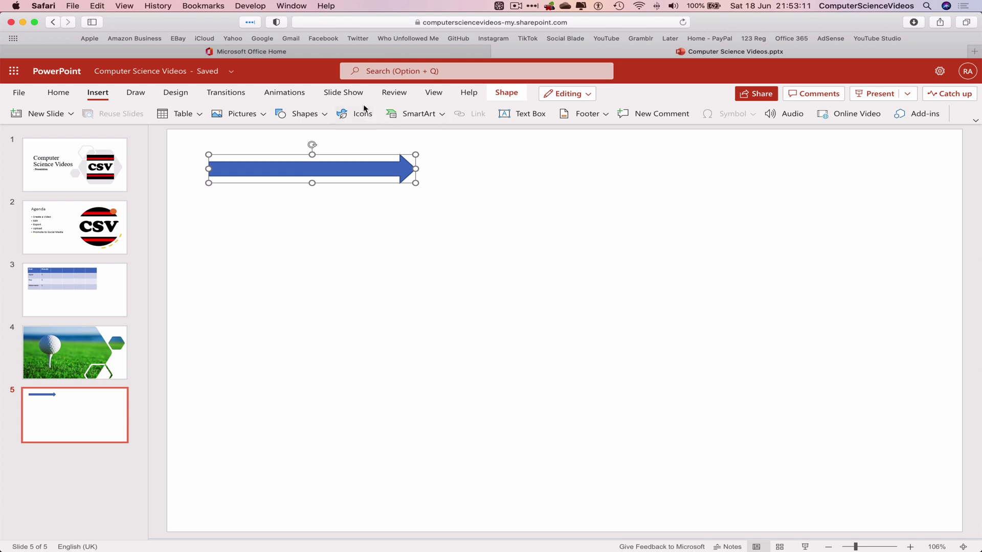
Step: Insert the 3D glasses icon from the icon library beside the arrow
click(362, 113)
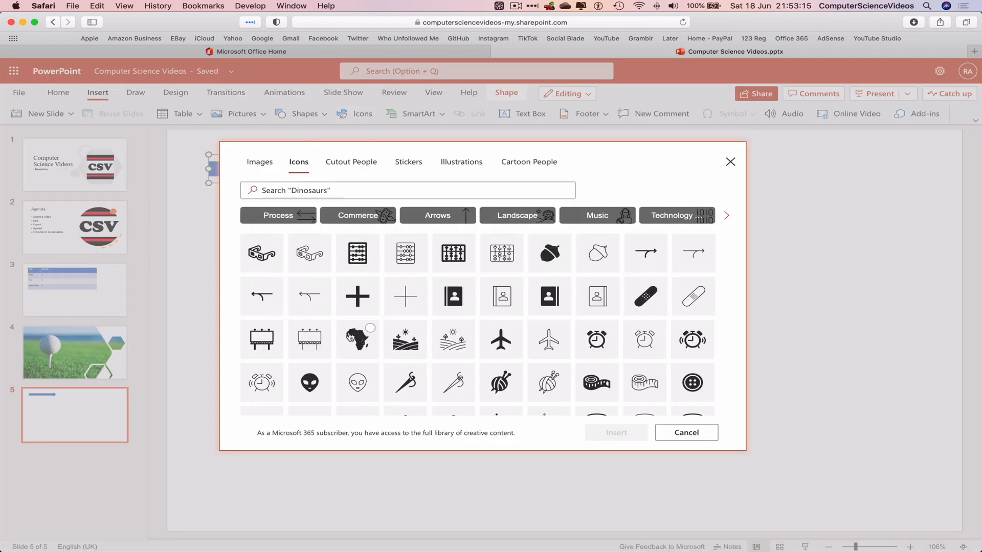
click(261, 253)
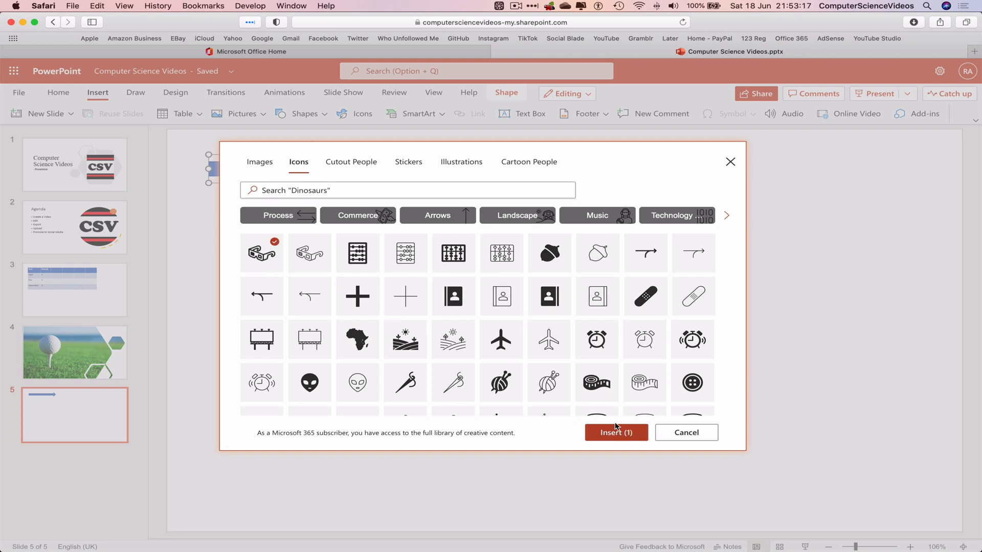
click(615, 432)
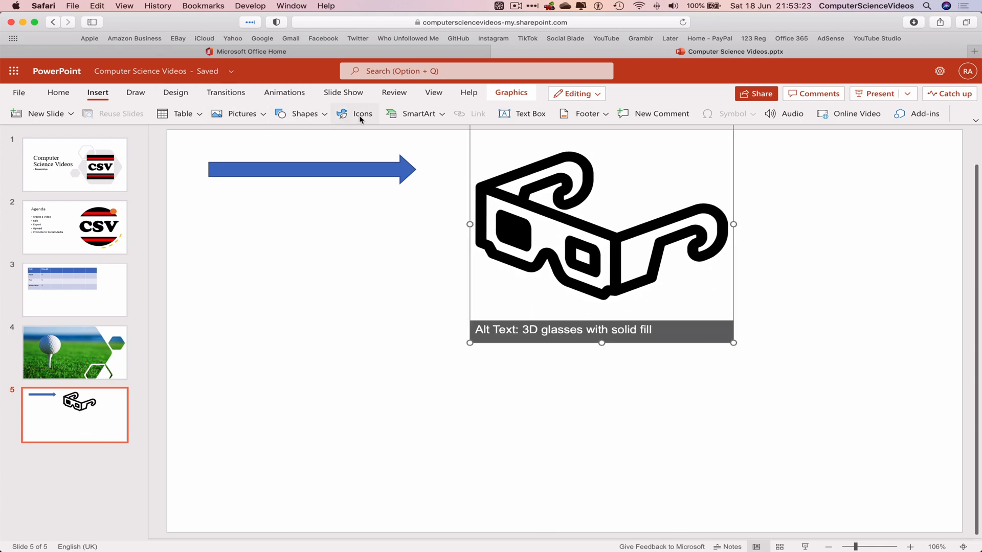
click(362, 113)
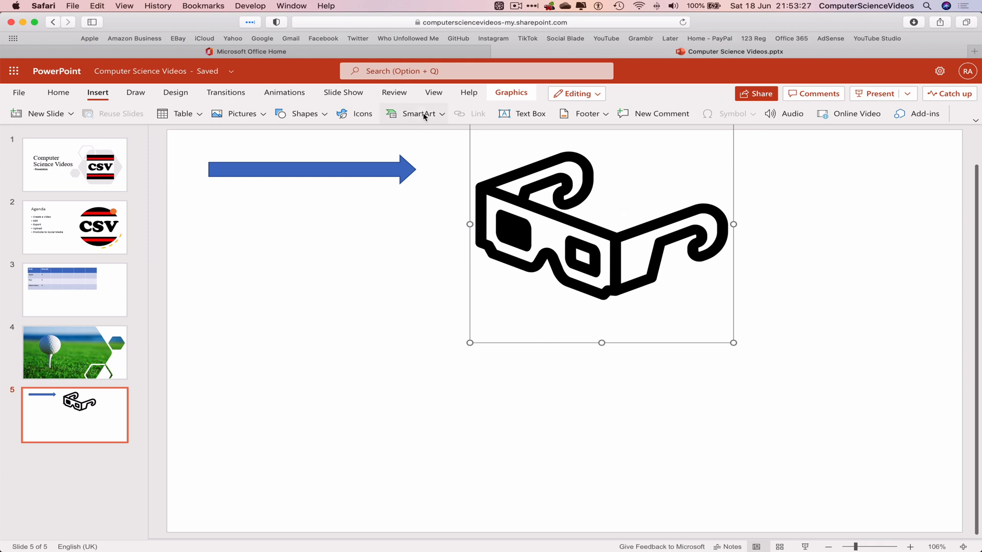
Step: Insert a SmartArt arrow labelled Image, Image 2, Image 3 and position it under the small arrow
click(421, 113)
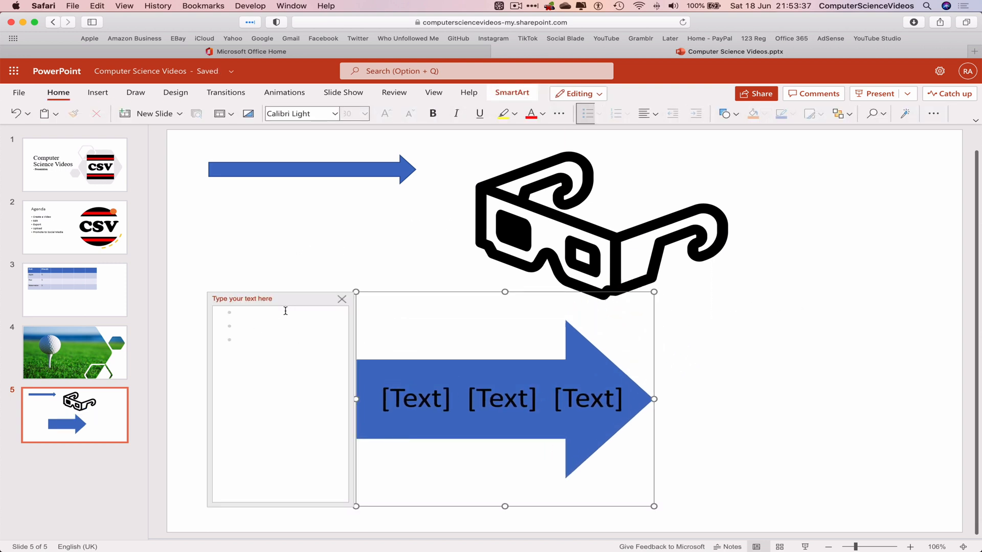
text(Image)
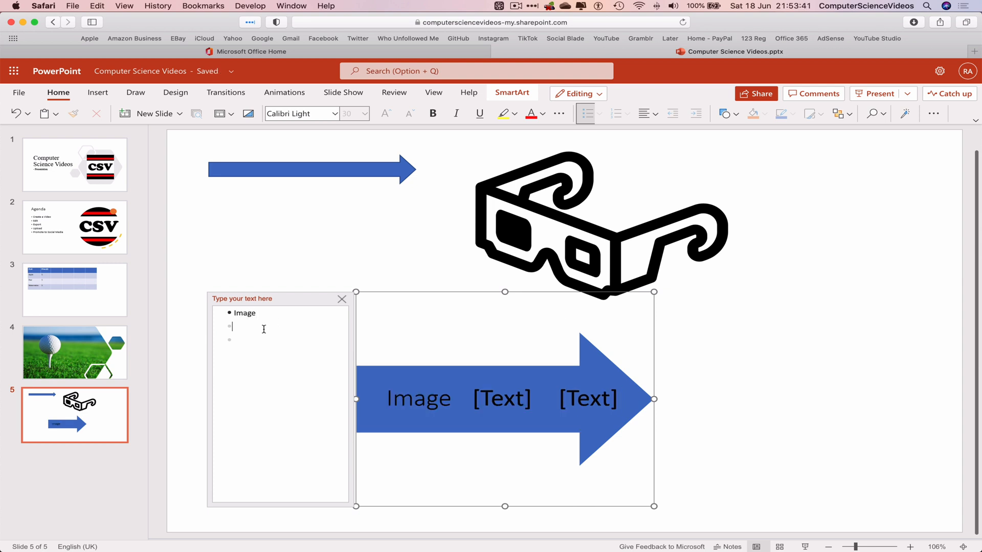
text(Image 2)
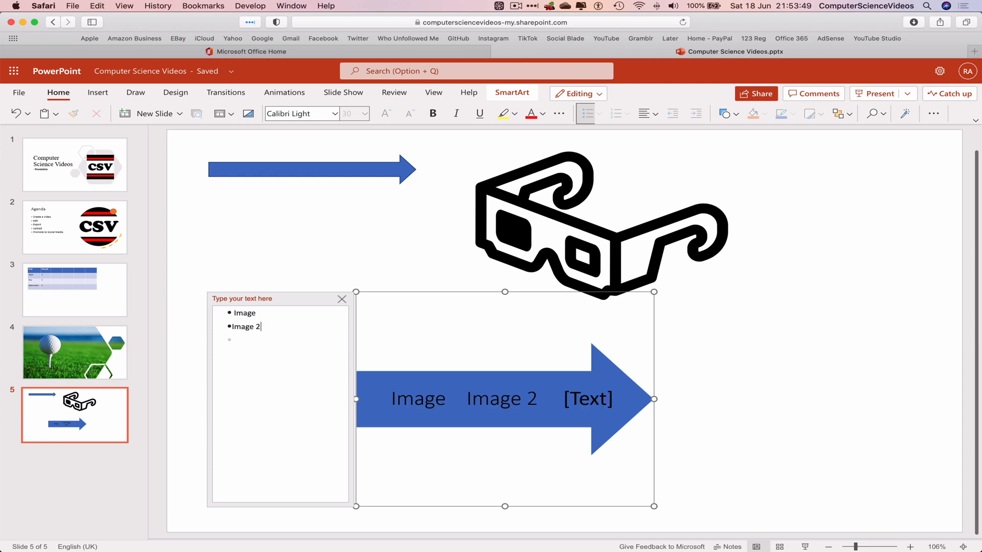
text(Image 3)
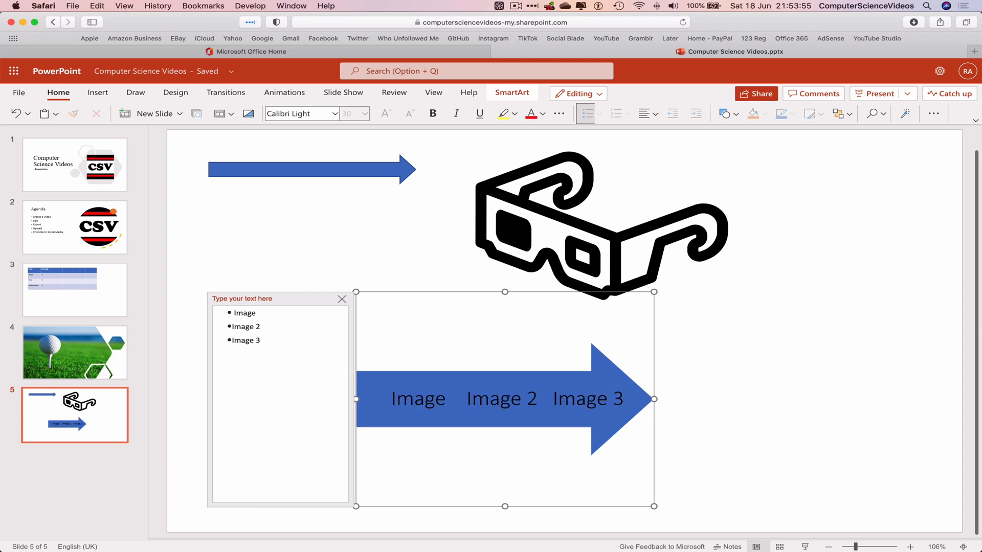
click(343, 299)
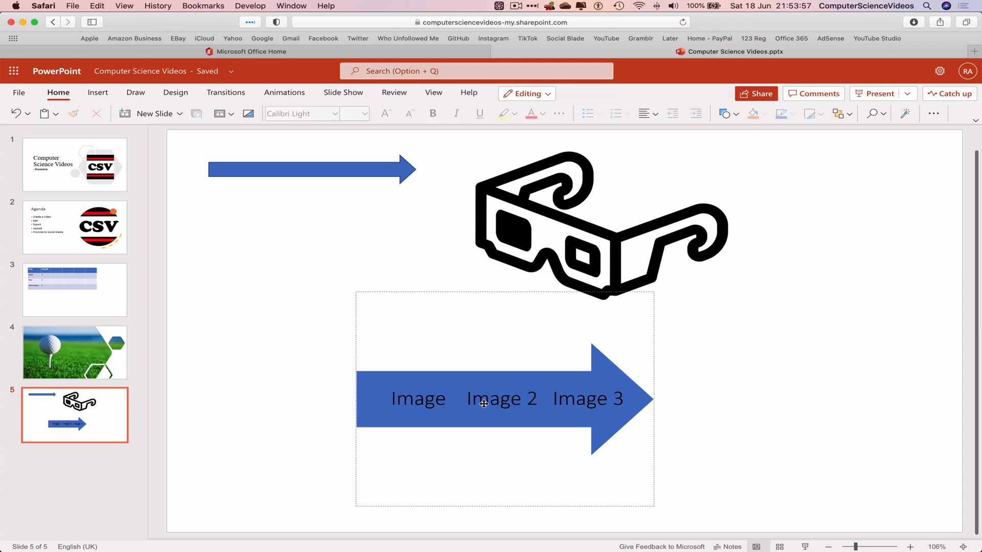
click(482, 398)
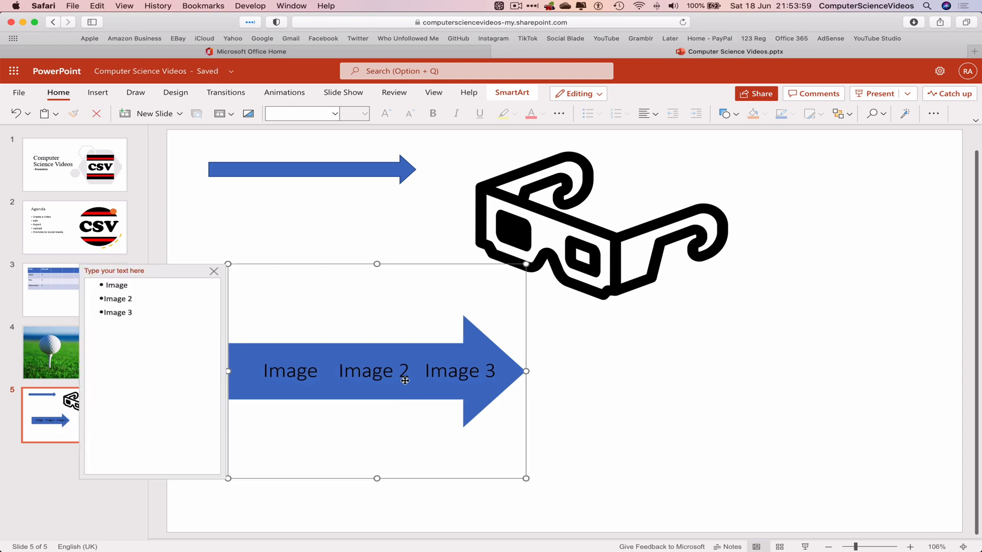
mouse_move(227, 345)
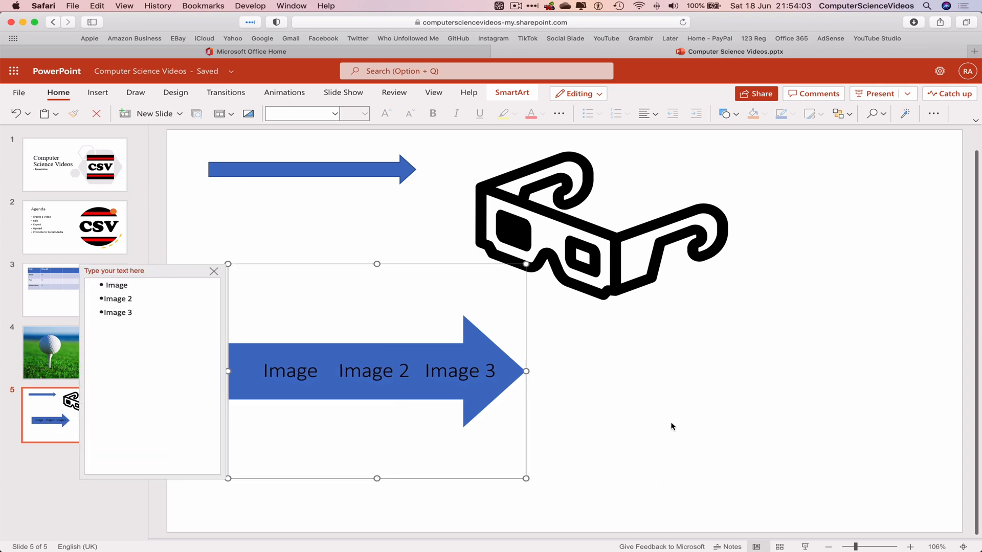
mouse_move(131, 276)
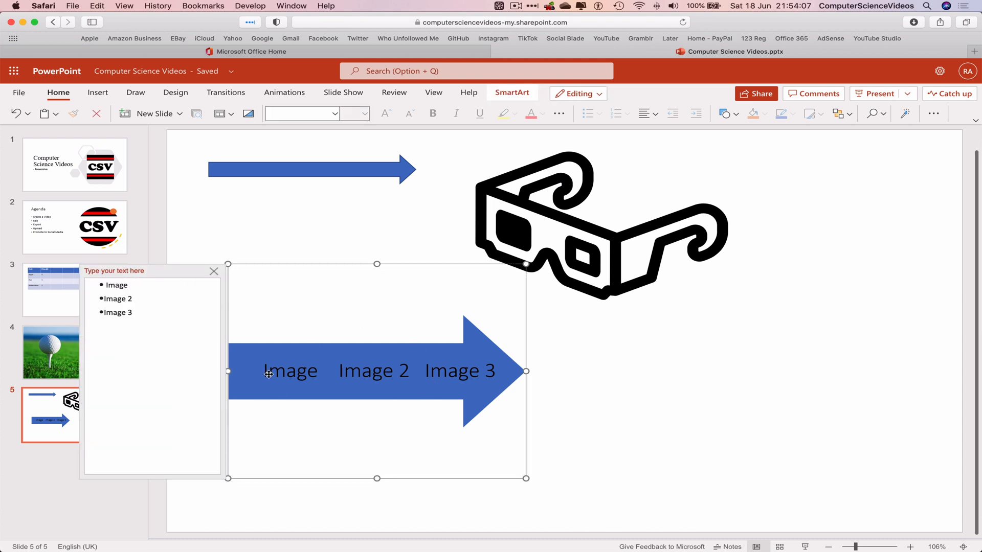
click(213, 271)
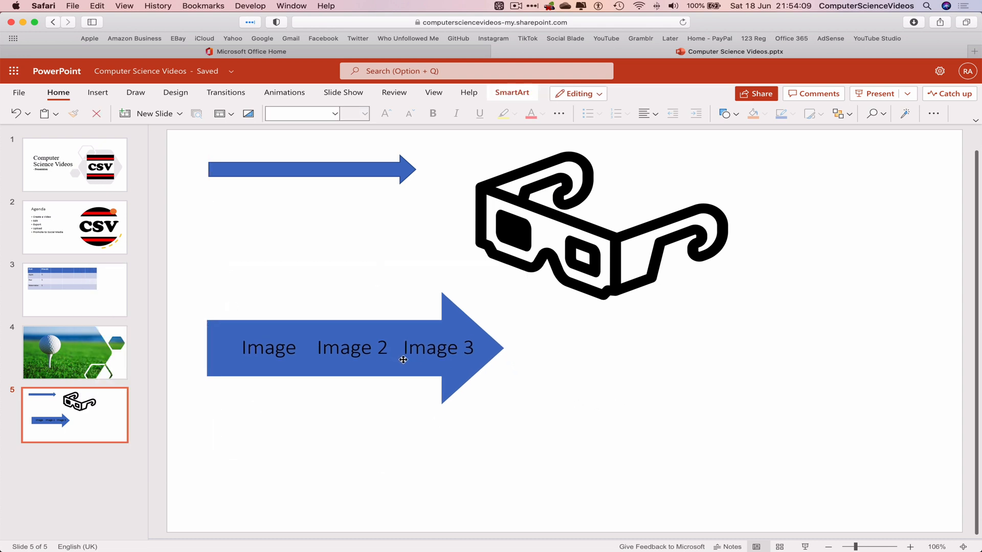
Step: Add a text box reading 'Computer Science Videos' to the right of the 3D glasses
click(350, 348)
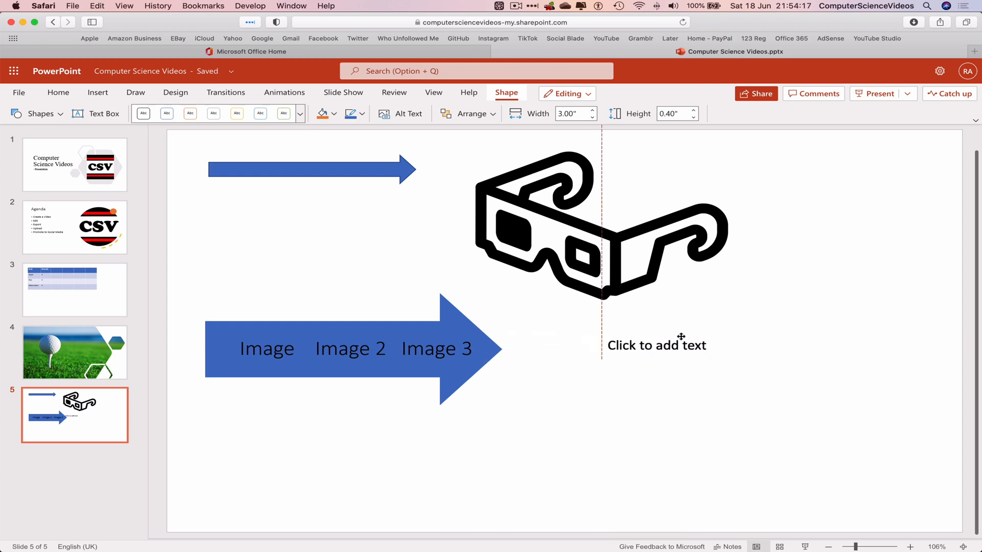
click(656, 344)
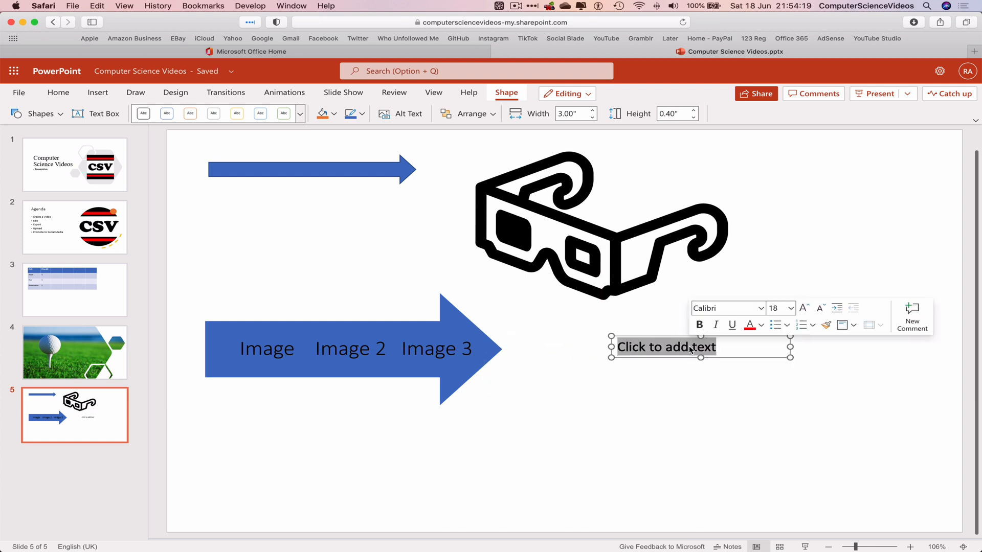
text(Computer)
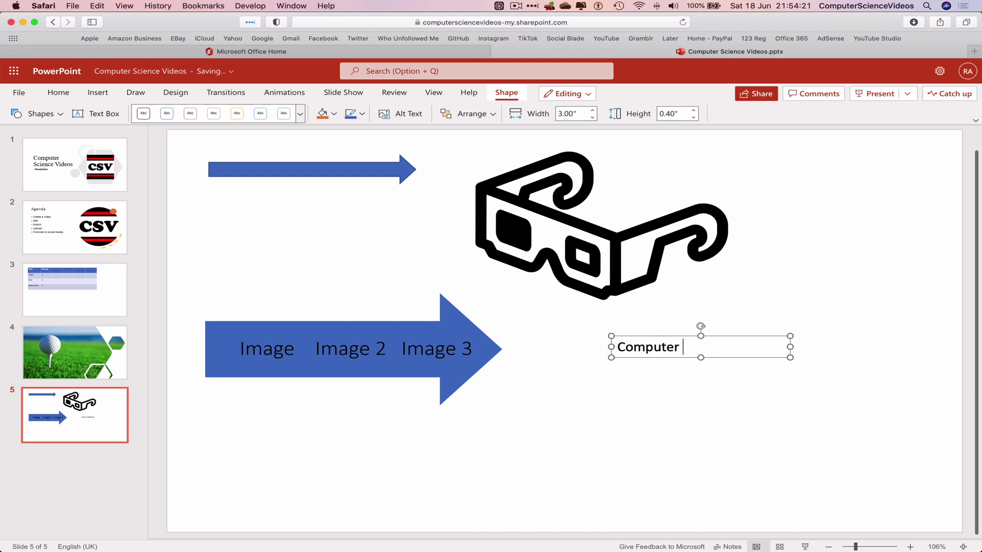
text(Science Videos)
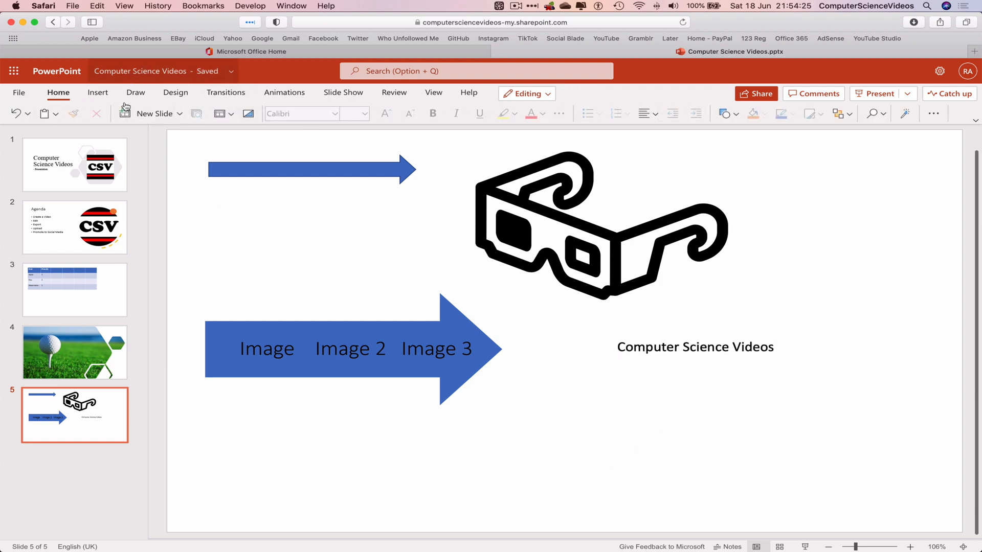
click(97, 93)
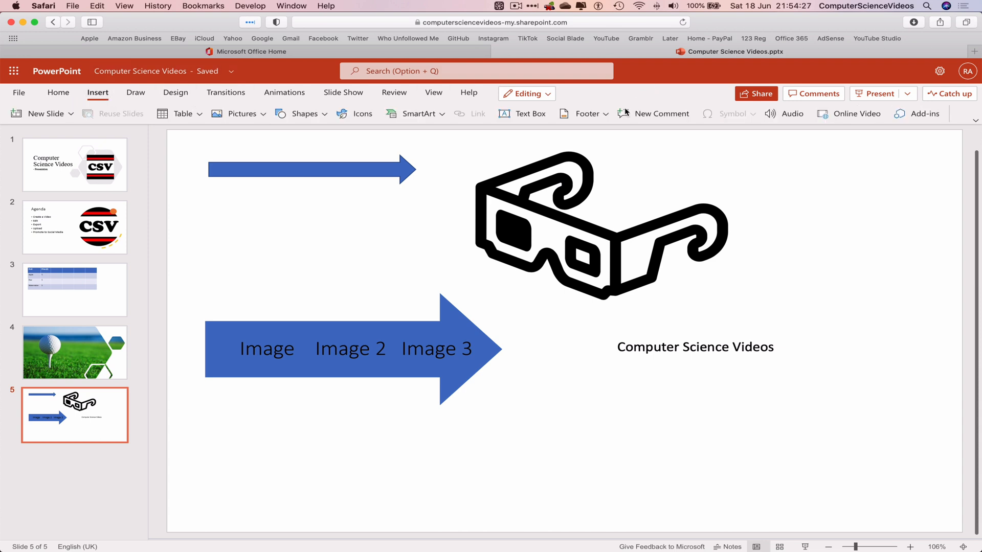
Step: Turn on a 'Hello' footer and confirm it on slides 2, 4 and 5
click(582, 114)
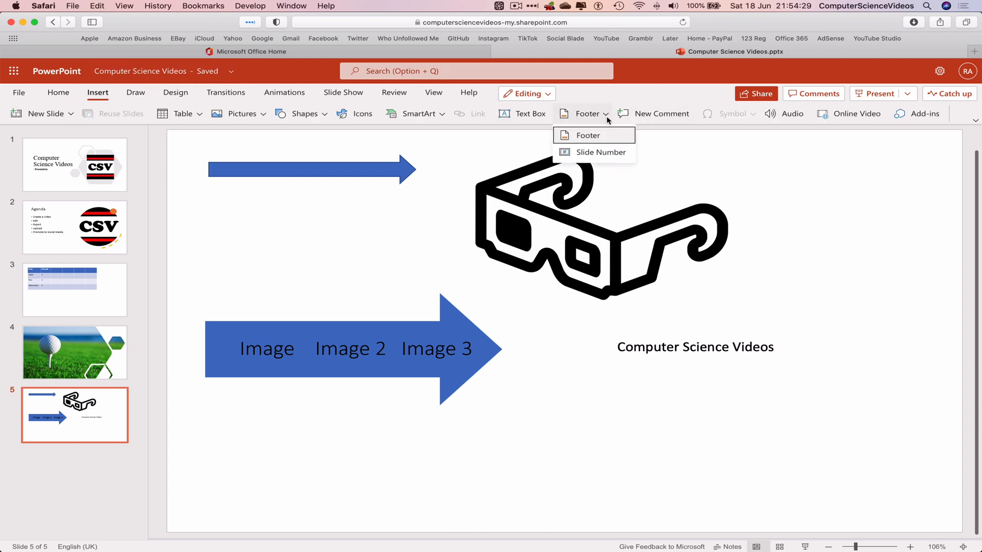
click(586, 135)
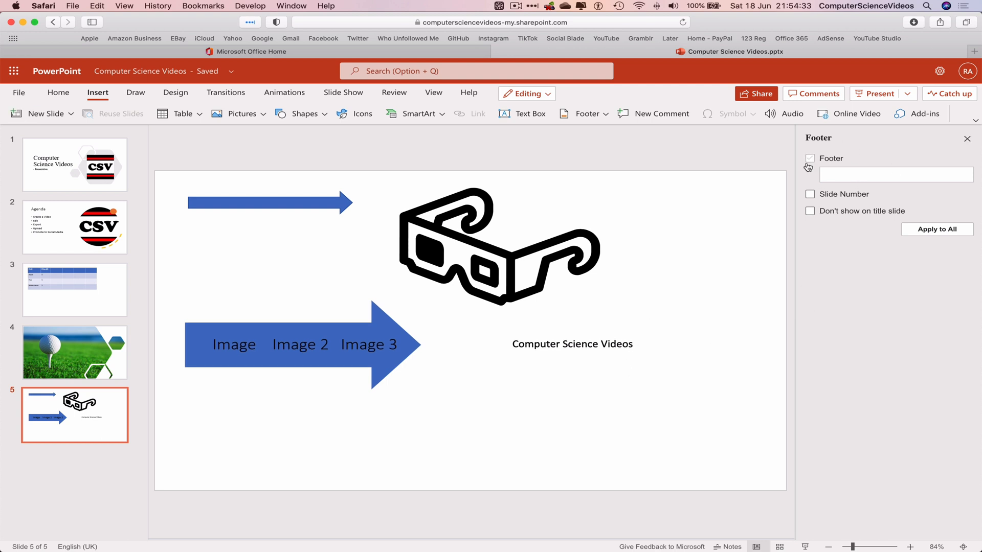
click(809, 158)
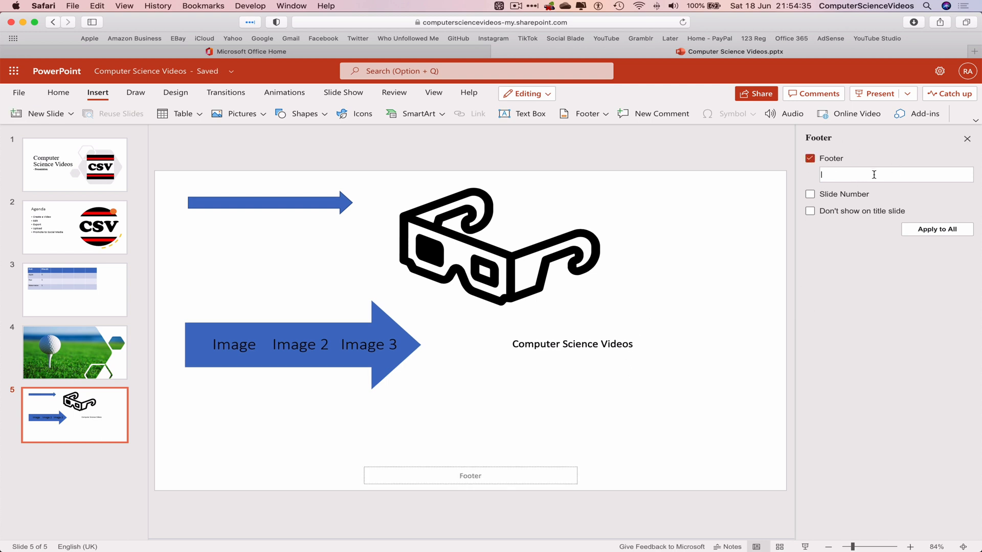
text(Hello)
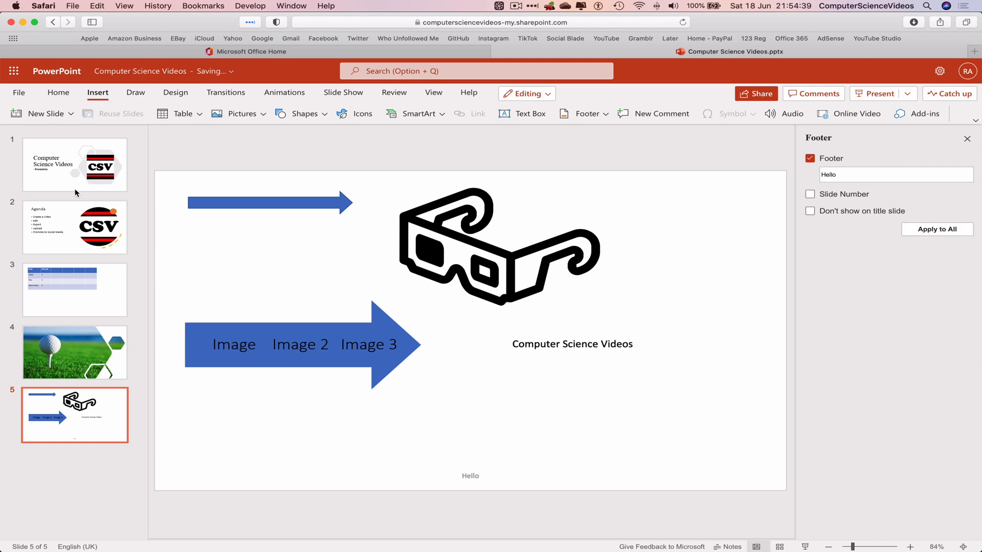
click(74, 226)
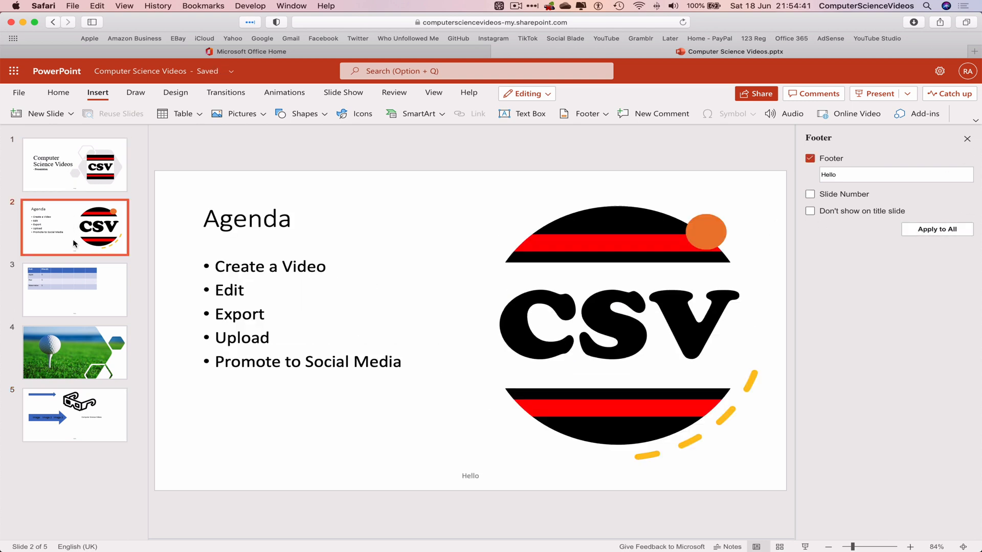
click(74, 352)
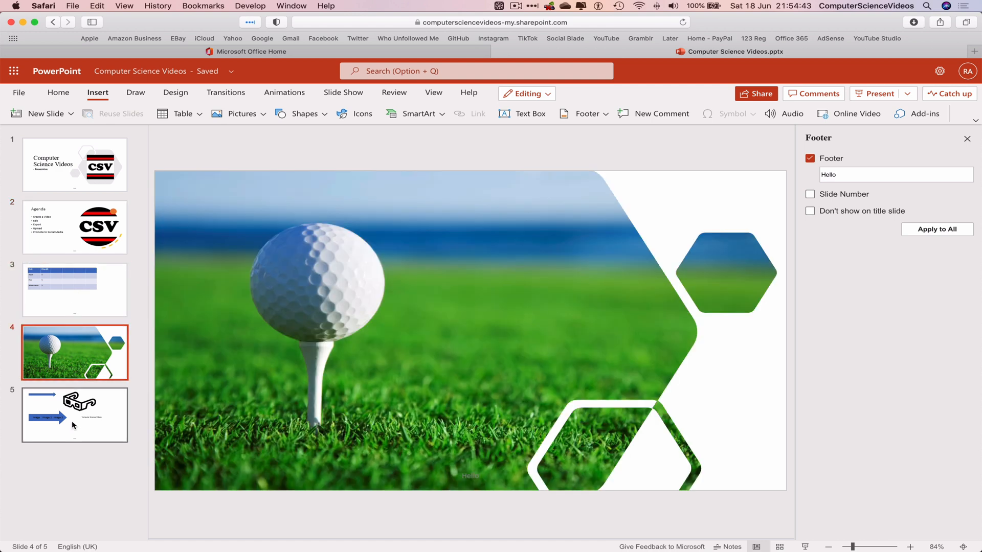
click(75, 415)
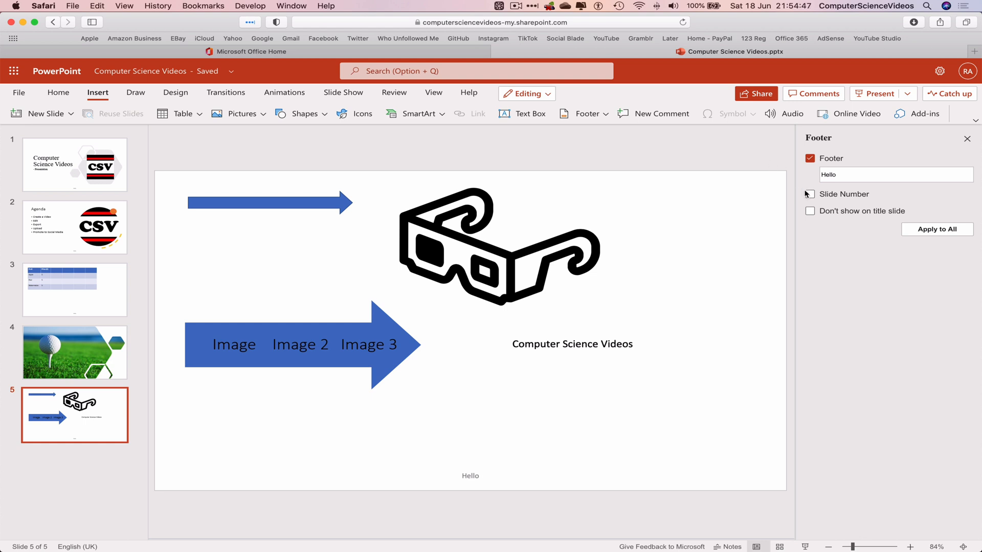
Step: Enable slide numbers, hide footer items on the title slide, apply to all, and verify slides 1–3
click(810, 194)
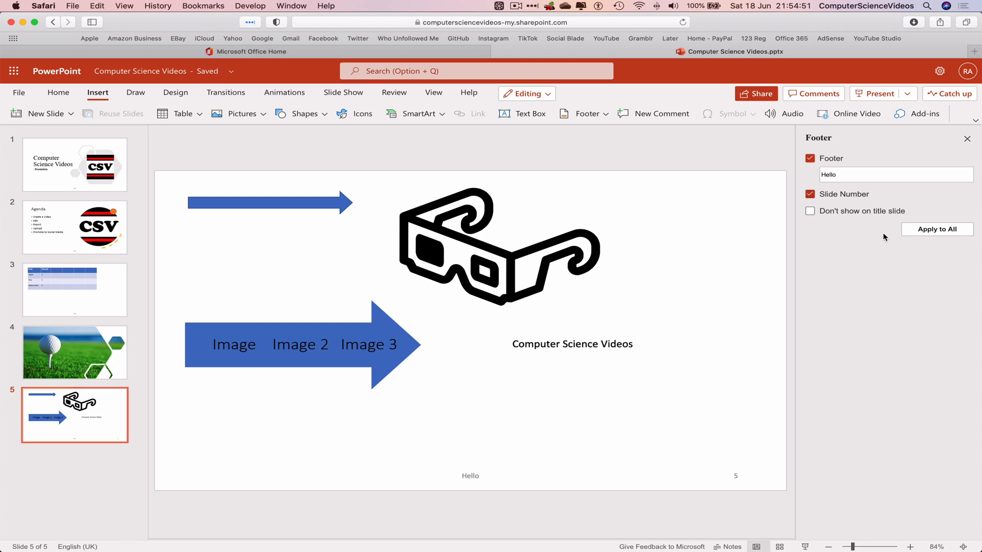
click(809, 212)
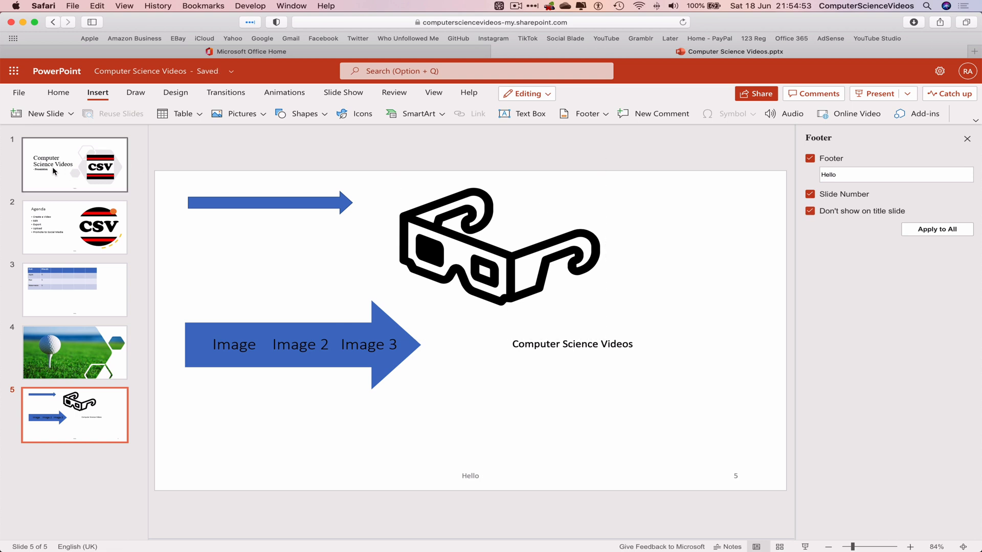
click(810, 194)
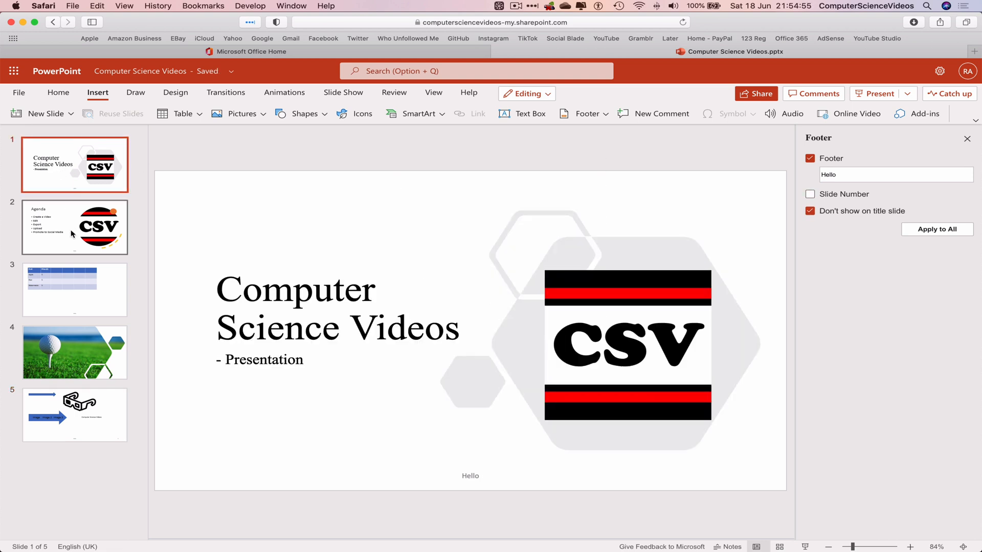
click(73, 227)
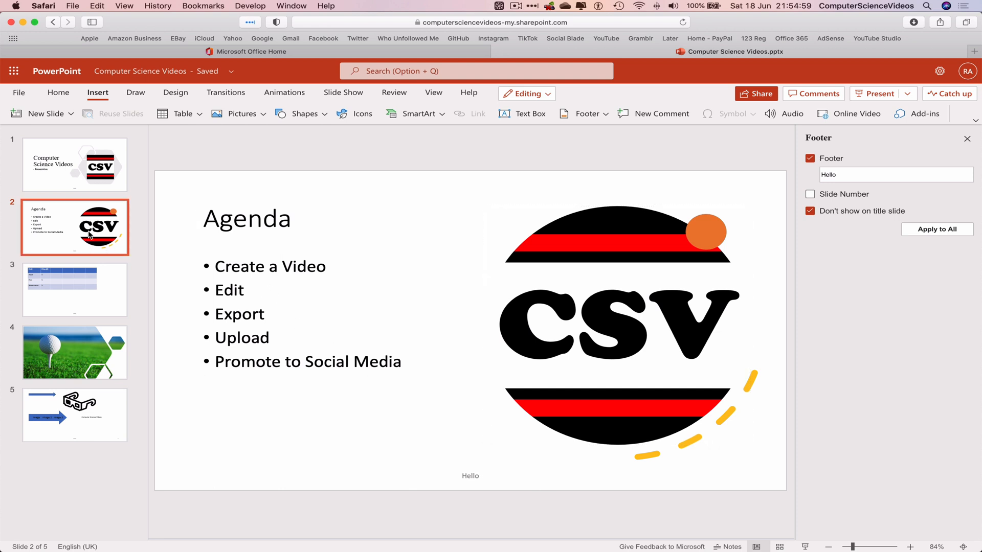
click(74, 290)
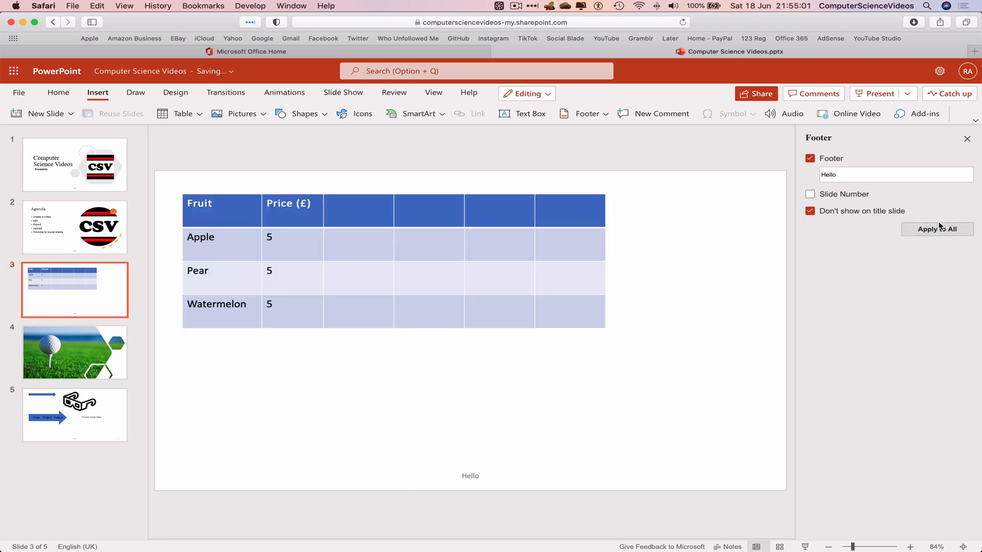
click(809, 194)
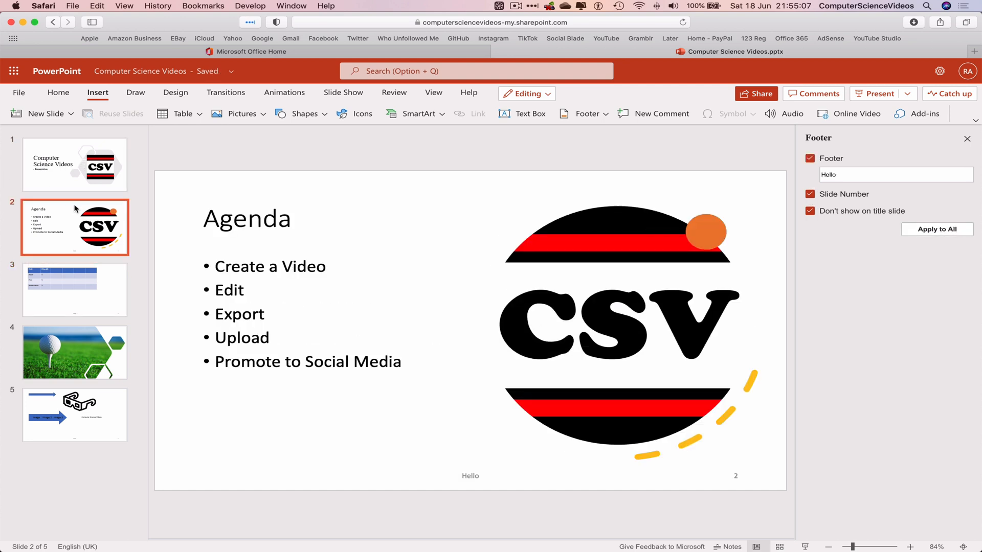
click(588, 399)
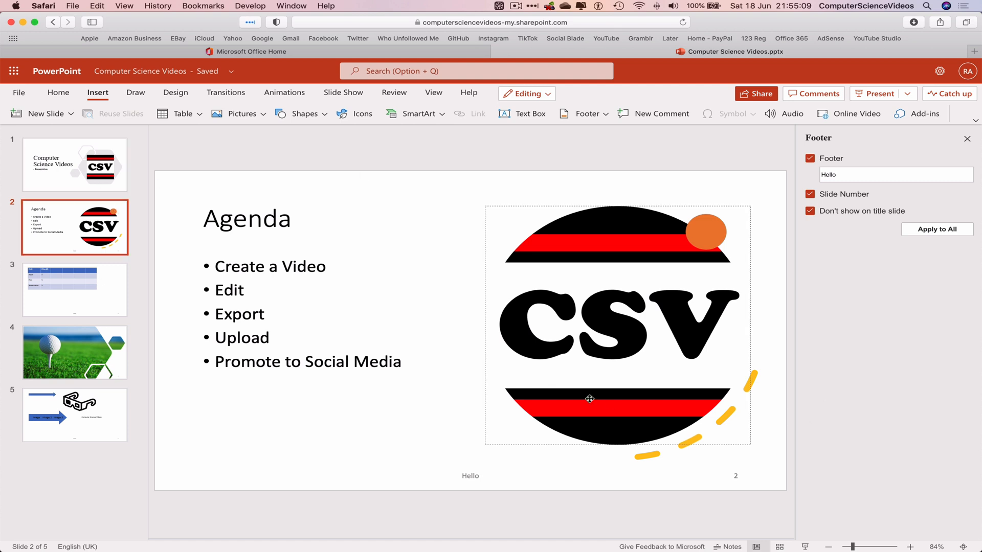
click(74, 289)
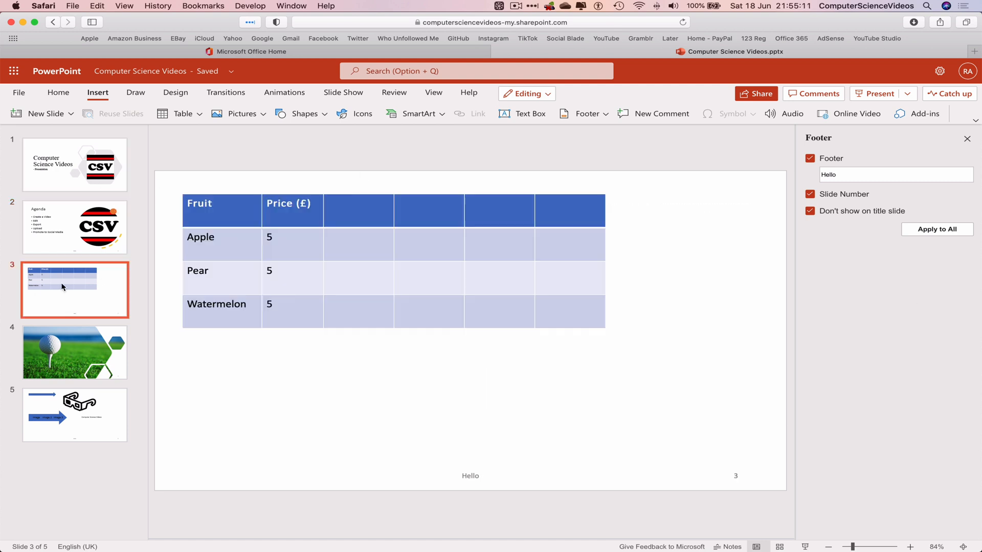
click(74, 164)
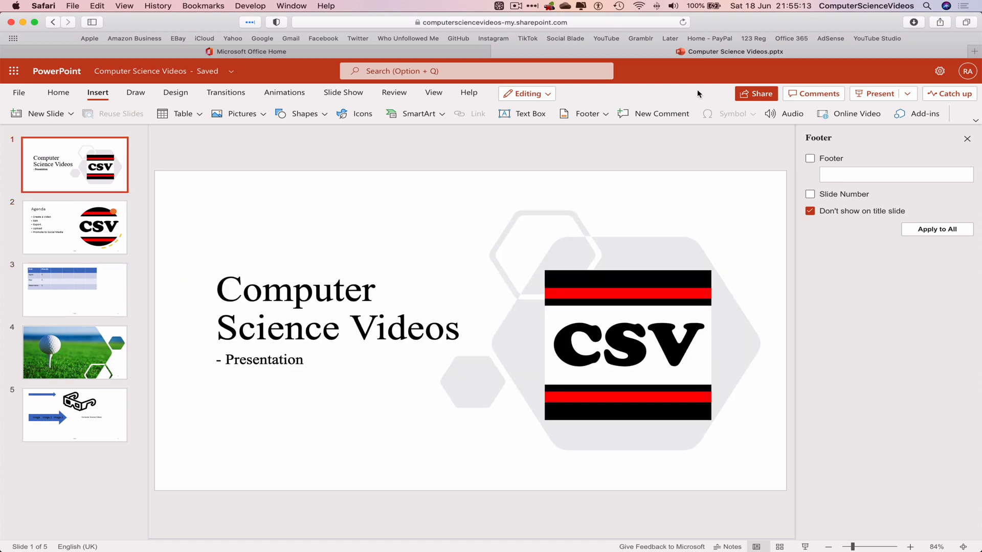
click(135, 92)
text(Hello)
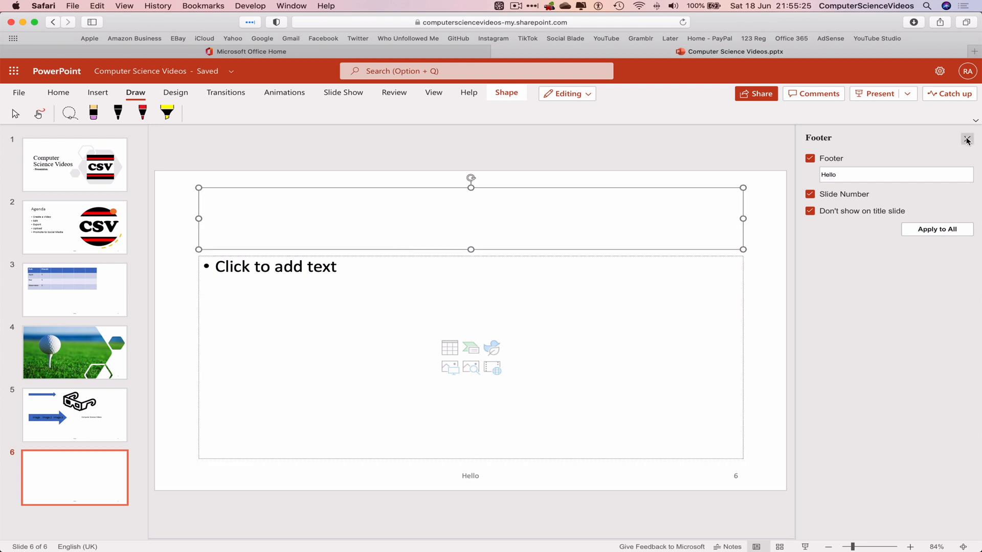
Step: Close the Footer settings pane on the new sixth slide
click(967, 139)
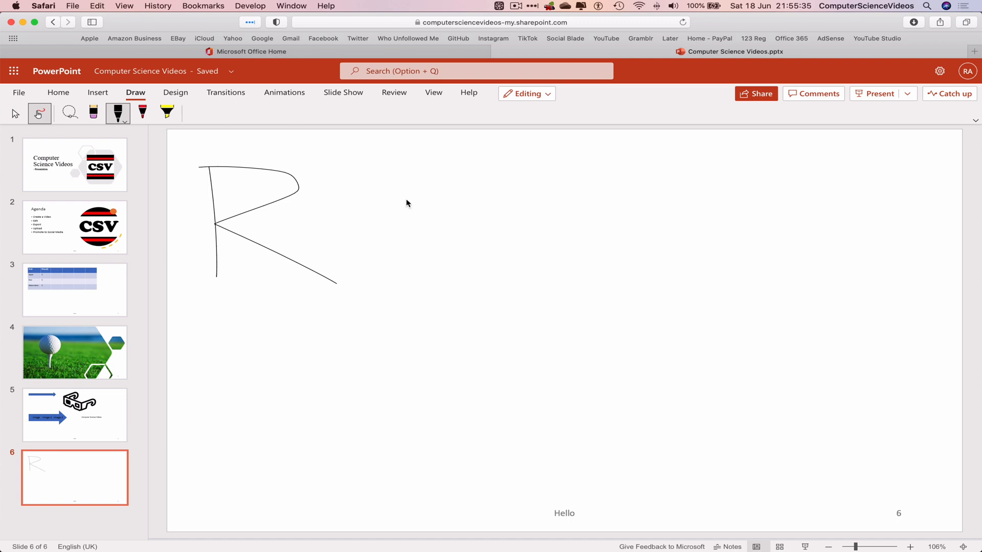
mouse_move(384, 233)
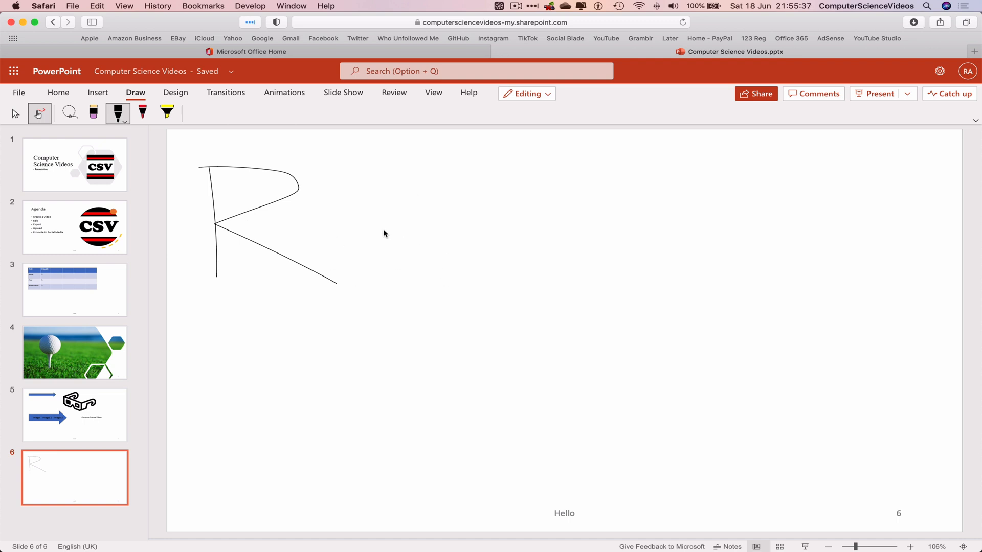
mouse_move(365, 219)
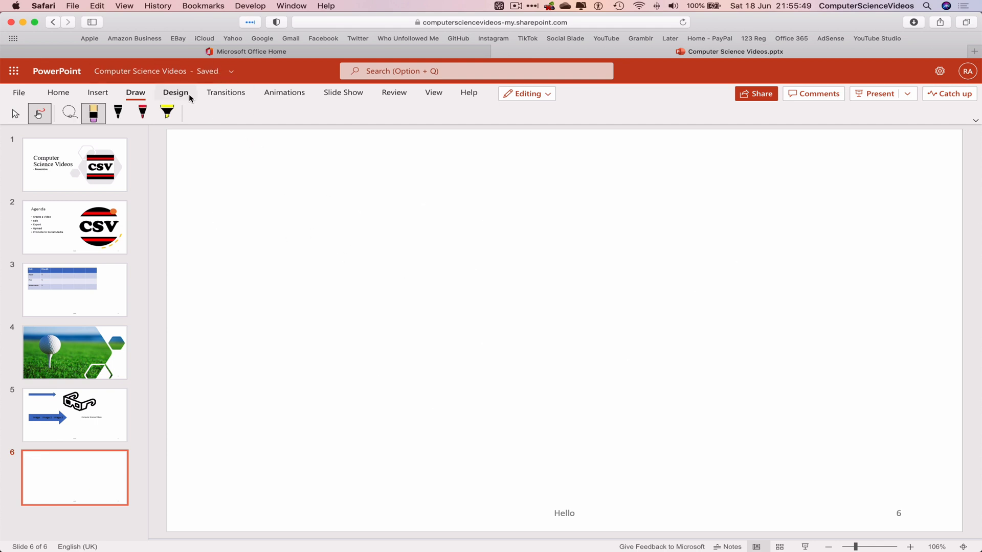
Step: Browse the Design and Animations tab effects, viewing slide 3 then returning to slide 6
click(176, 93)
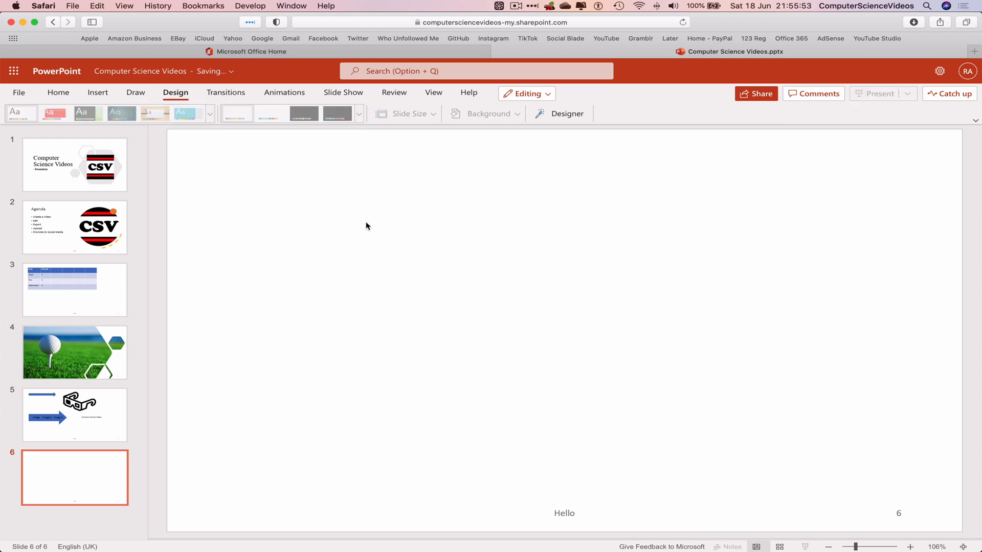
click(566, 114)
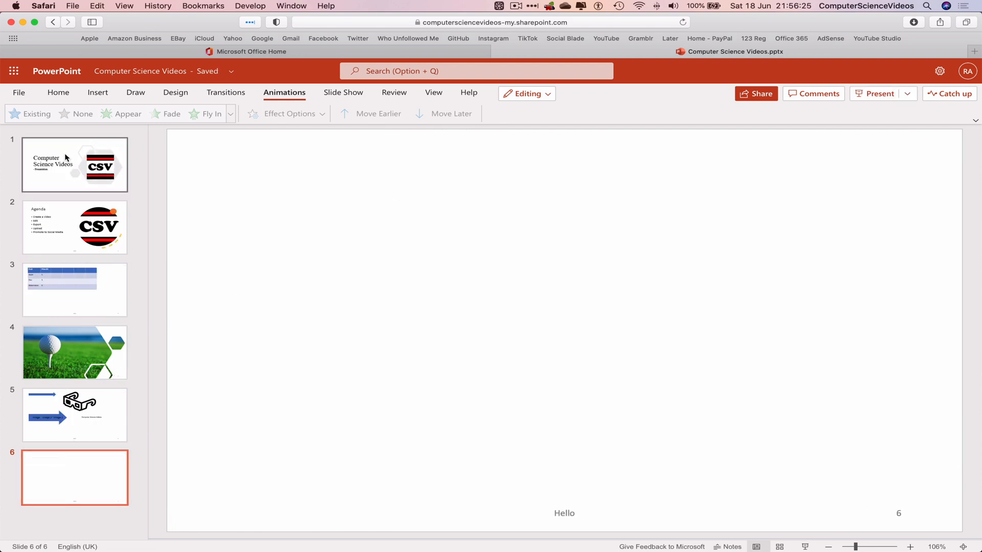
click(75, 289)
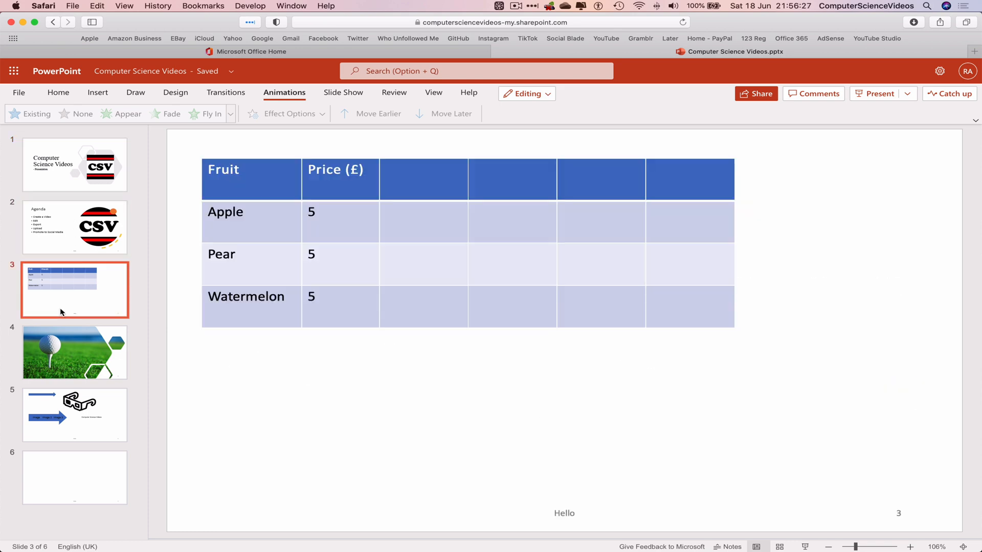
click(74, 477)
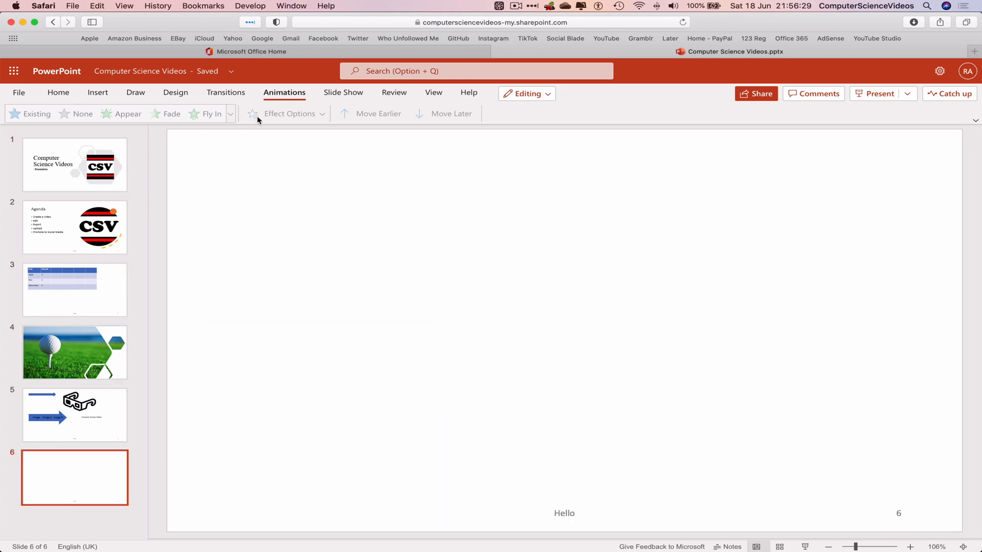
Step: Start the slide show from the first slide using Slide Show's From Beginning
click(343, 92)
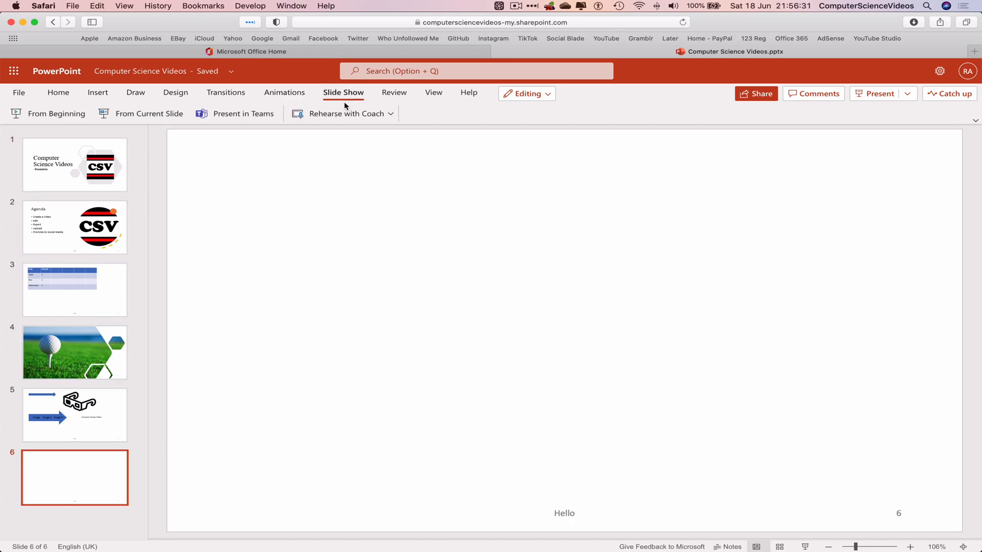
mouse_move(56, 113)
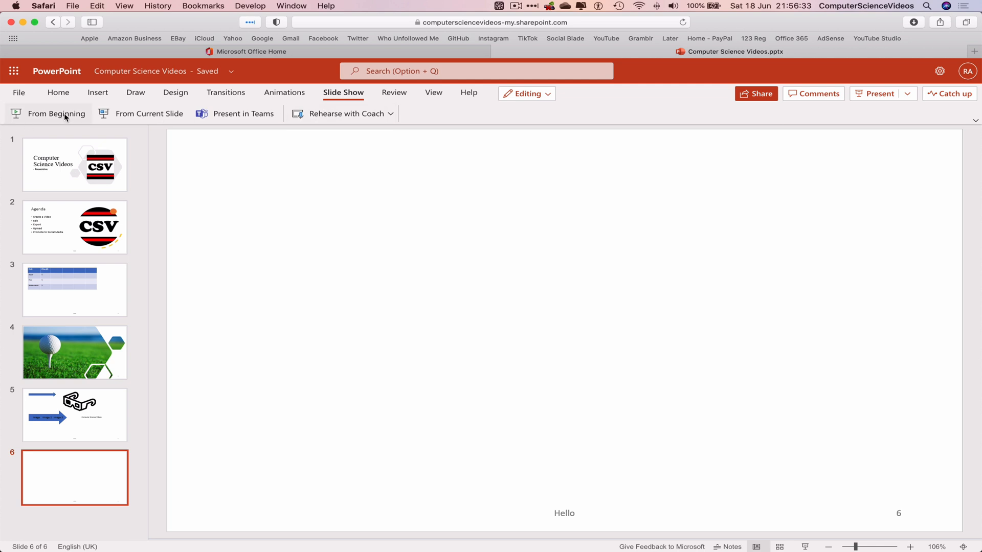
click(56, 113)
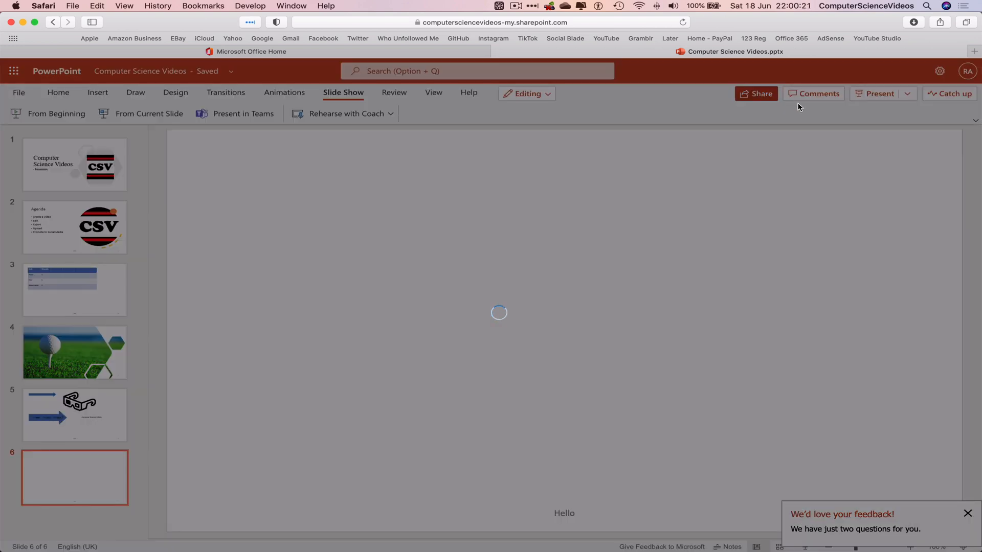
Step: Send an edit link for the deck to Admin and dismiss the confirmation
click(756, 93)
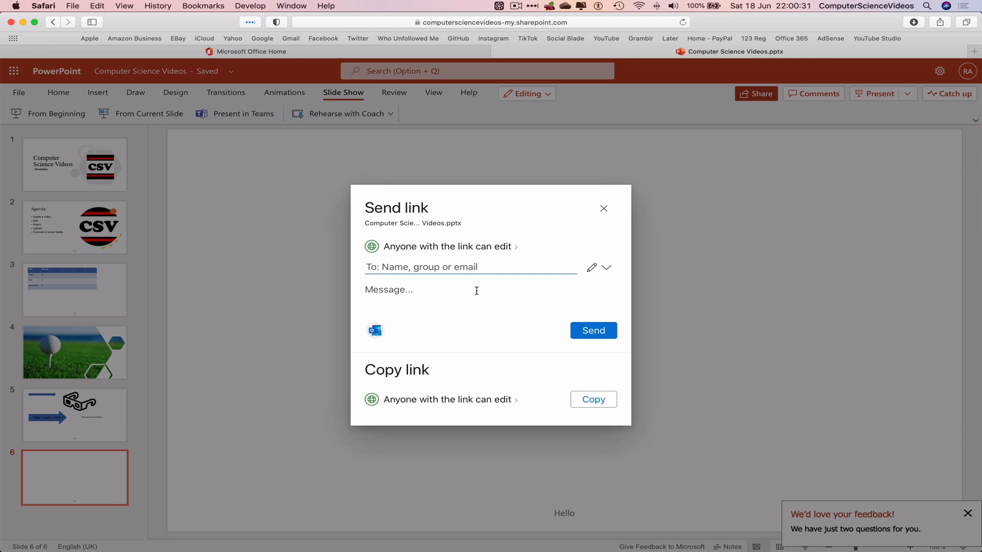
mouse_move(485, 274)
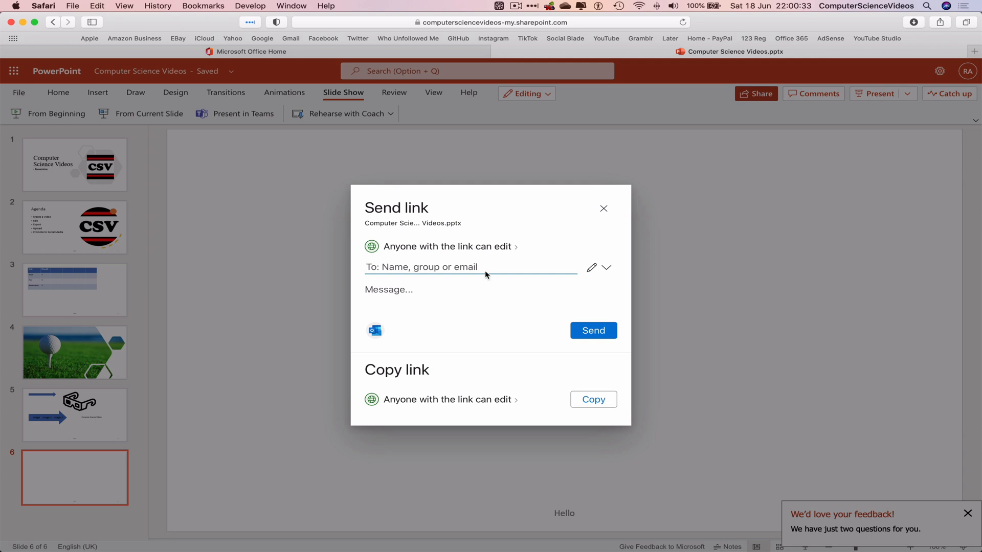
text(reh)
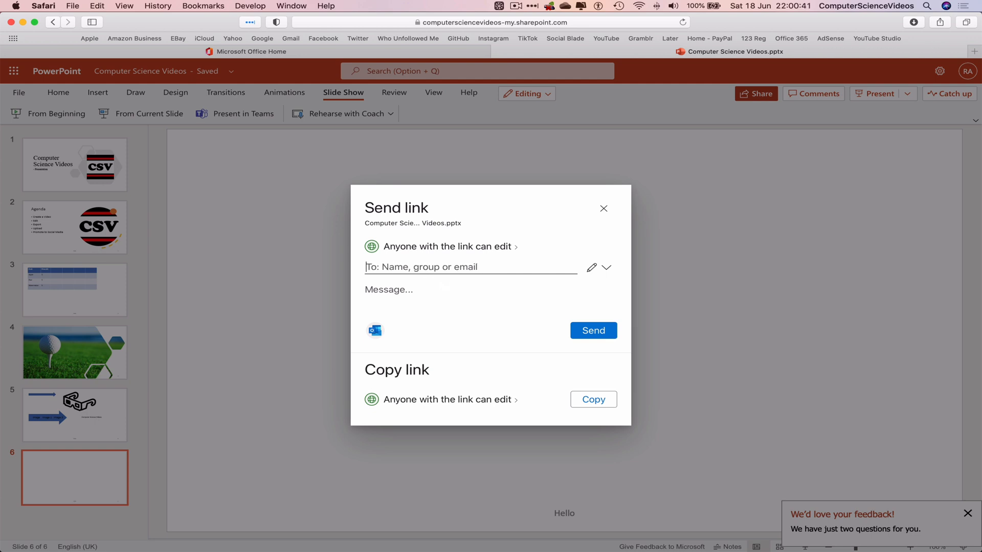
text(adm)
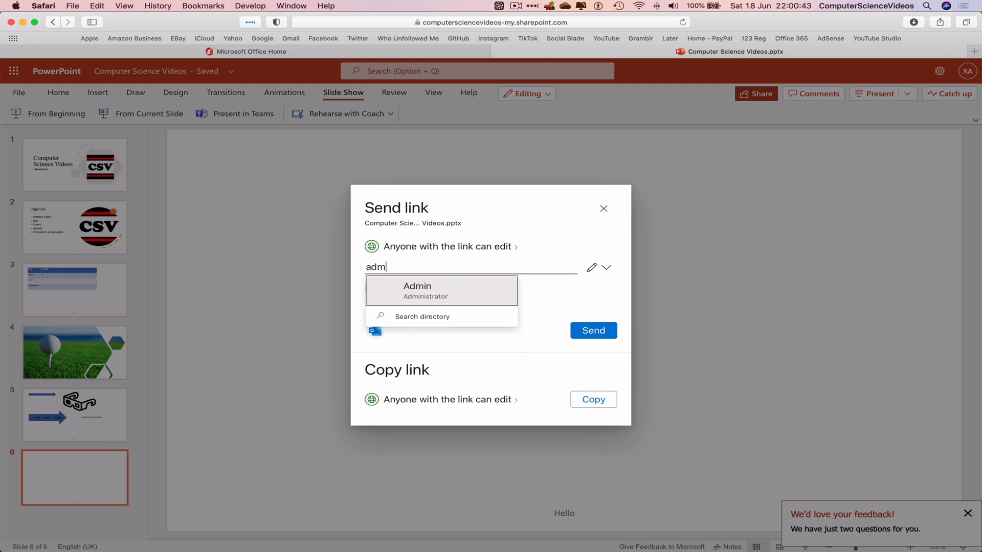
click(416, 290)
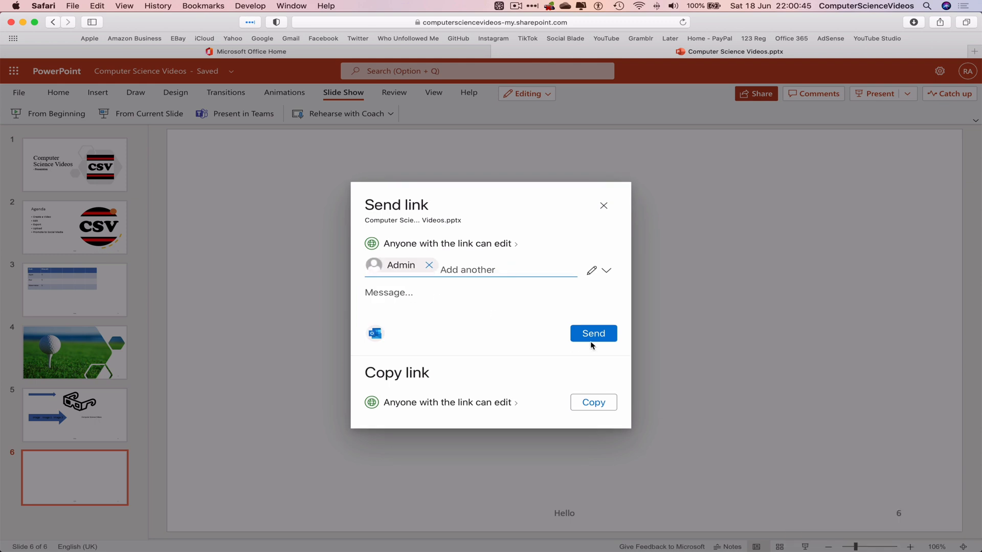
click(592, 332)
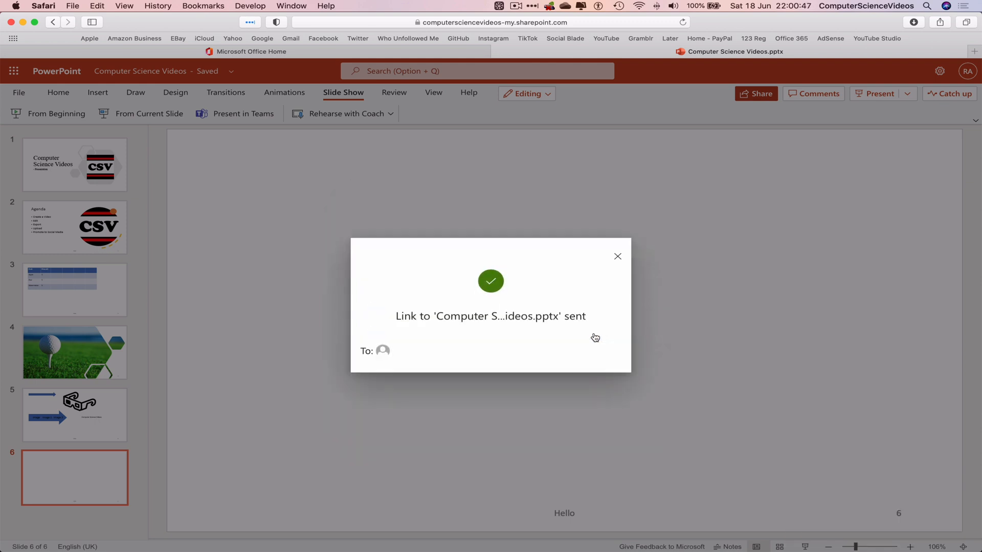
click(617, 256)
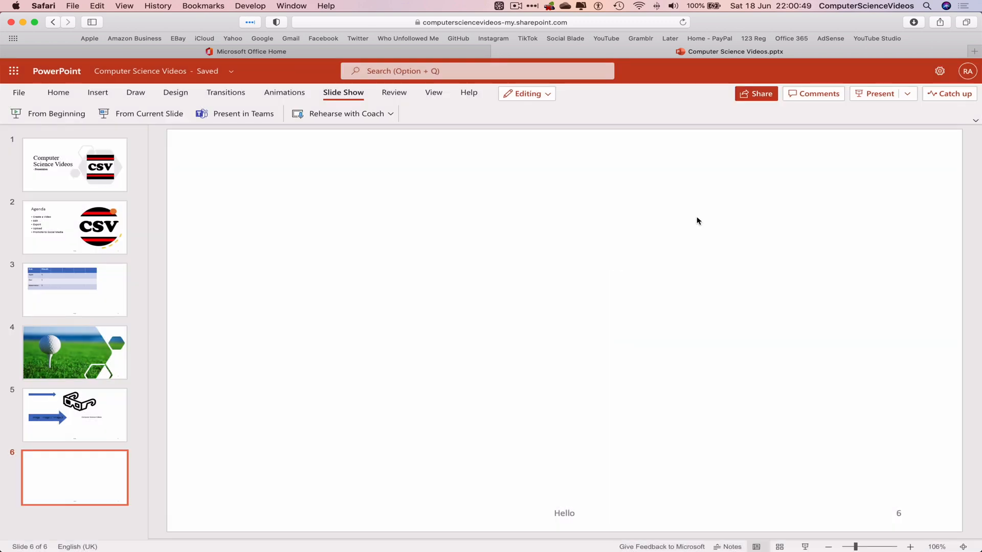
Step: Download a copy of the presentation via File > Save as, allowing Safari's download
click(18, 92)
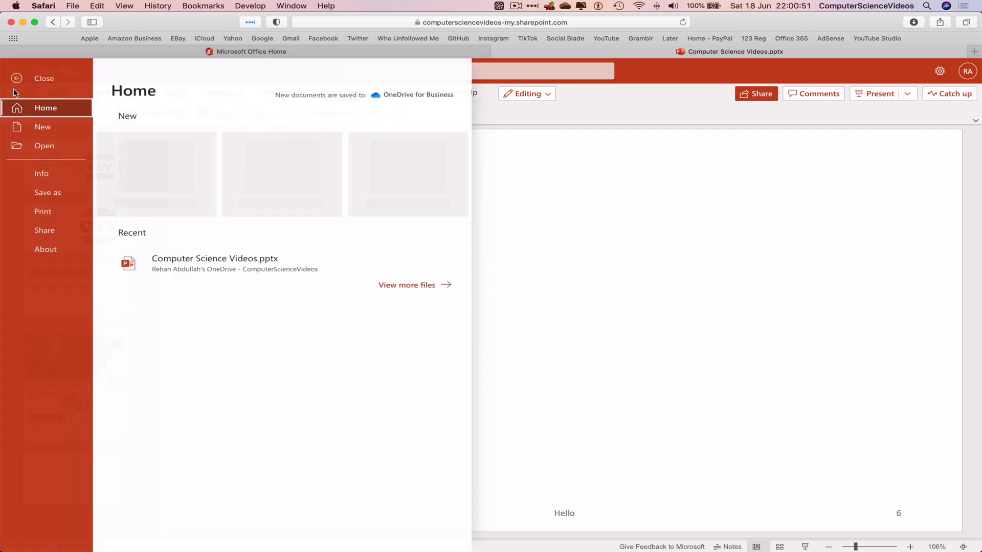
click(48, 192)
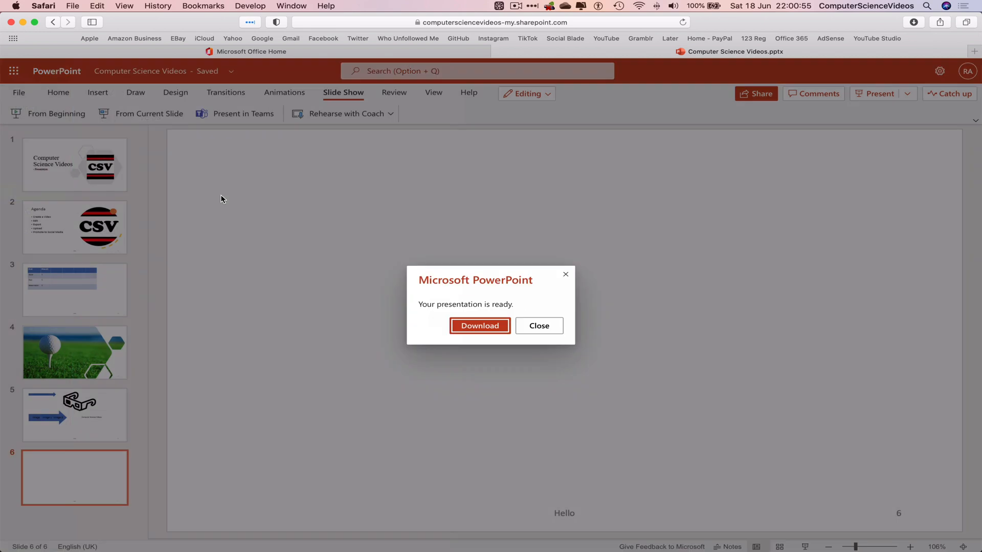
click(479, 326)
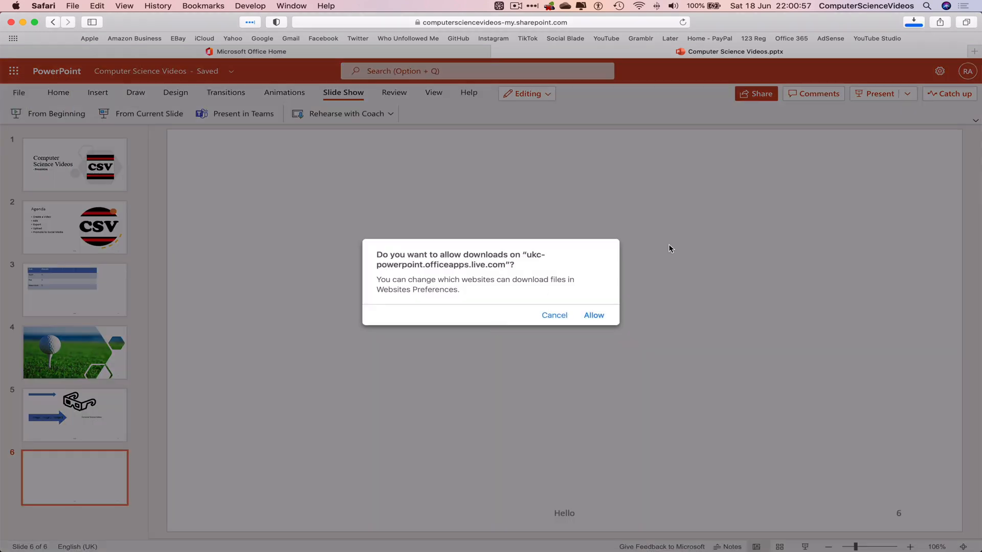
click(592, 315)
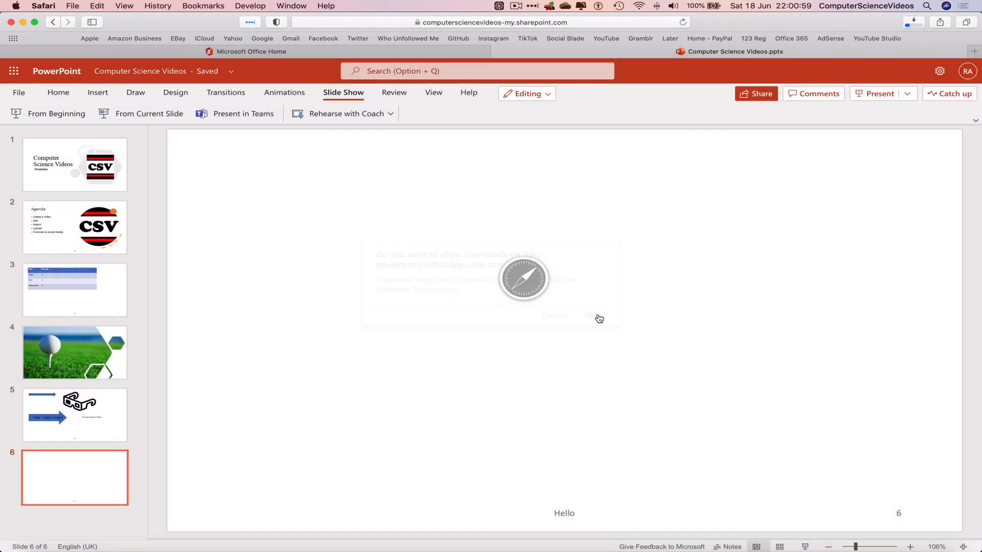
click(594, 315)
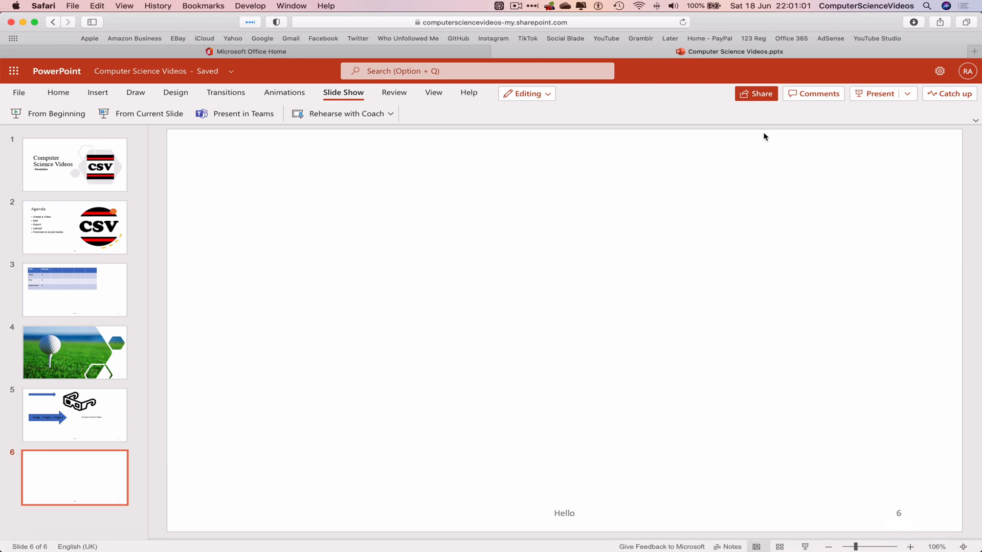
Step: Open the downloaded Computer Science Videos.pptx from Safari's Downloads in desktop PowerPoint
click(914, 22)
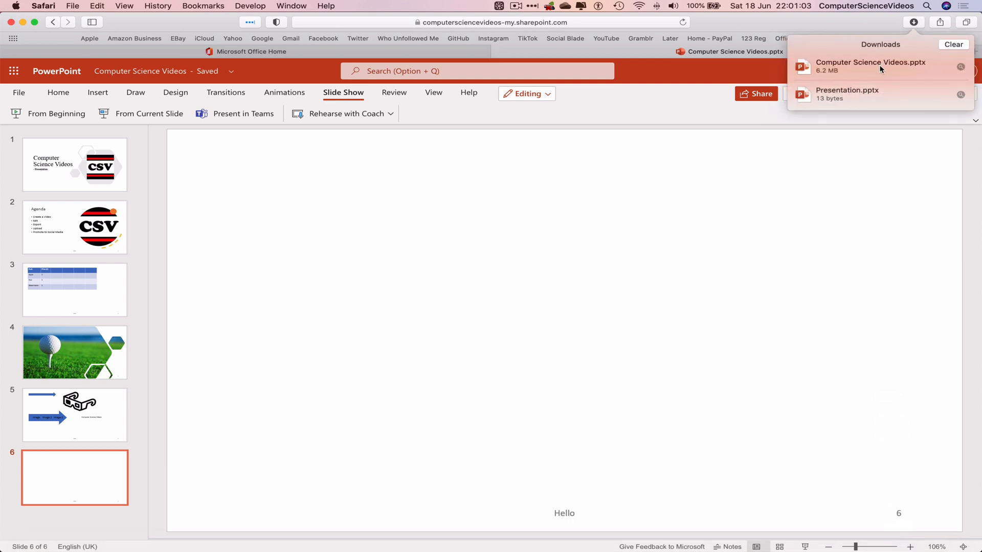
click(871, 66)
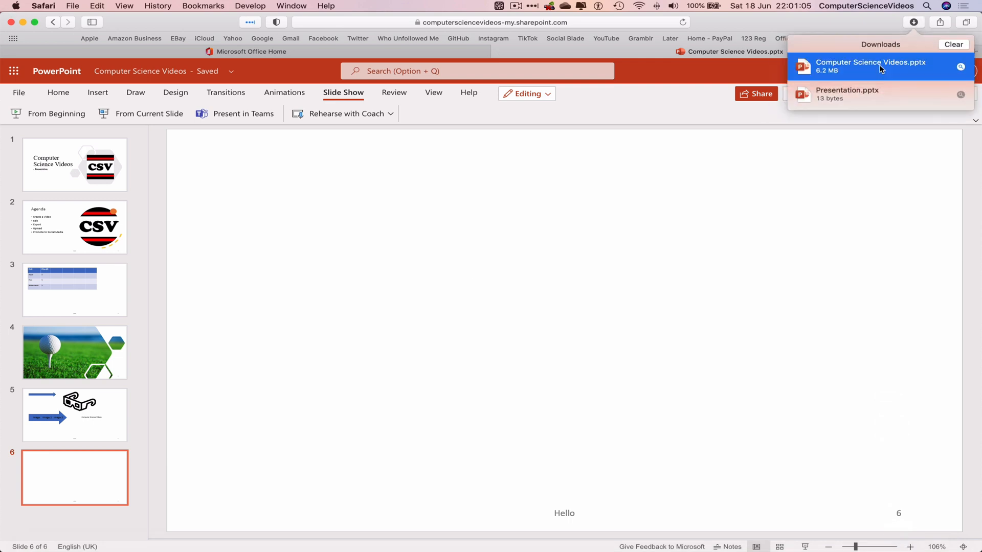
click(870, 66)
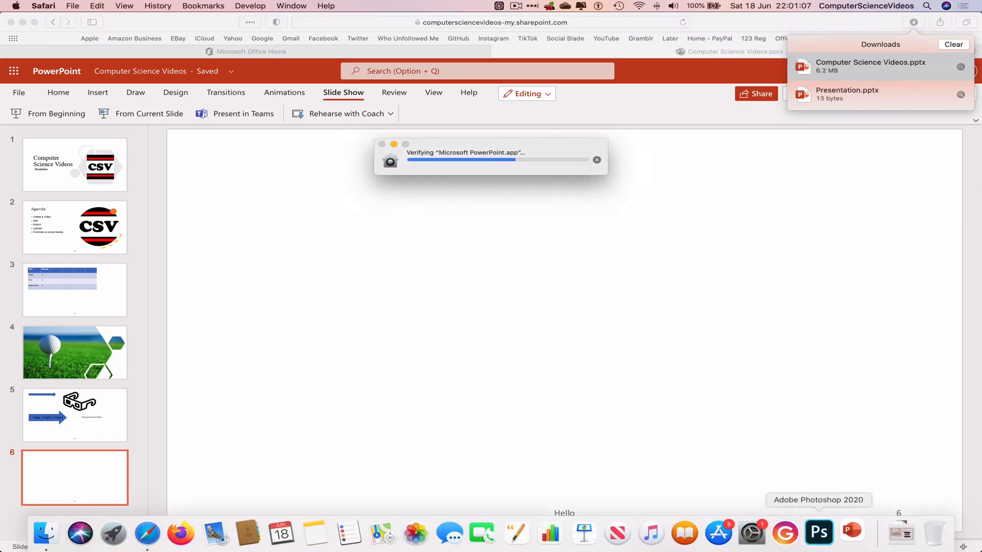
click(44, 533)
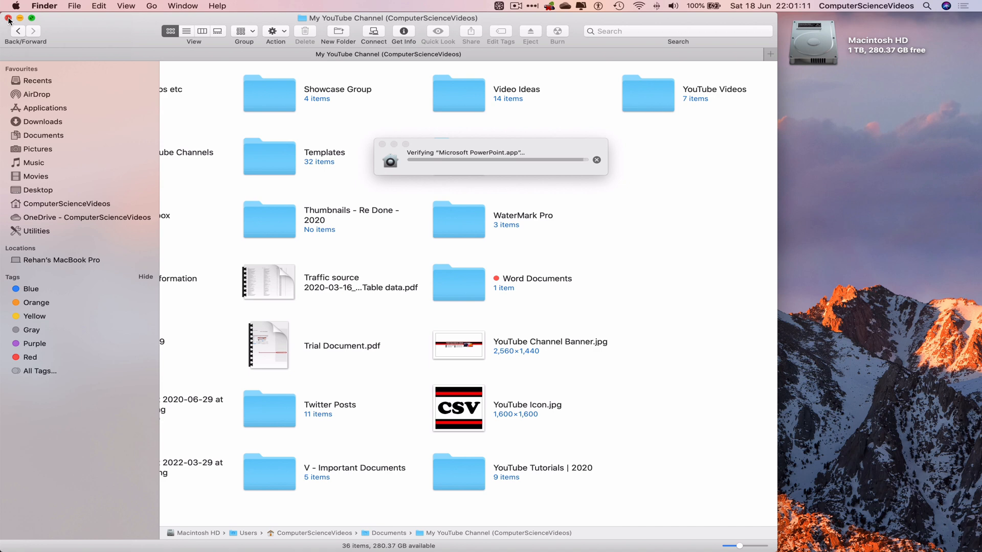
Step: Close the Finder window and bring up the deck in desktop PowerPoint from the Dock
click(9, 20)
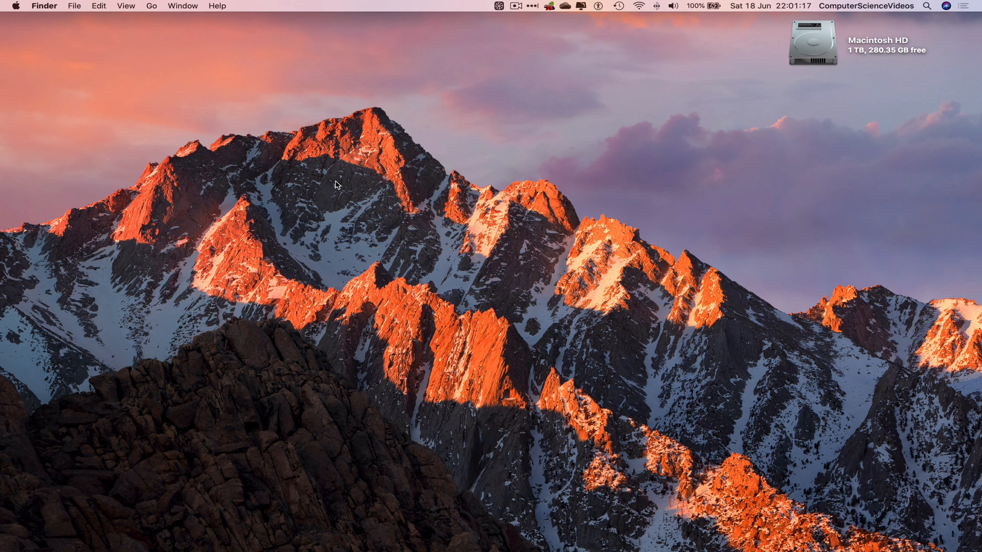
mouse_move(394, 427)
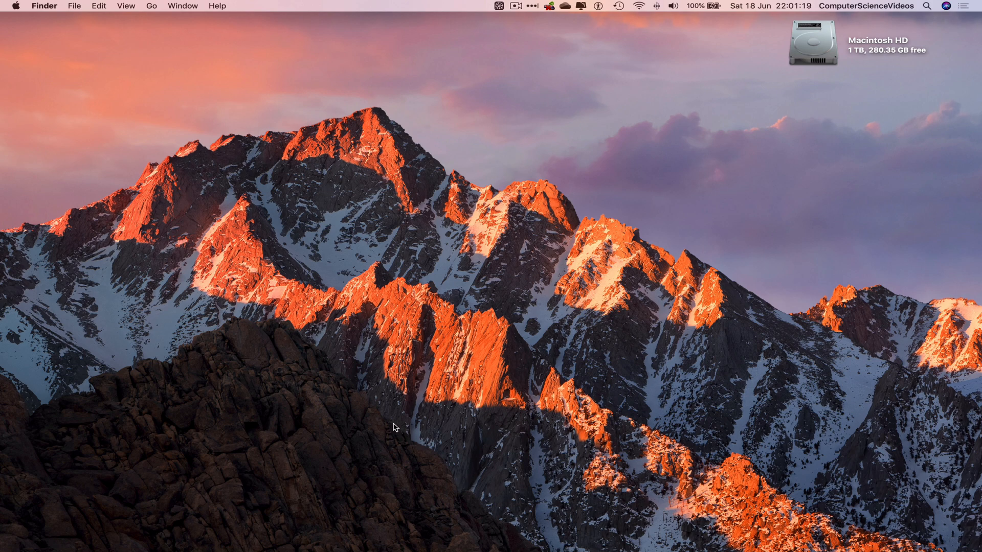
mouse_move(823, 533)
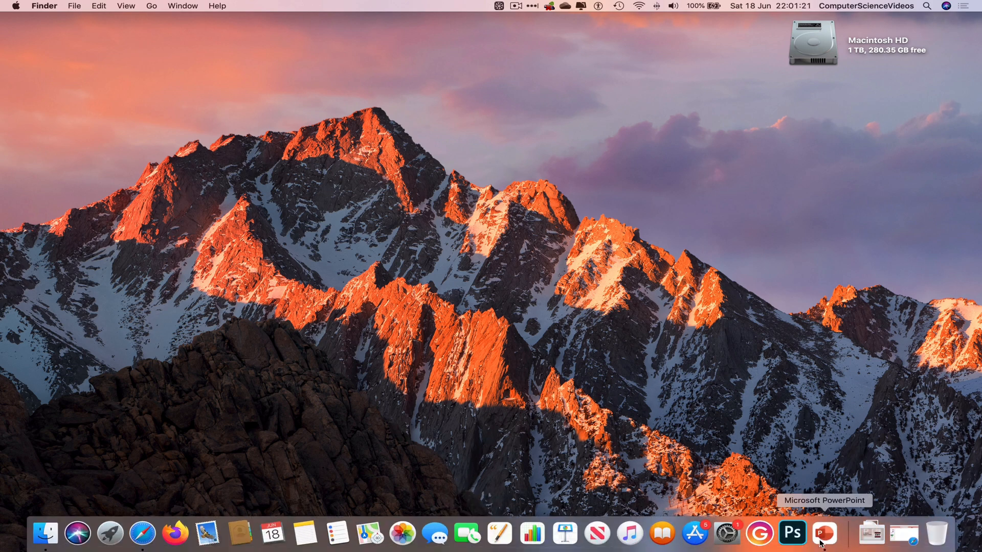
click(45, 533)
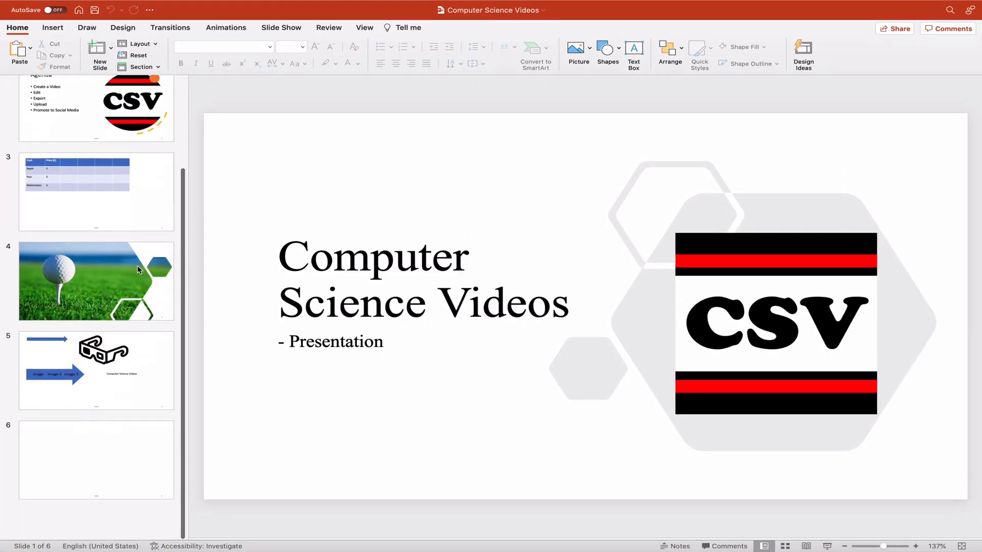
click(54, 6)
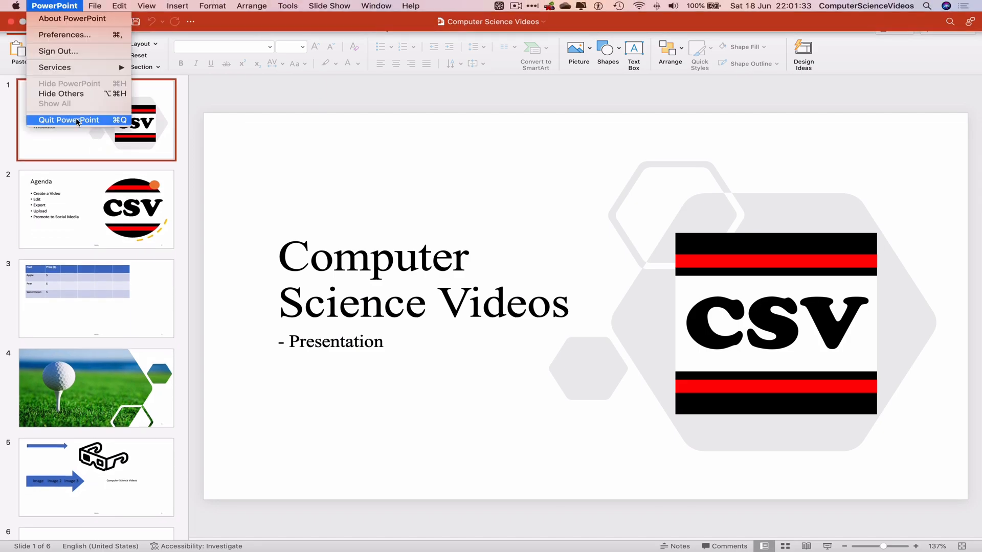
Step: Quit desktop PowerPoint and clear the Safari window away to show the desktop
click(69, 119)
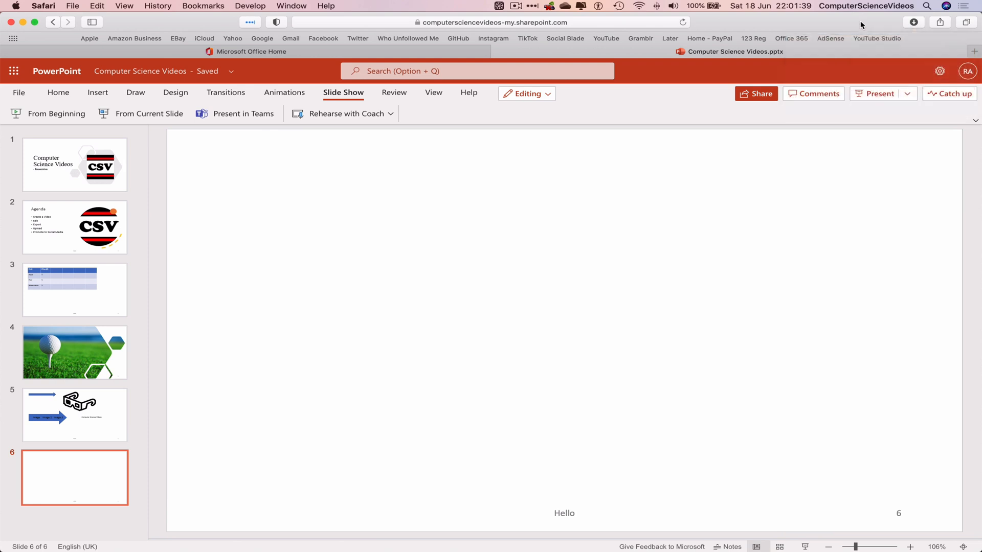
click(43, 5)
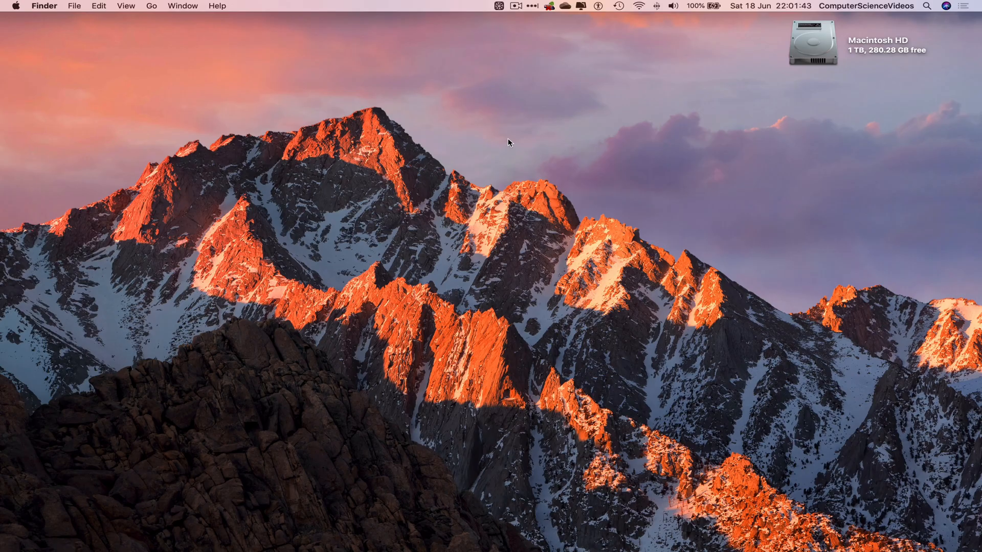
mouse_move(531, 141)
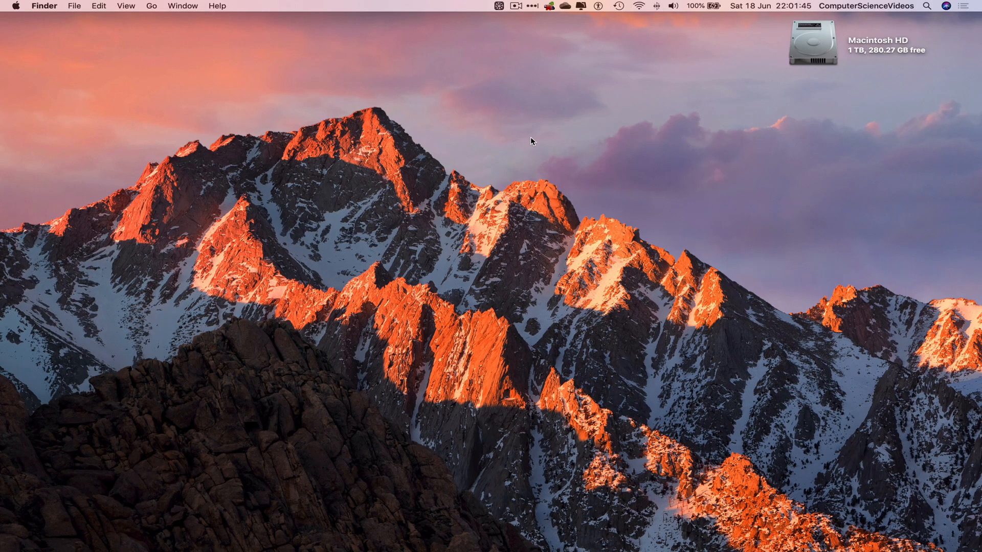